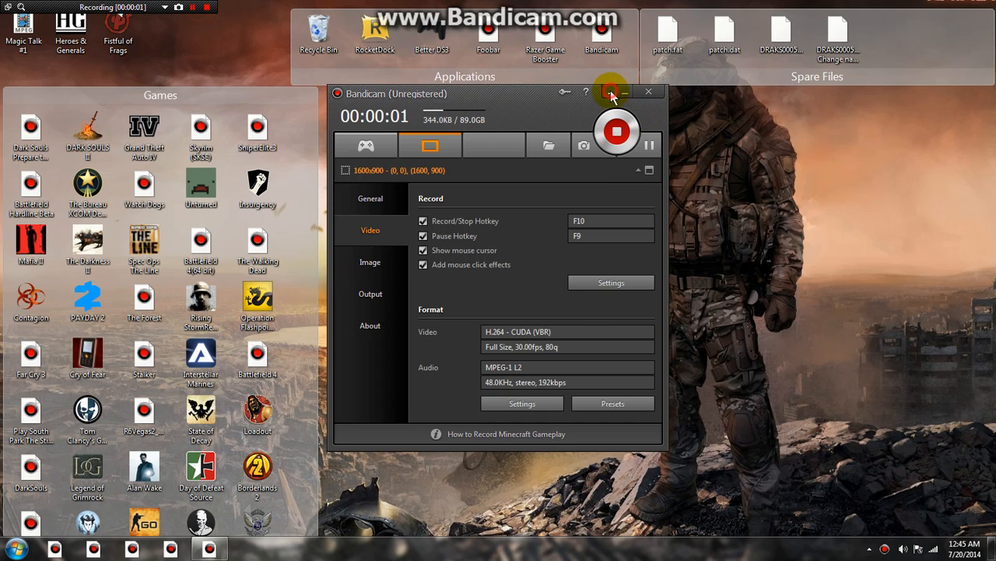
# Hide the Bandicam recorder window to the system tray, leaving the desktop clear.
pyautogui.click(610, 92)
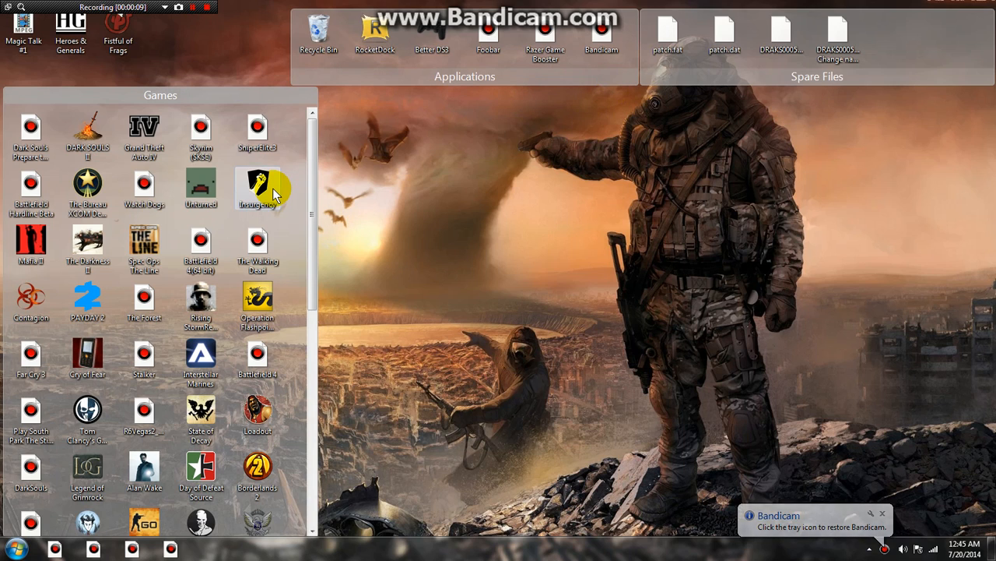
pyautogui.moveTo(366, 226)
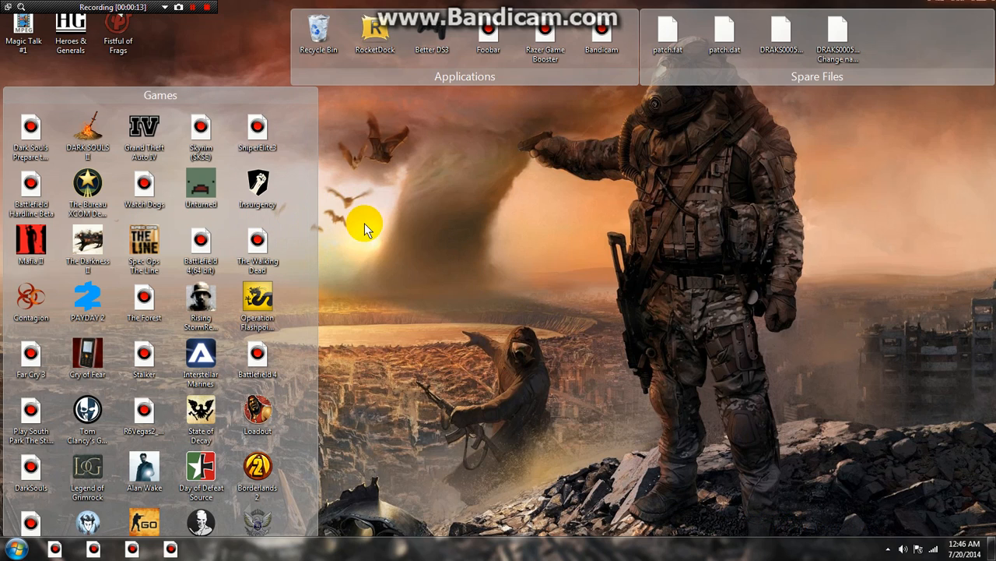
pyautogui.moveTo(405, 333)
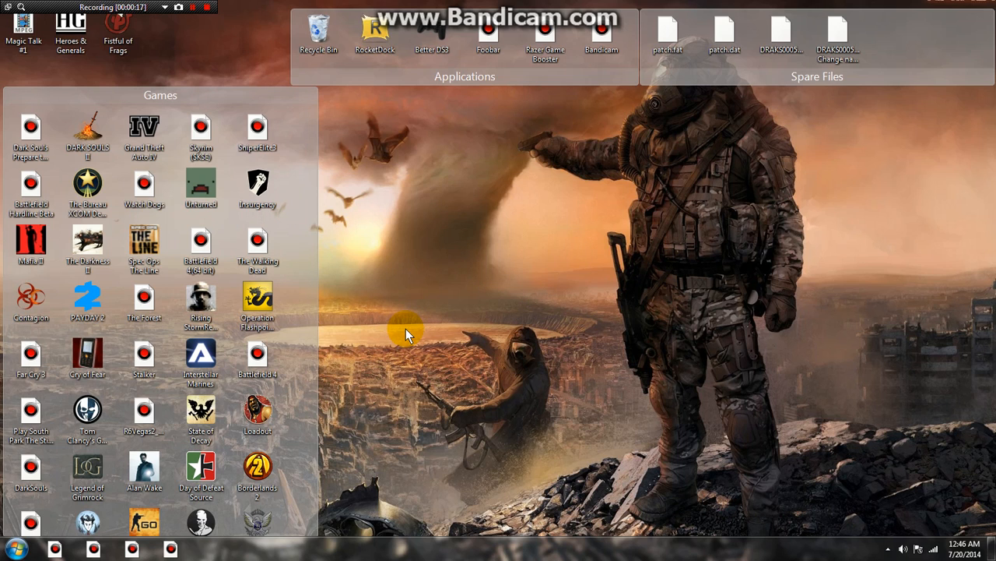
pyautogui.moveTo(526, 303)
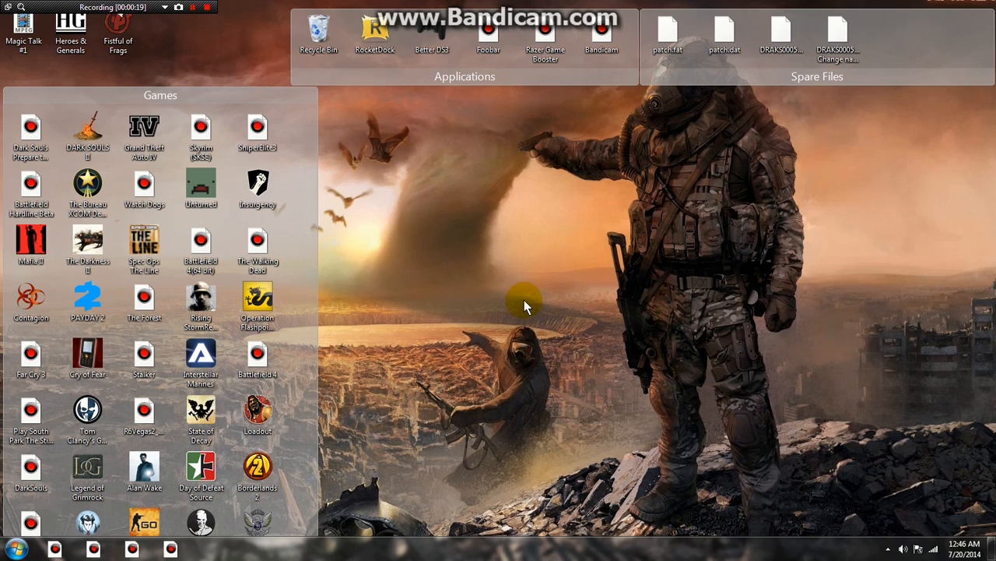
pyautogui.moveTo(611, 152)
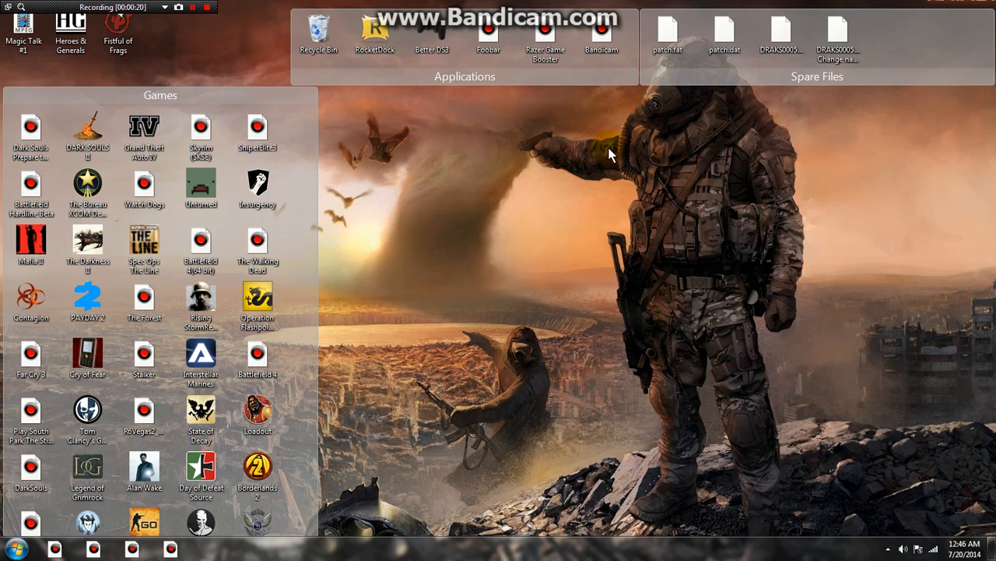
pyautogui.moveTo(350, 237)
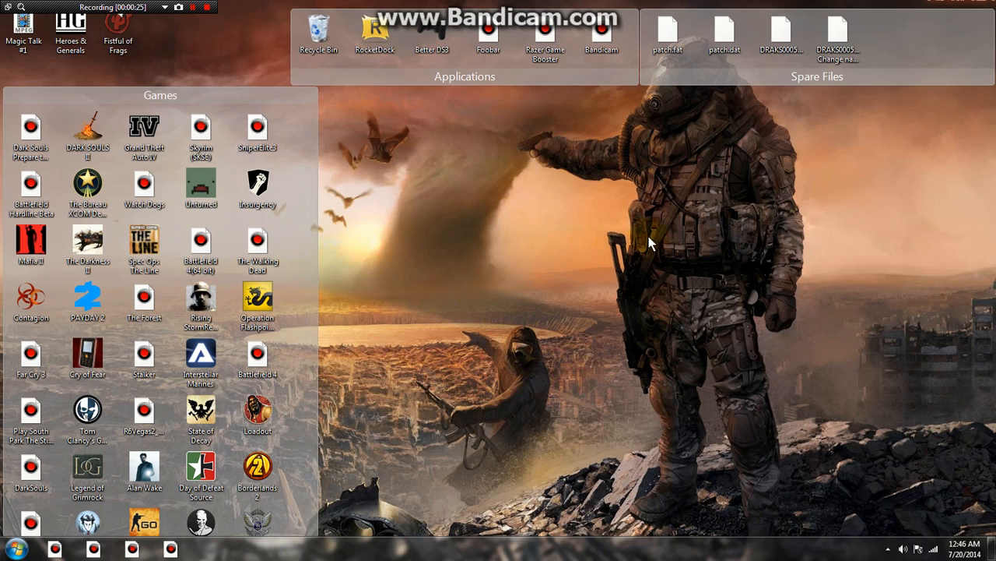
pyautogui.moveTo(355, 243)
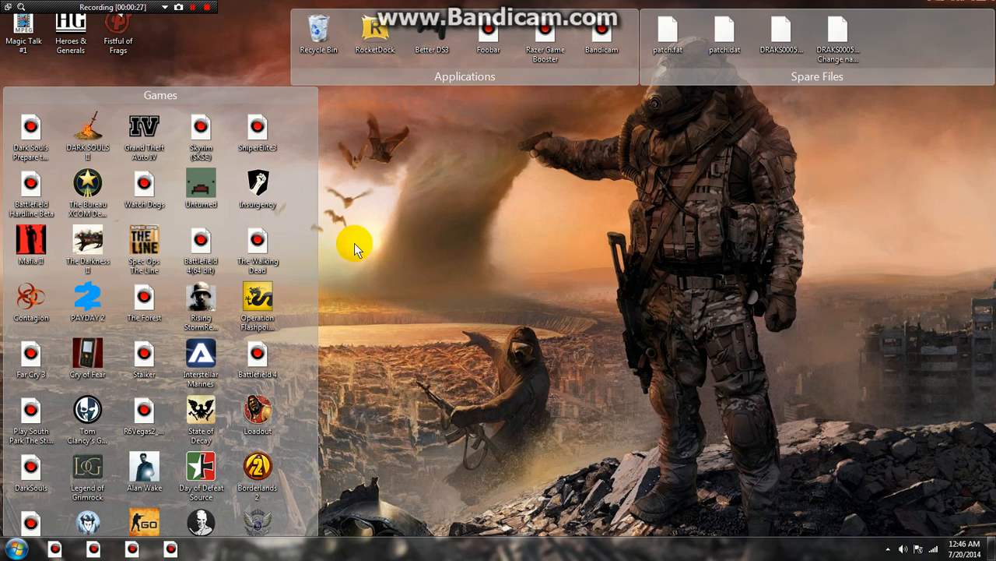
pyautogui.moveTo(579, 350)
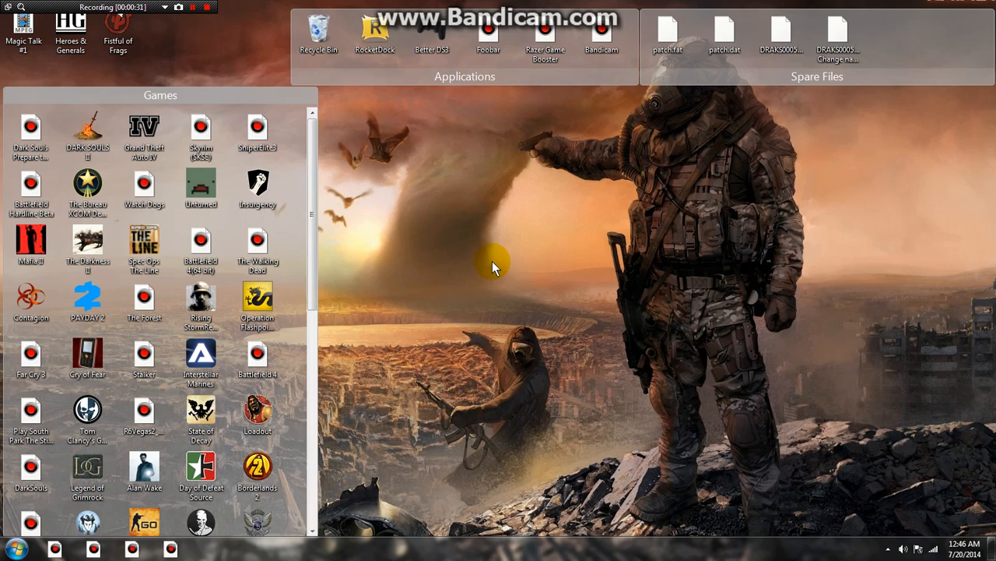
pyautogui.moveTo(574, 336)
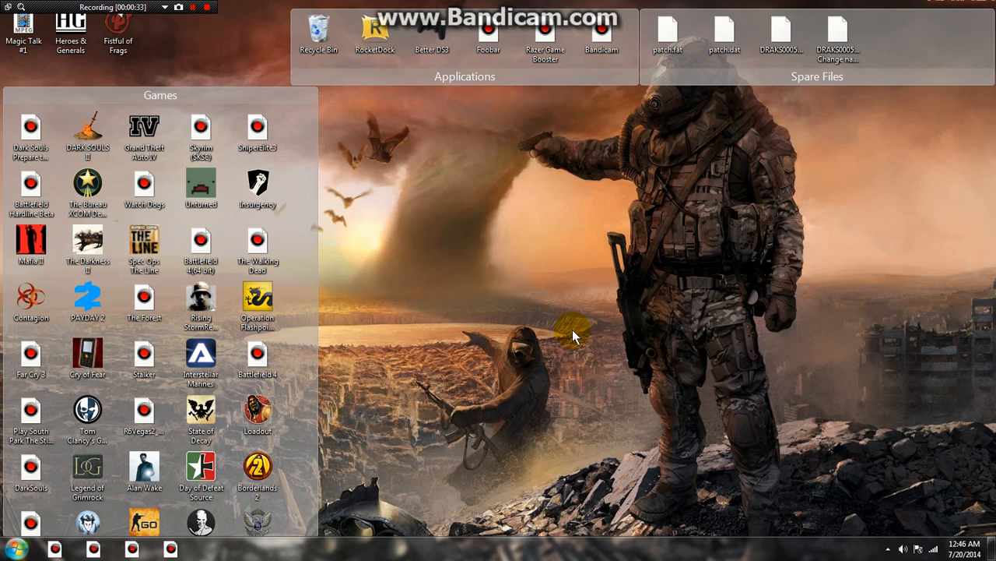
pyautogui.moveTo(484, 386)
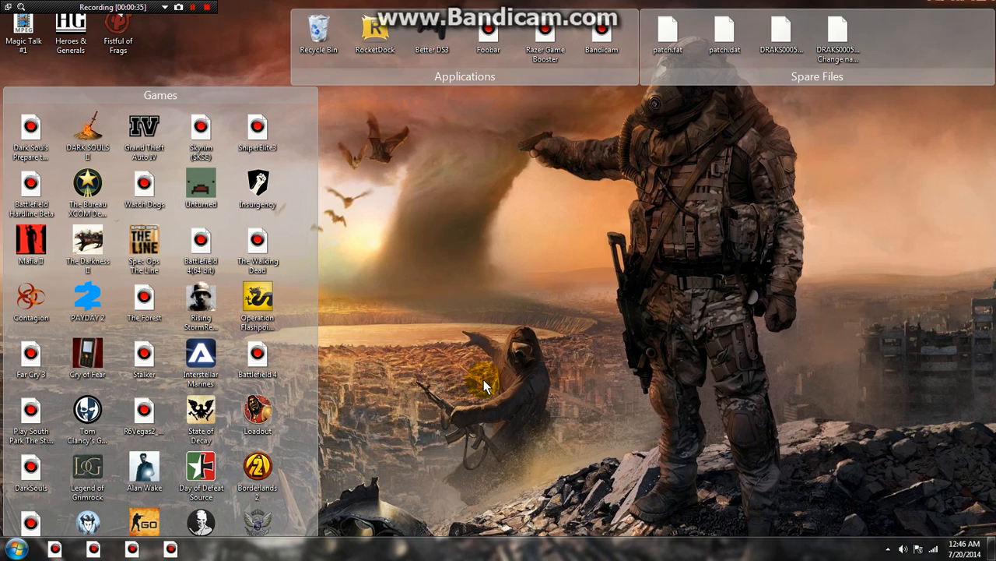
pyautogui.moveTo(566, 328)
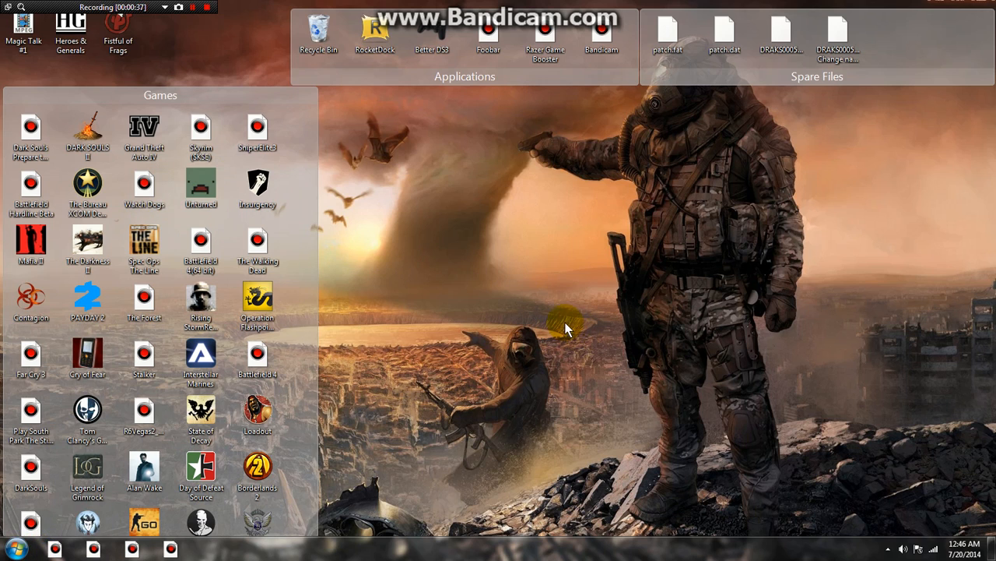
pyautogui.moveTo(601, 61)
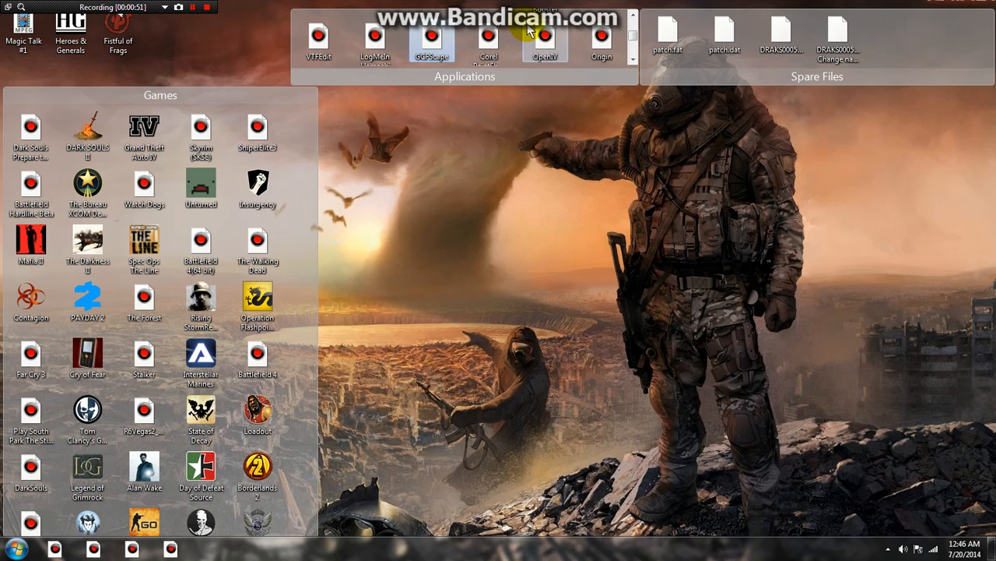
pyautogui.moveTo(433, 43)
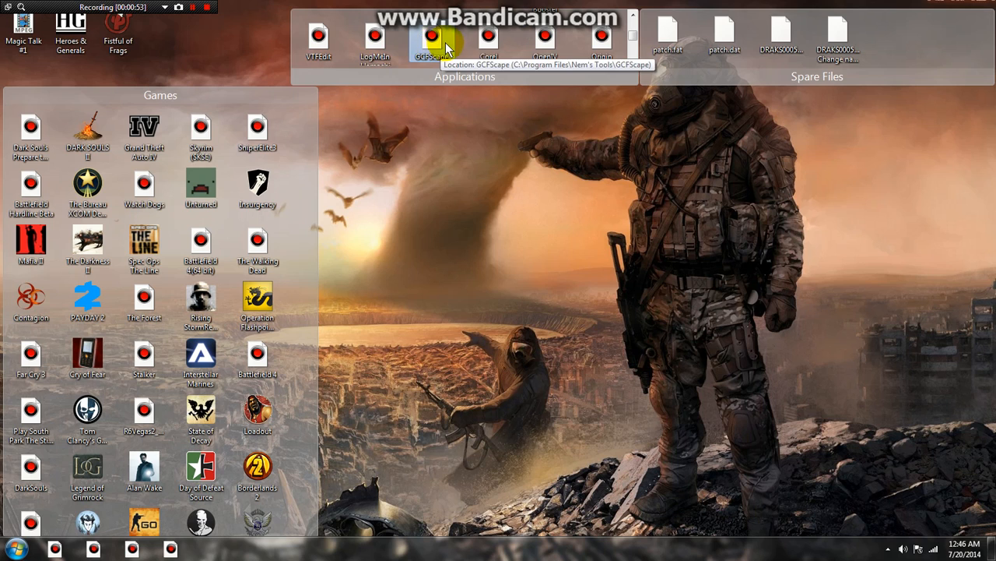
pyautogui.moveTo(639, 34)
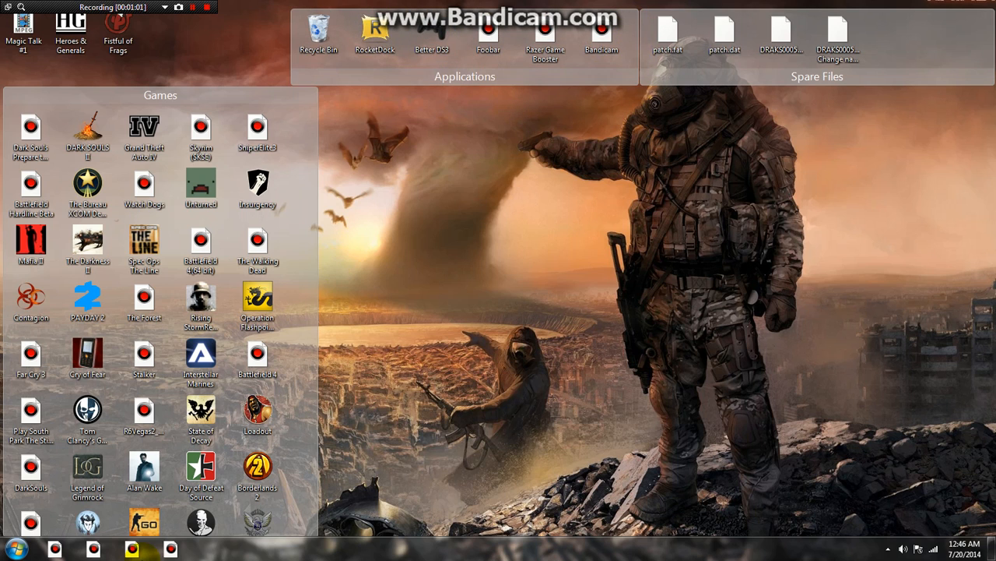
# Browse from Start > Computer into the Local Disk C: Steam folder.
pyautogui.click(15, 548)
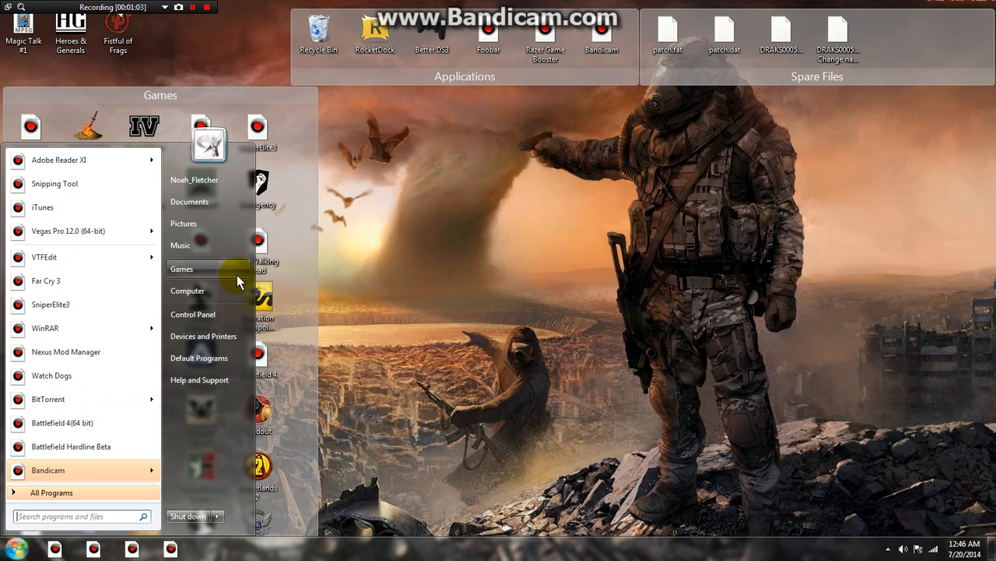
pyautogui.click(186, 291)
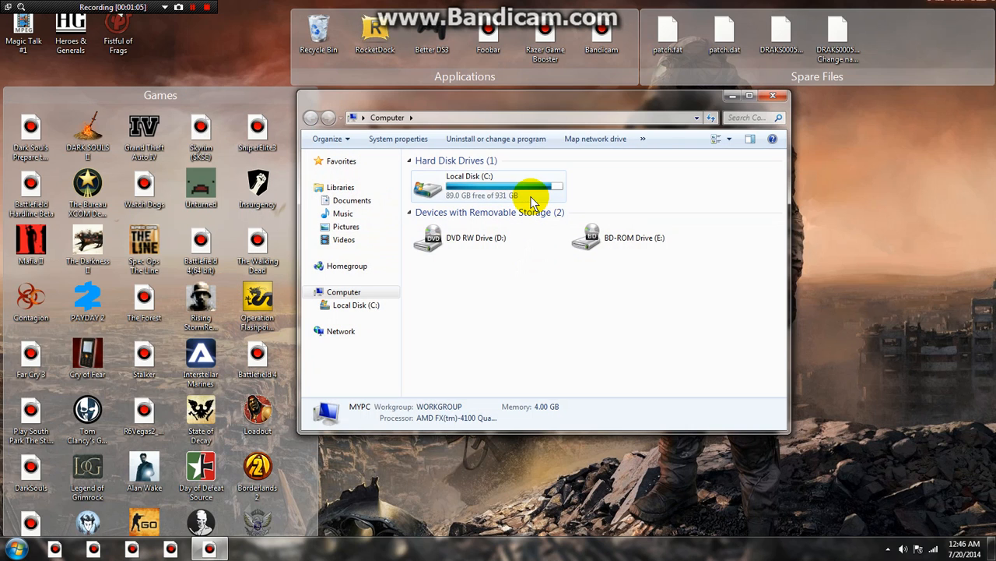
pyautogui.doubleClick(471, 185)
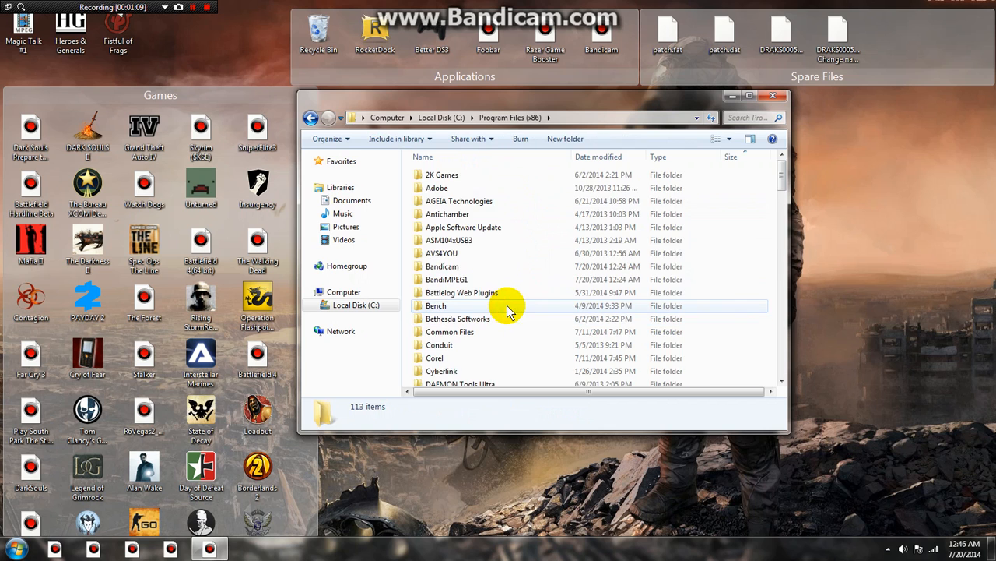
pyautogui.scroll(-3)
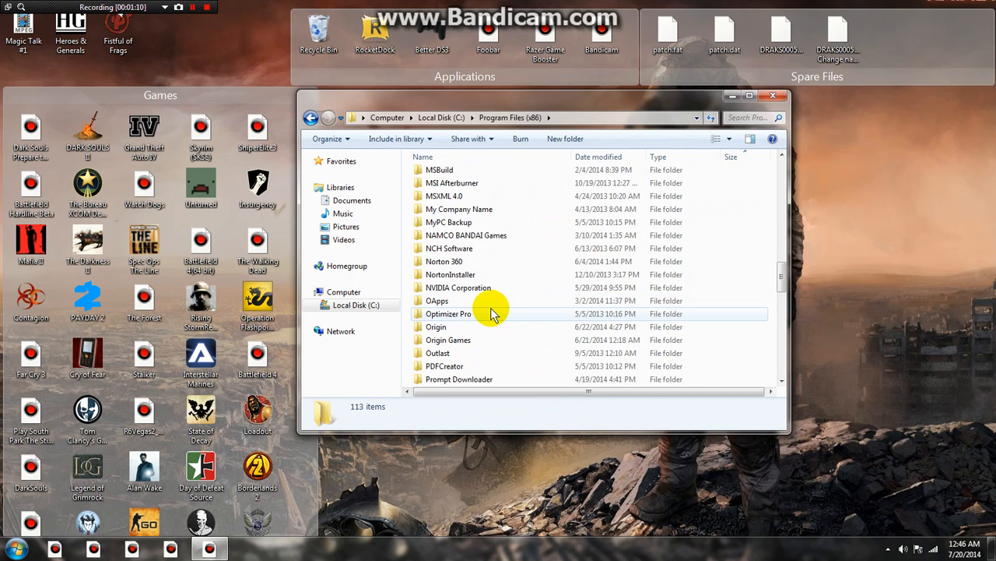
pyautogui.scroll(-3)
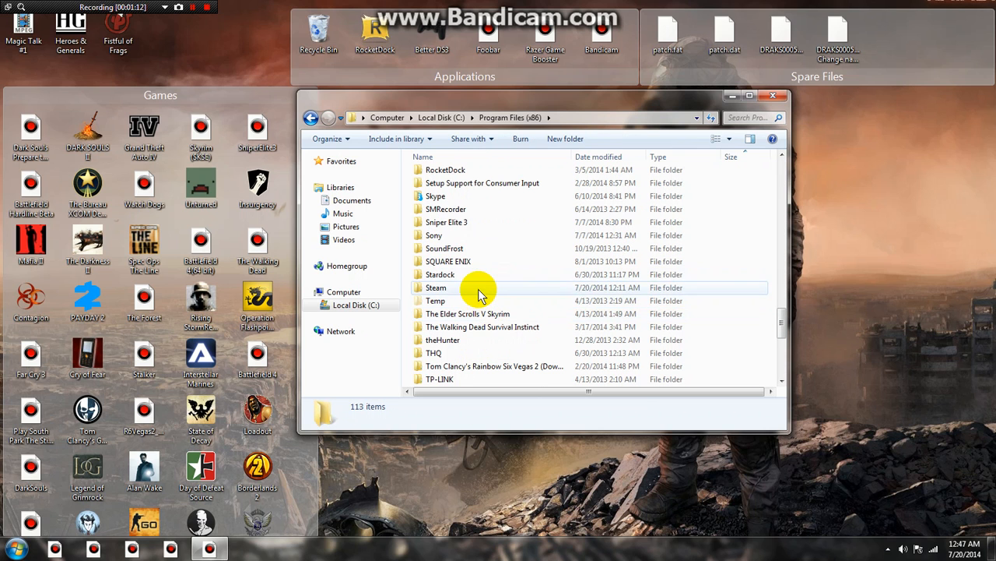
pyautogui.doubleClick(436, 287)
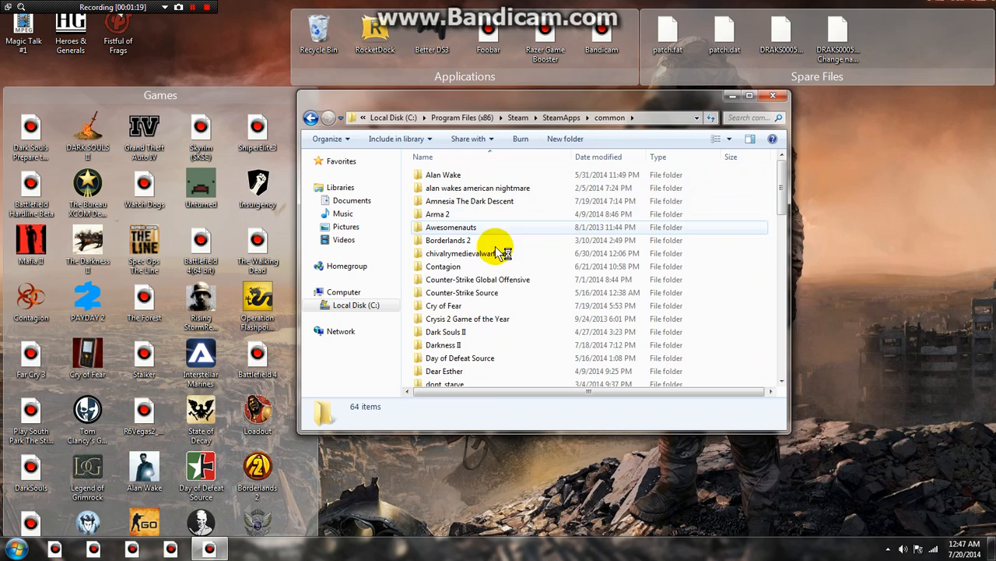
# Enter the insurgency2\insurgency game folder and select insurgency_materials_dir.vpk.
pyautogui.scroll(-3)
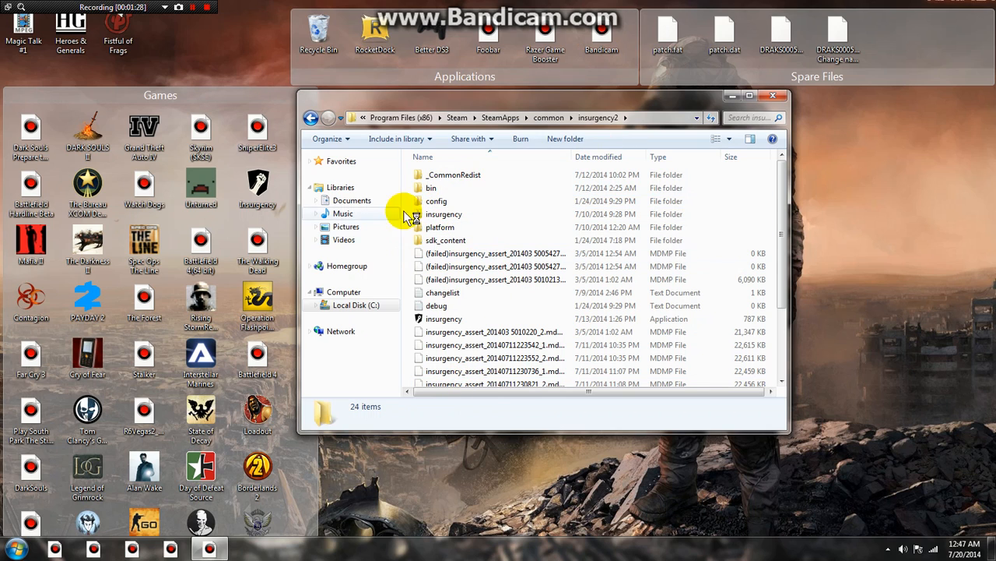
pyautogui.doubleClick(443, 213)
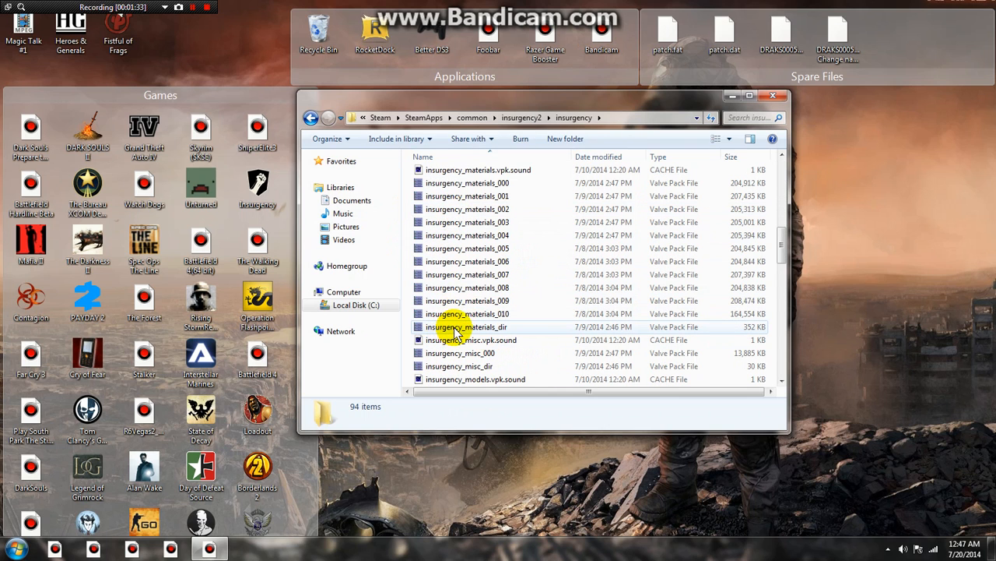
pyautogui.moveTo(514, 330)
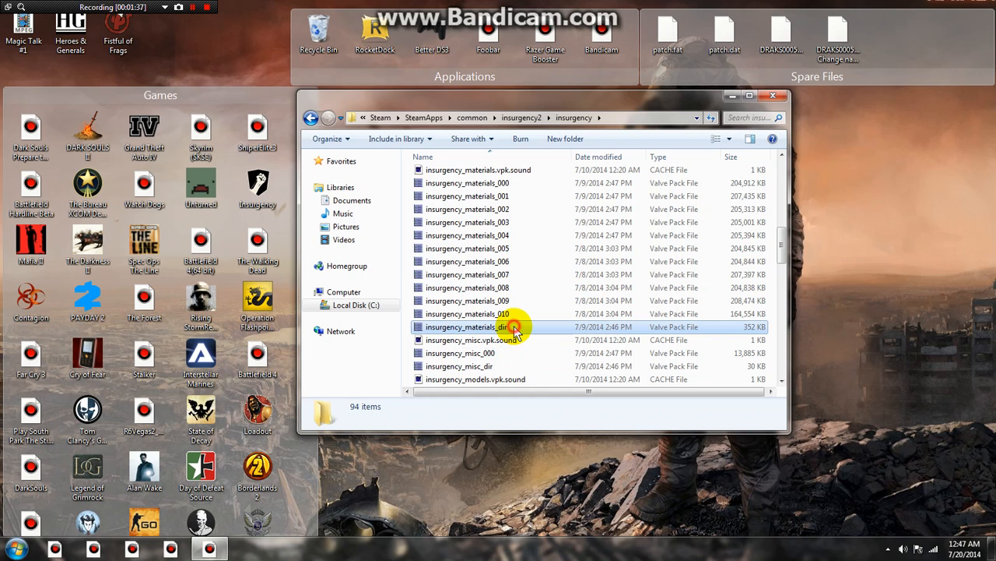
pyautogui.click(467, 327)
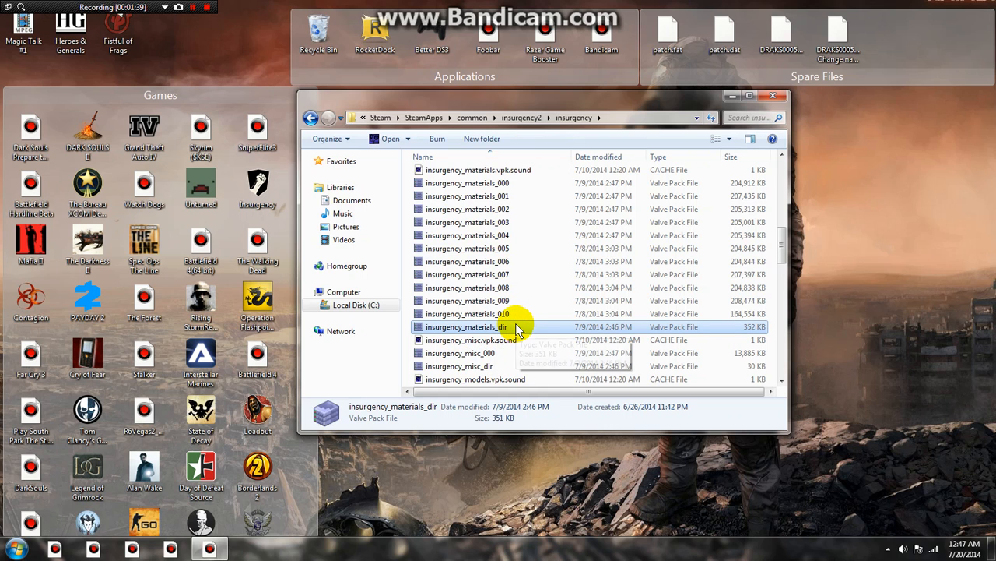
# Load insurgency_materials_dir.vpk in GCFScape and browse into materials\weapons toward aks74u.
pyautogui.doubleClick(467, 327)
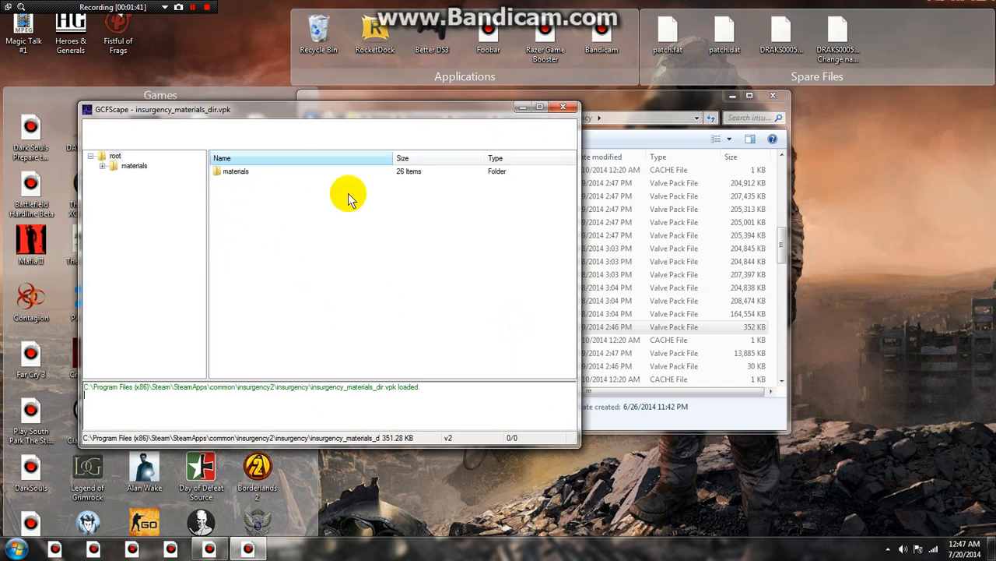
pyautogui.doubleClick(236, 170)
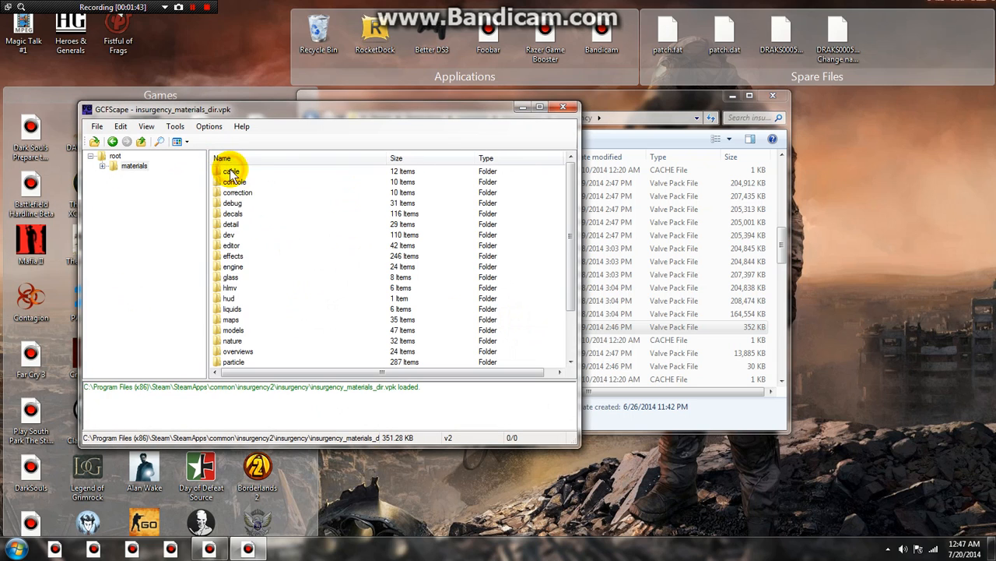
pyautogui.scroll(-3)
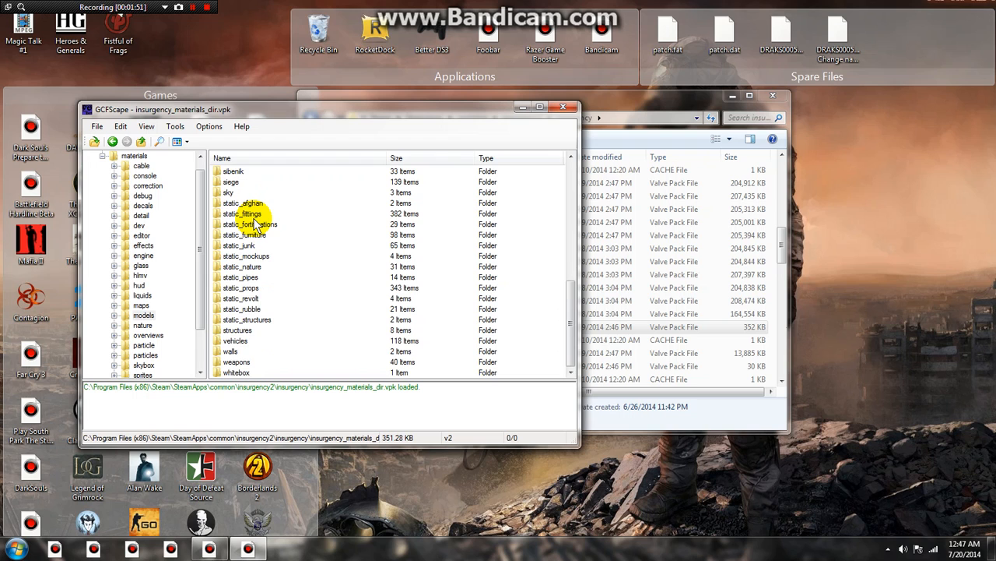
pyautogui.click(237, 361)
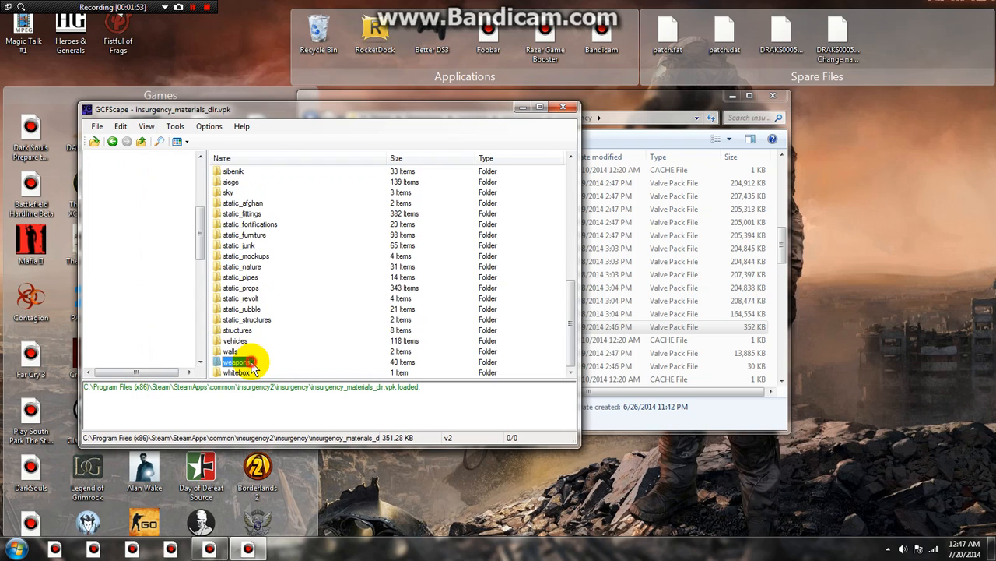
pyautogui.doubleClick(236, 362)
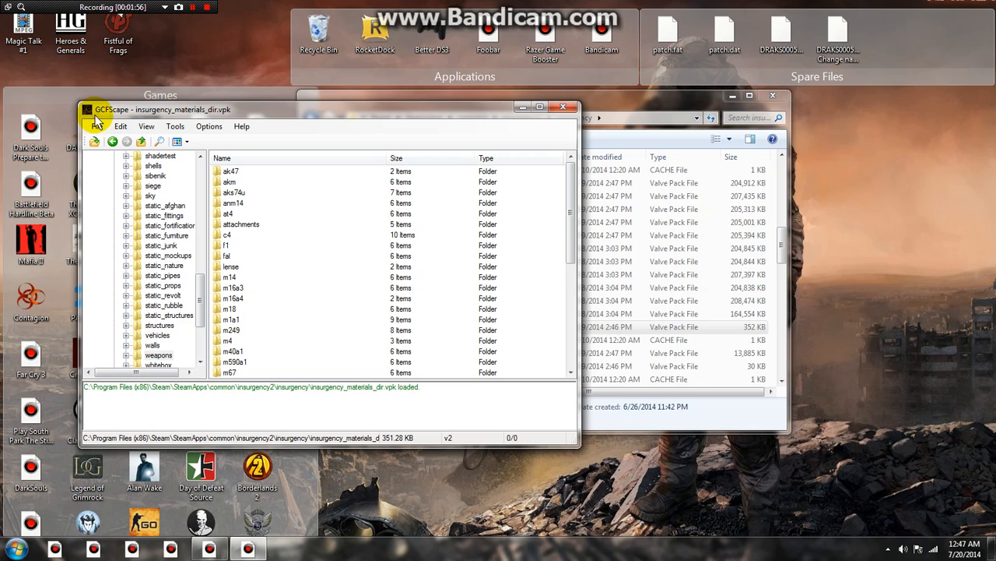
pyautogui.moveTo(234, 464)
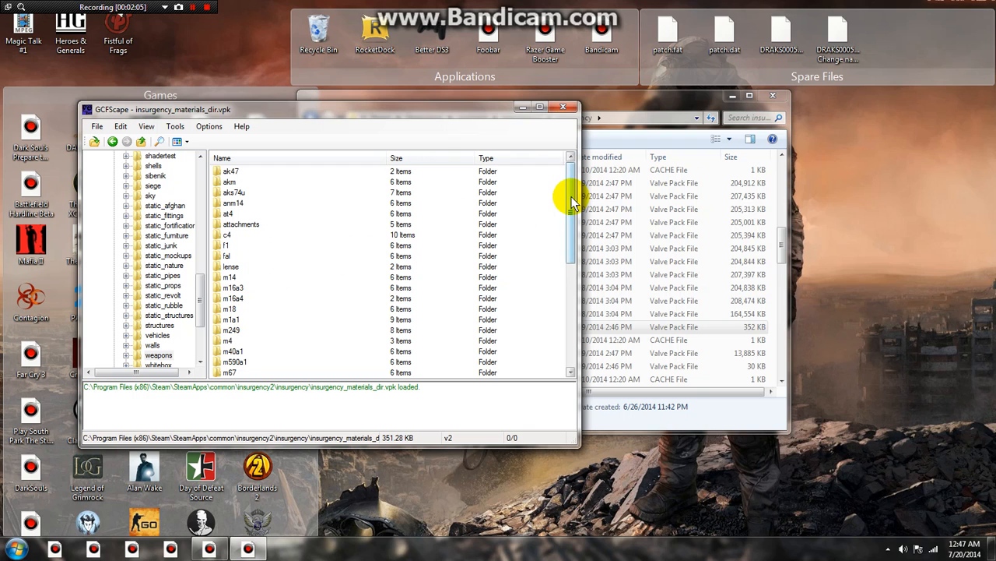
pyautogui.scroll(-3)
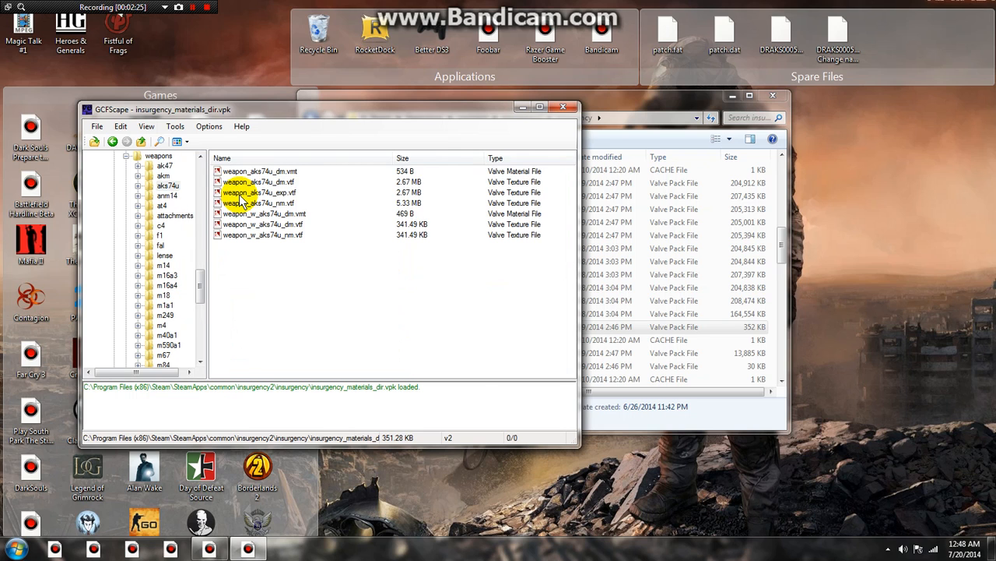
pyautogui.moveTo(243, 327)
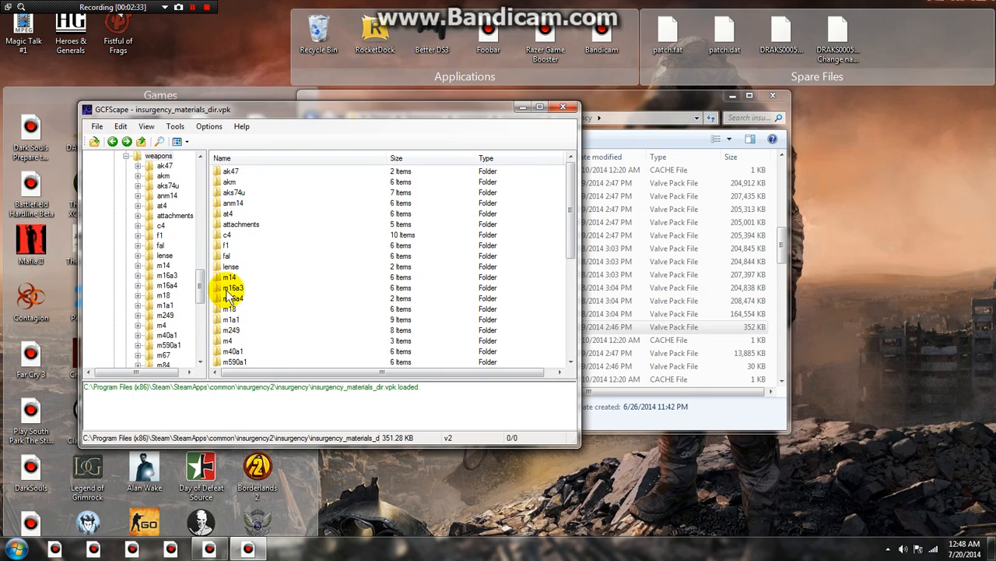
pyautogui.moveTo(240, 339)
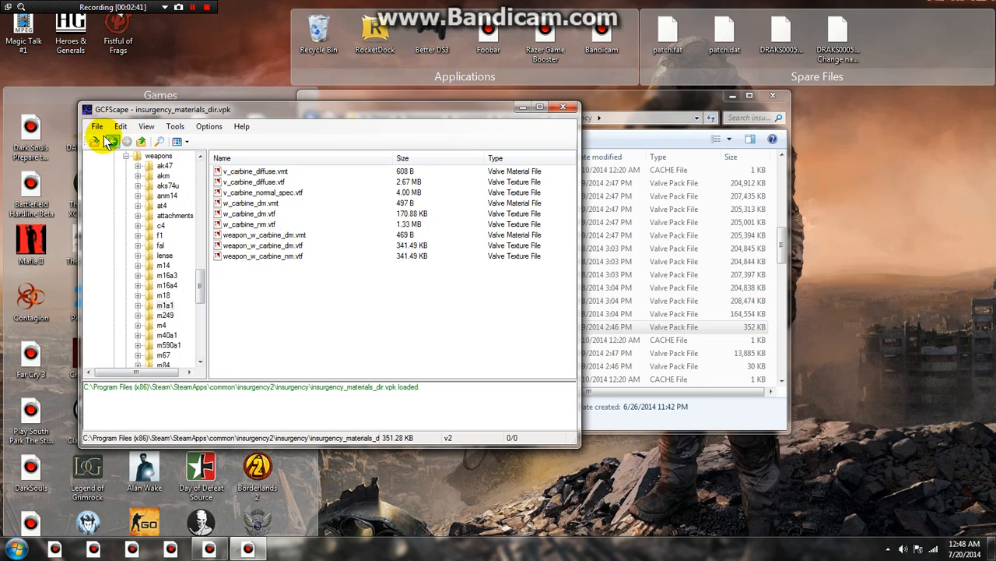
pyautogui.click(112, 140)
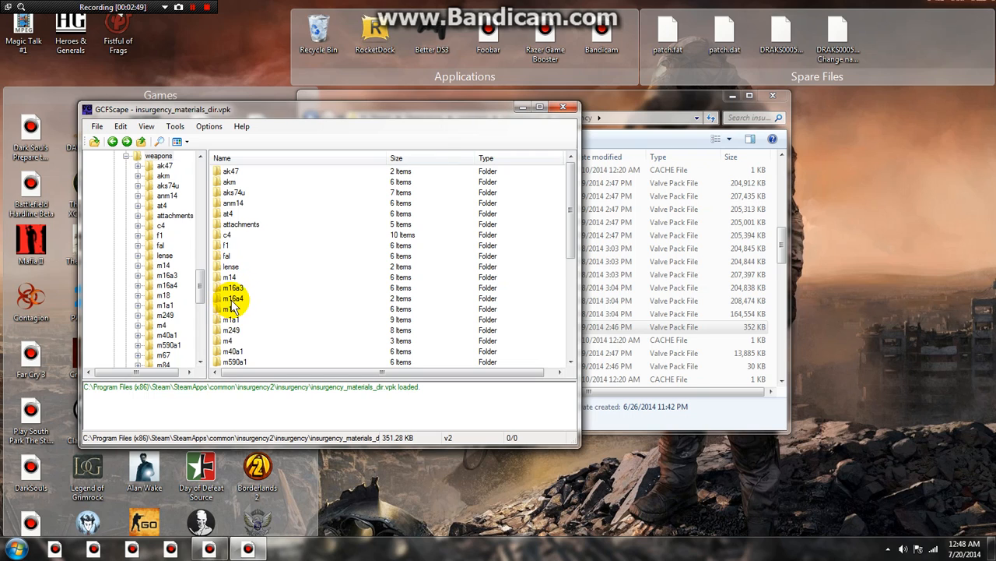
pyautogui.click(233, 286)
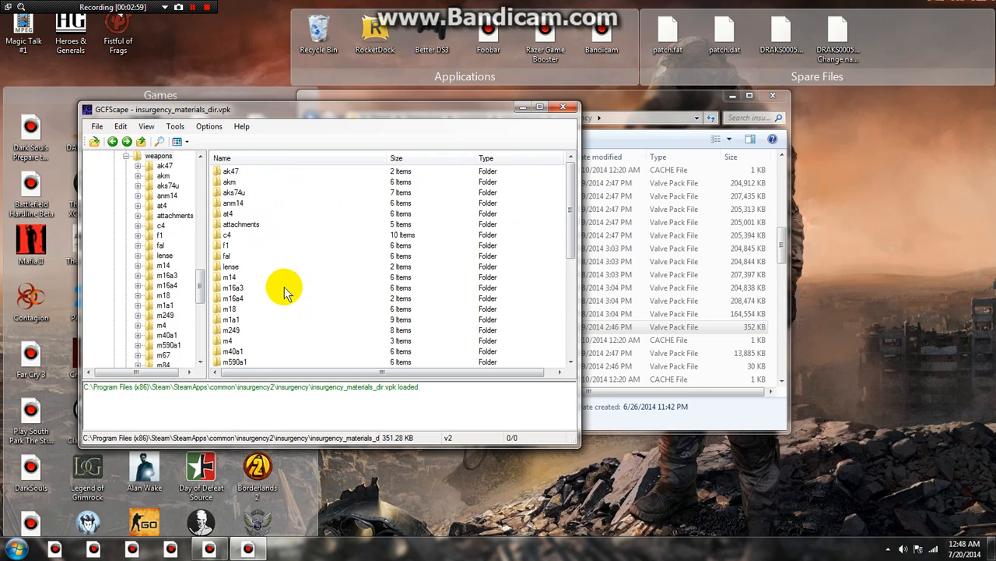
pyautogui.moveTo(243, 349)
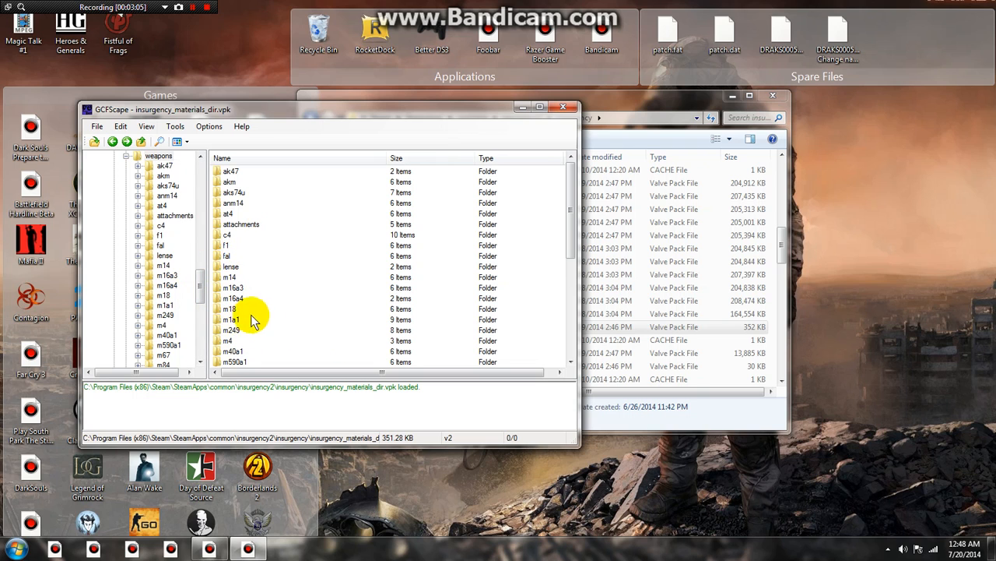
pyautogui.moveTo(250, 303)
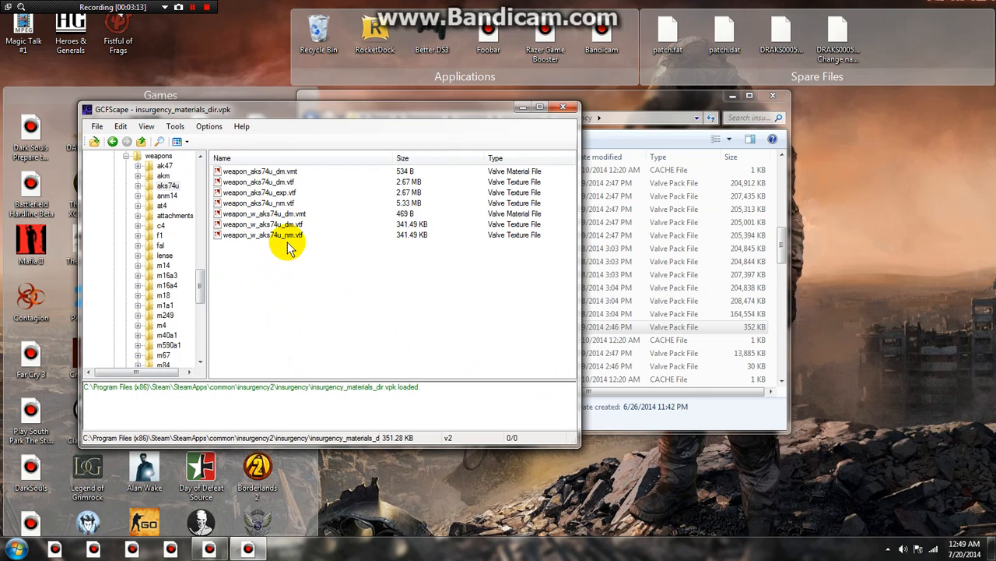
pyautogui.moveTo(355, 218)
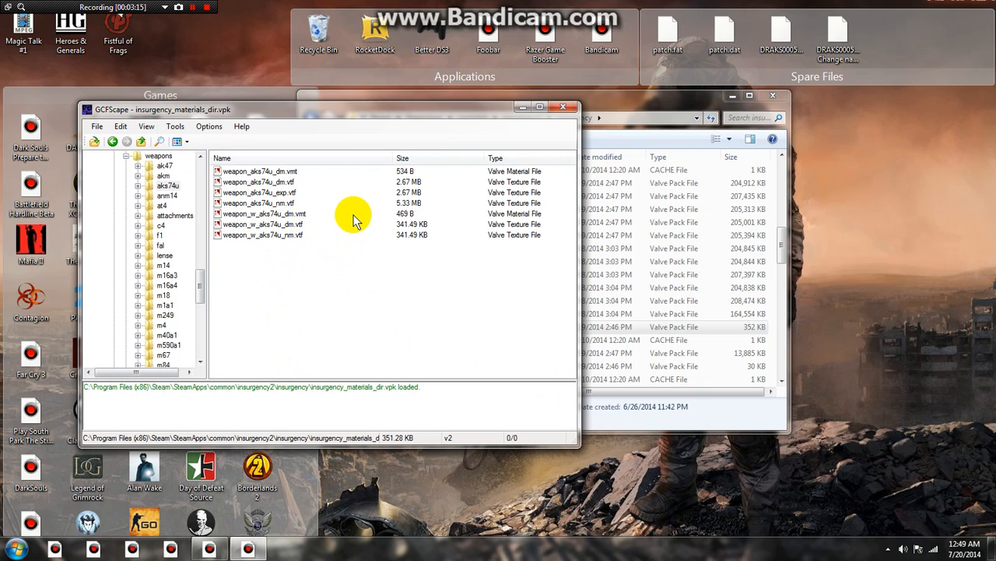
pyautogui.moveTo(112, 124)
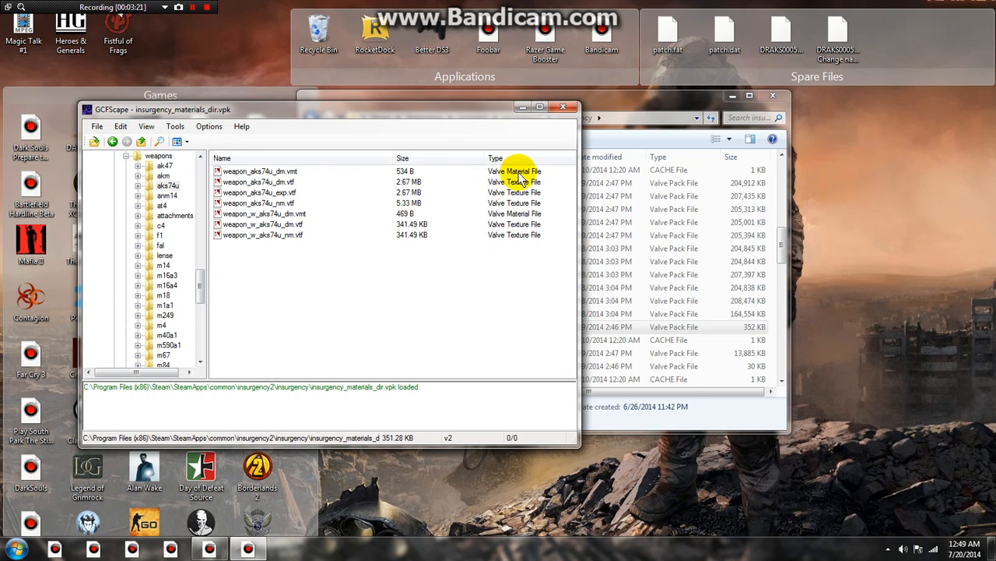
pyautogui.moveTo(530, 206)
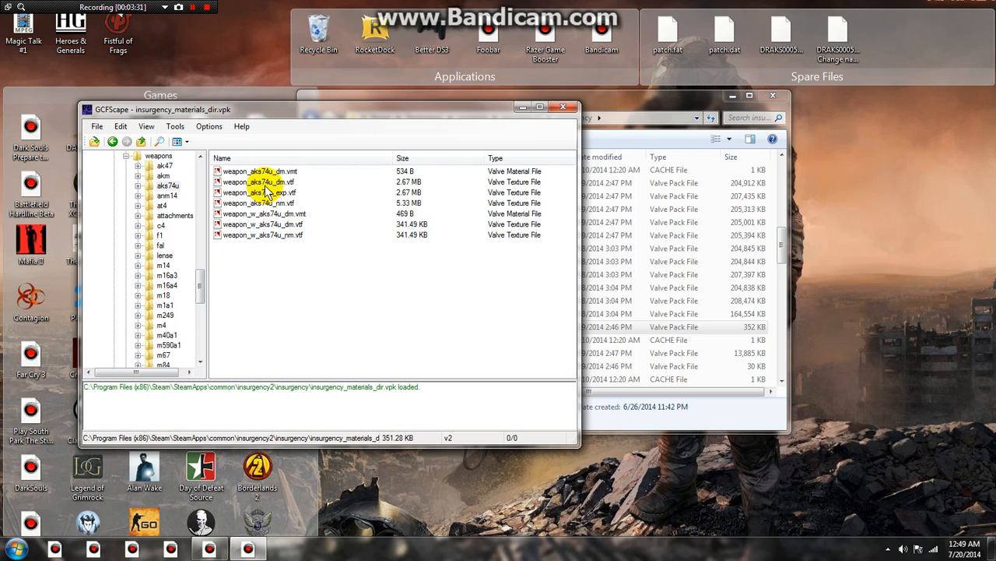
pyautogui.moveTo(310, 196)
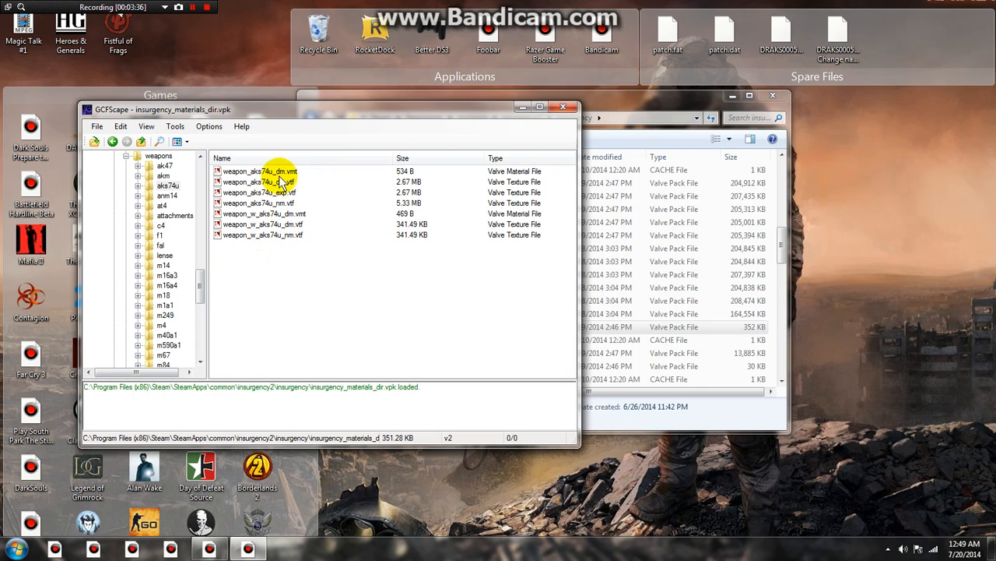
# View the weapon_aks74u_exp.vtf exponent texture in VTFEdit and close it again.
pyautogui.click(261, 169)
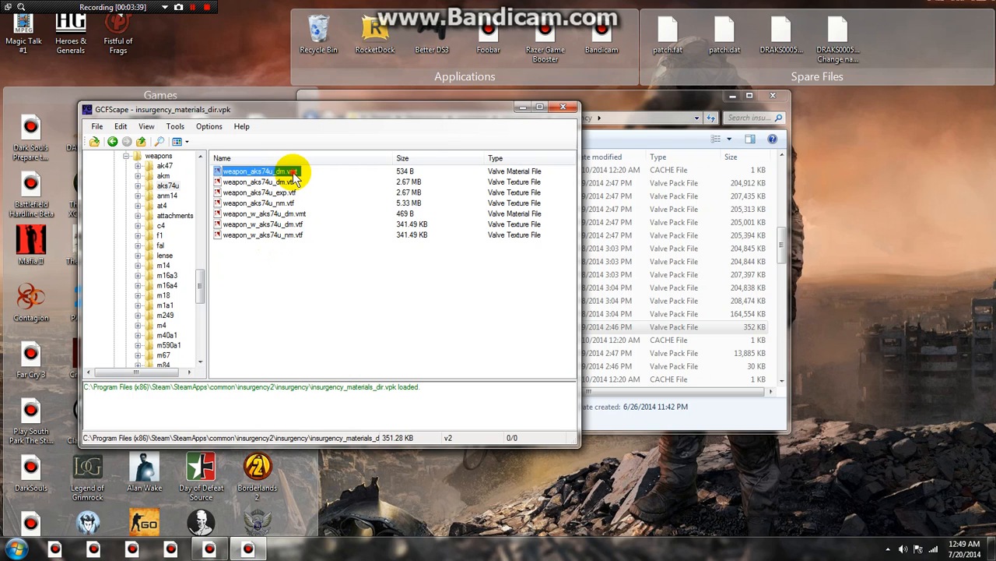
pyautogui.doubleClick(257, 170)
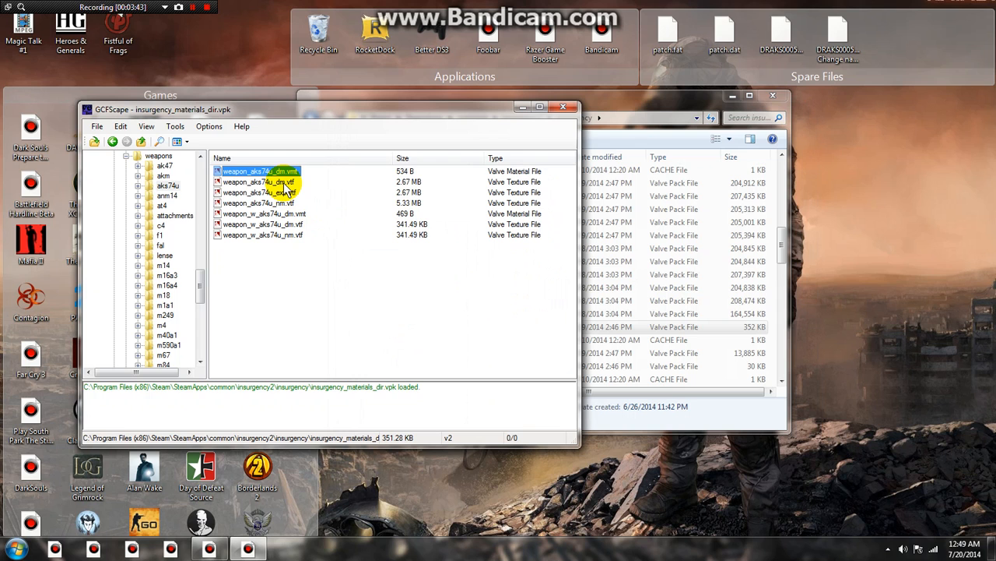
pyautogui.click(259, 193)
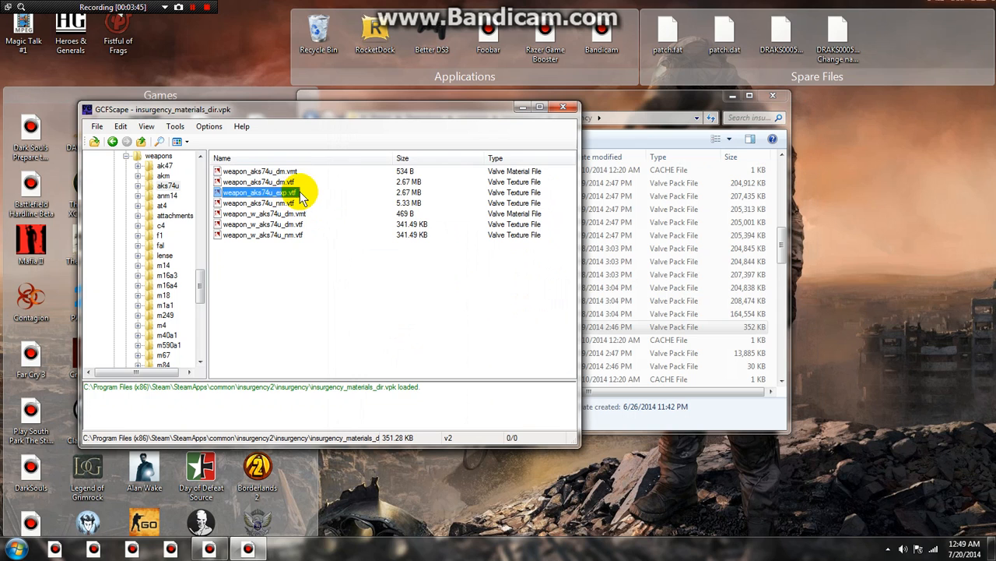
pyautogui.doubleClick(259, 193)
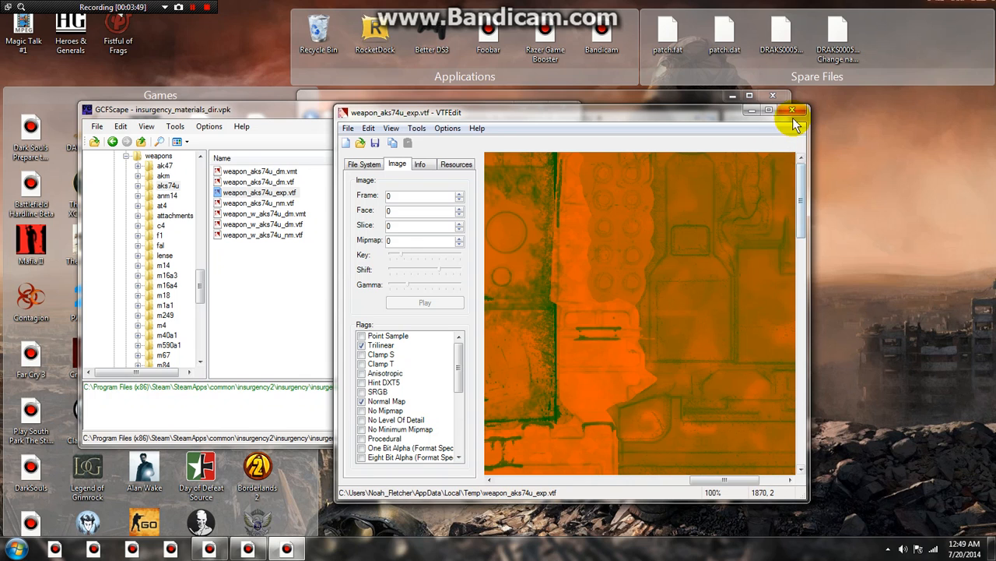
pyautogui.click(794, 112)
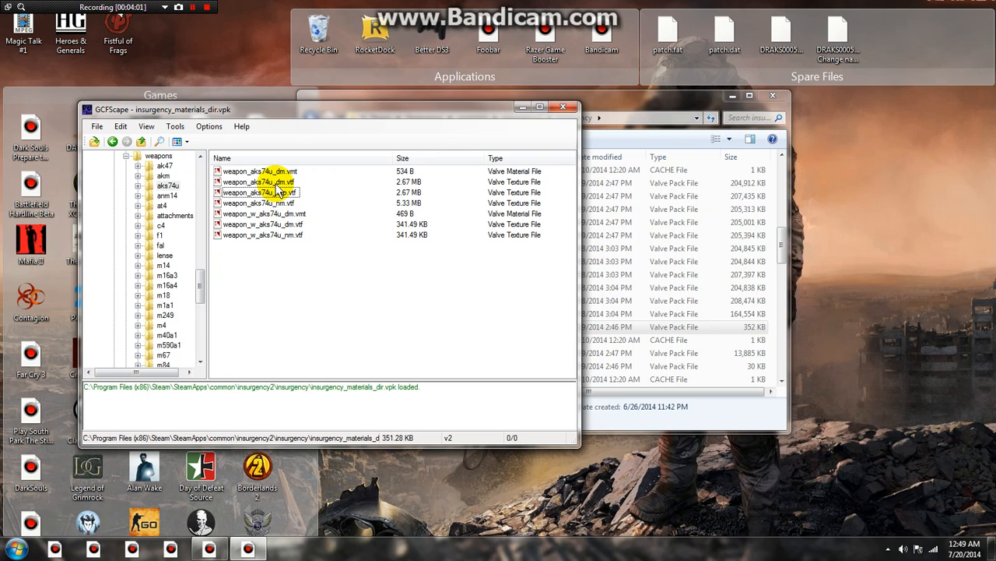
# Load the weapon_aks74u_dm.vtf diffuse texture in VTFEdit.
pyautogui.doubleClick(258, 181)
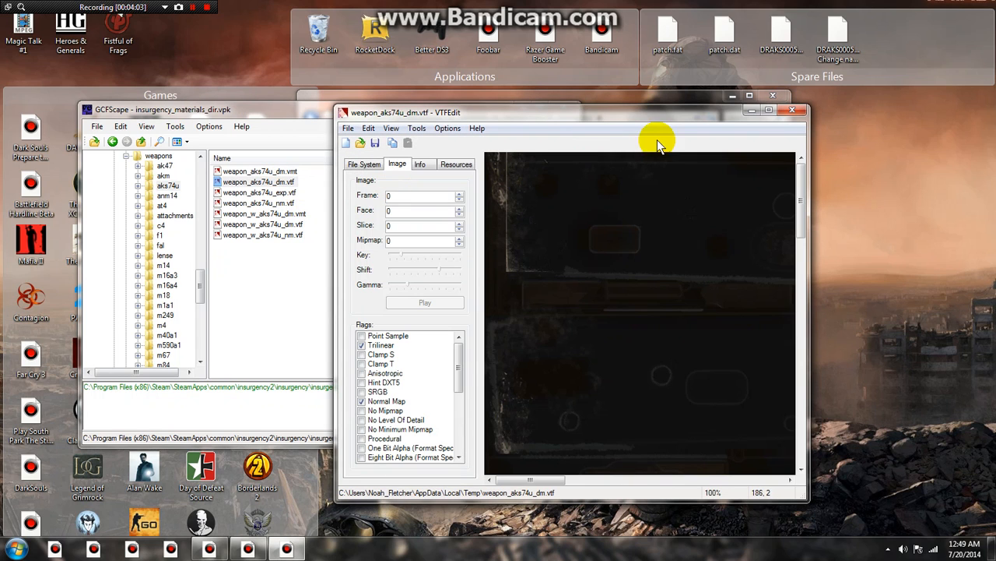
# Pan over the diffuse image, then load weapon_w_aks74u_dm.vtf in VTFEdit instead.
pyautogui.moveTo(802, 163); pyautogui.dragTo(802, 226)
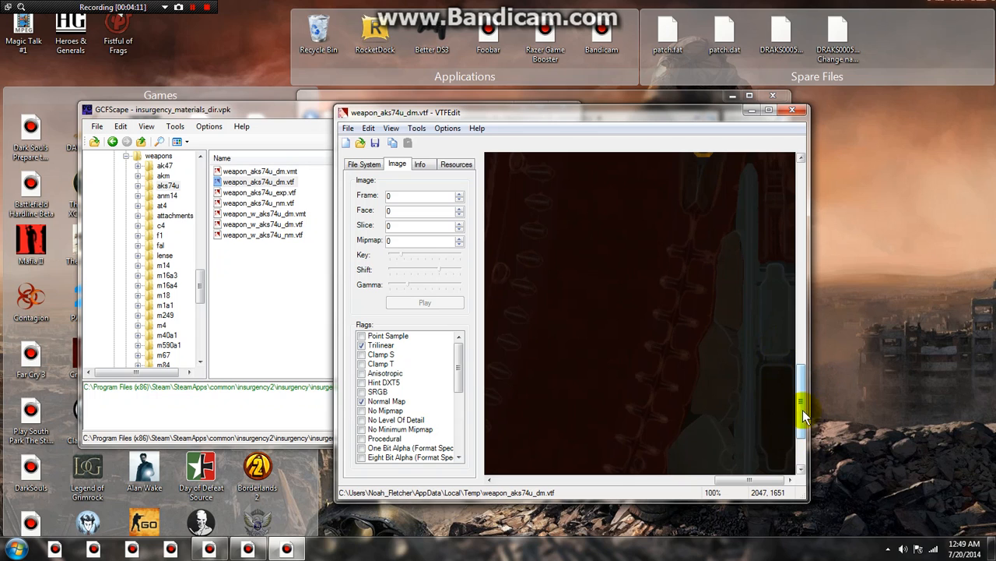
pyautogui.moveTo(802, 417); pyautogui.dragTo(801, 194)
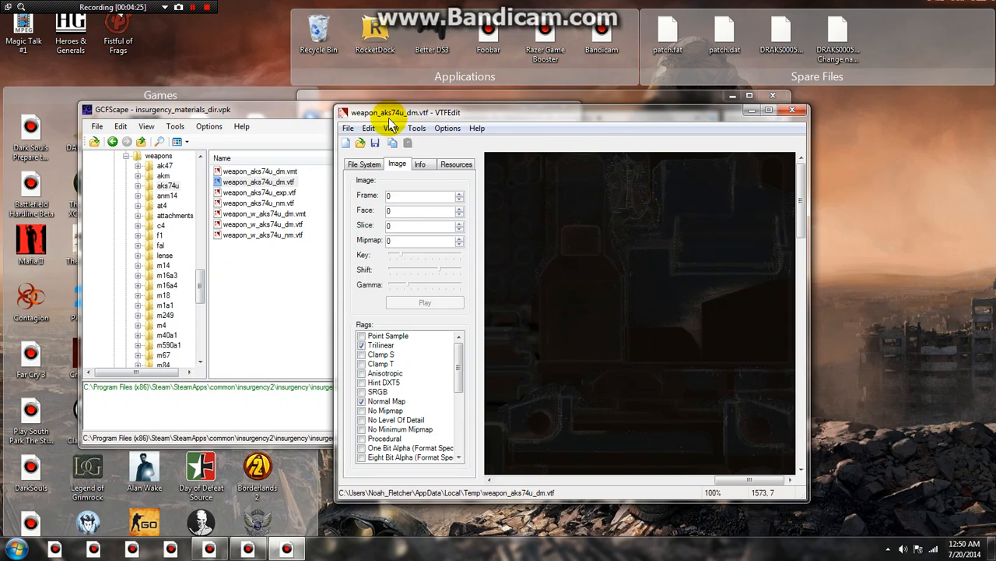
pyautogui.moveTo(579, 336)
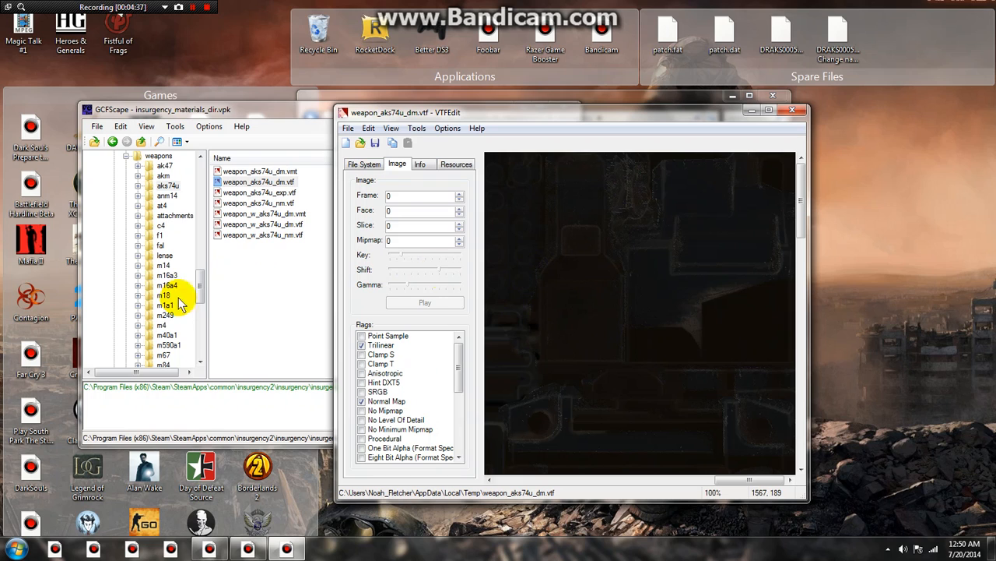
pyautogui.moveTo(636, 417)
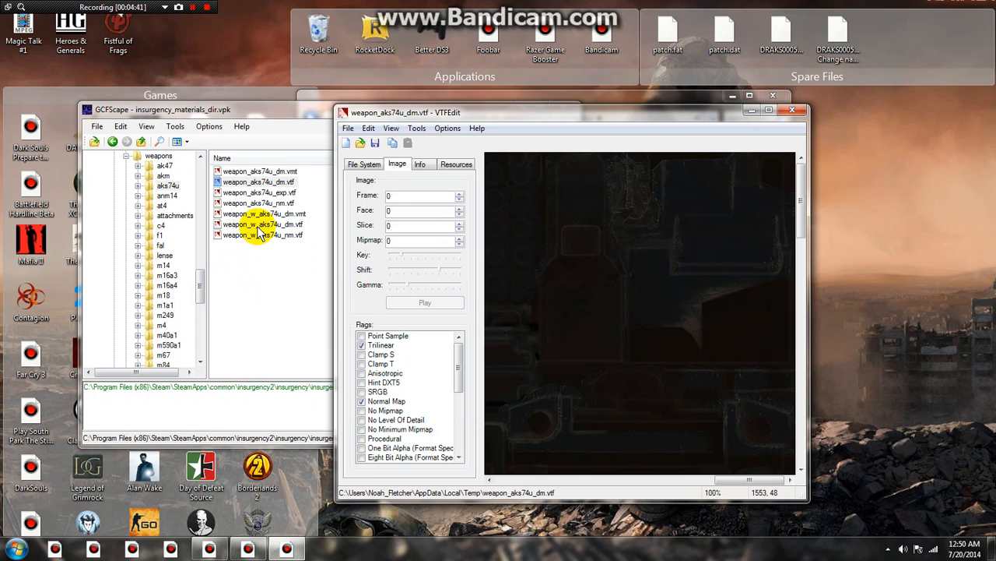
pyautogui.moveTo(411, 101)
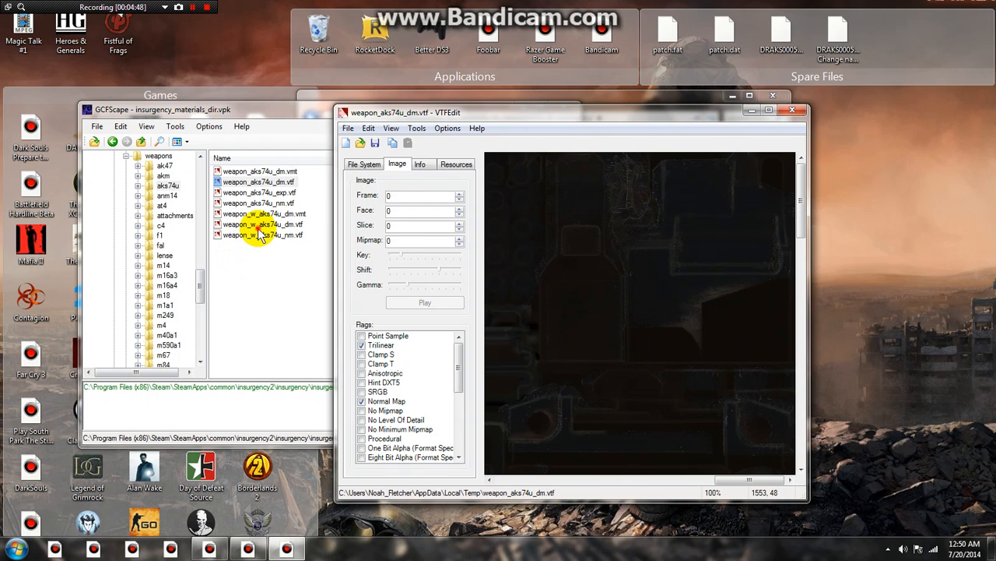
pyautogui.doubleClick(263, 225)
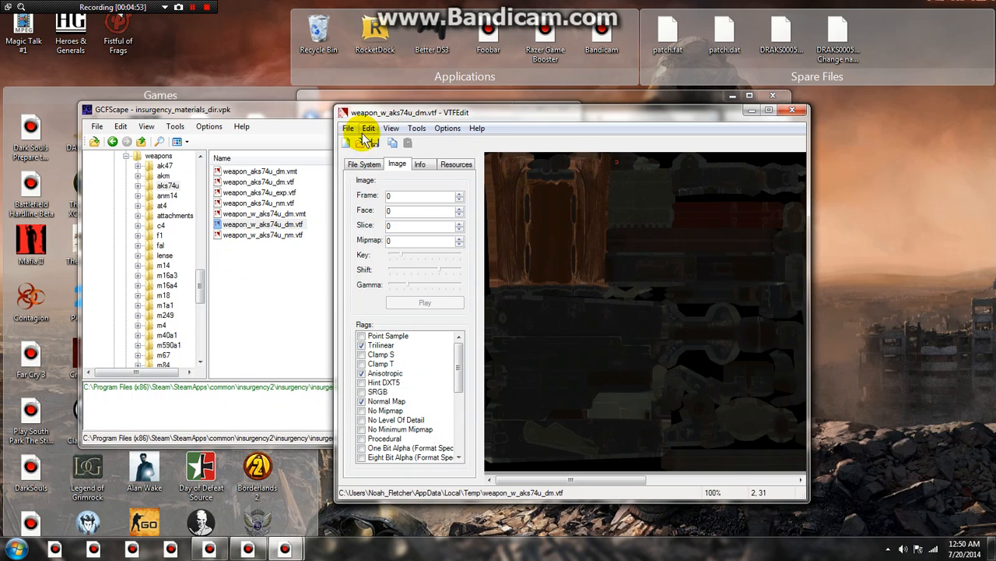
# Start a File > Export and browse to Pictures > A steam workshop stuff as the TGA destination.
pyautogui.click(349, 127)
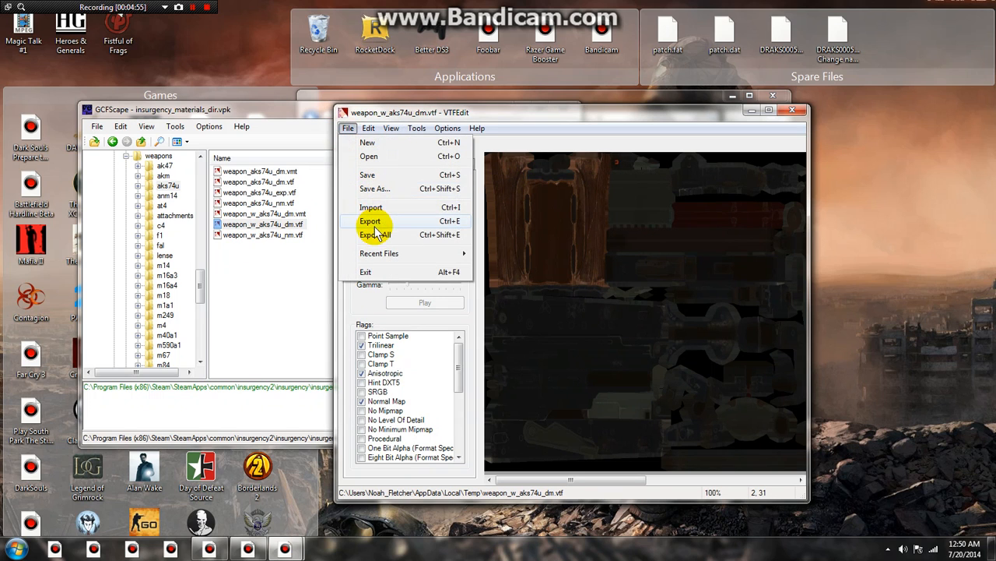
pyautogui.click(371, 221)
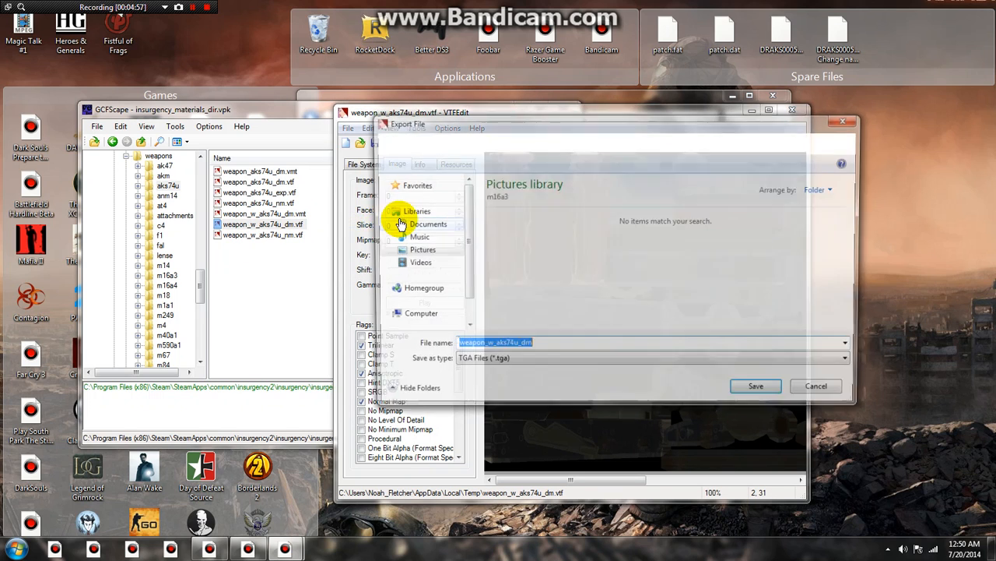
pyautogui.click(420, 262)
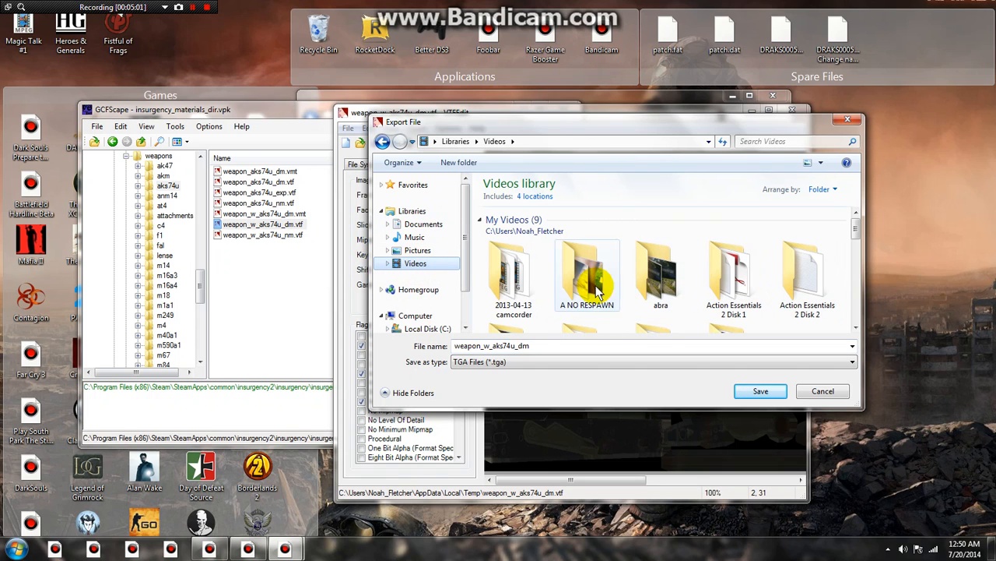
pyautogui.scroll(-3)
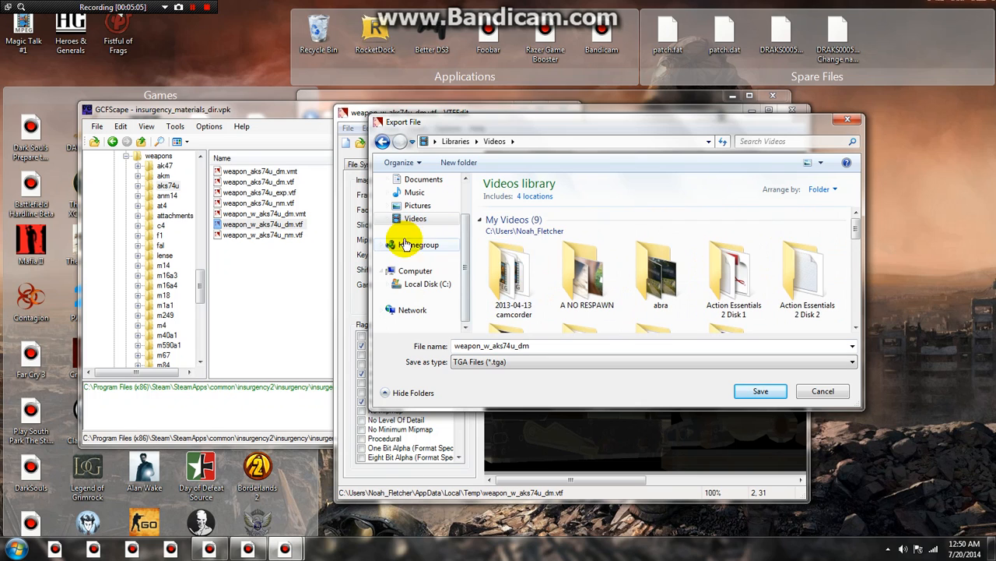
pyautogui.click(417, 206)
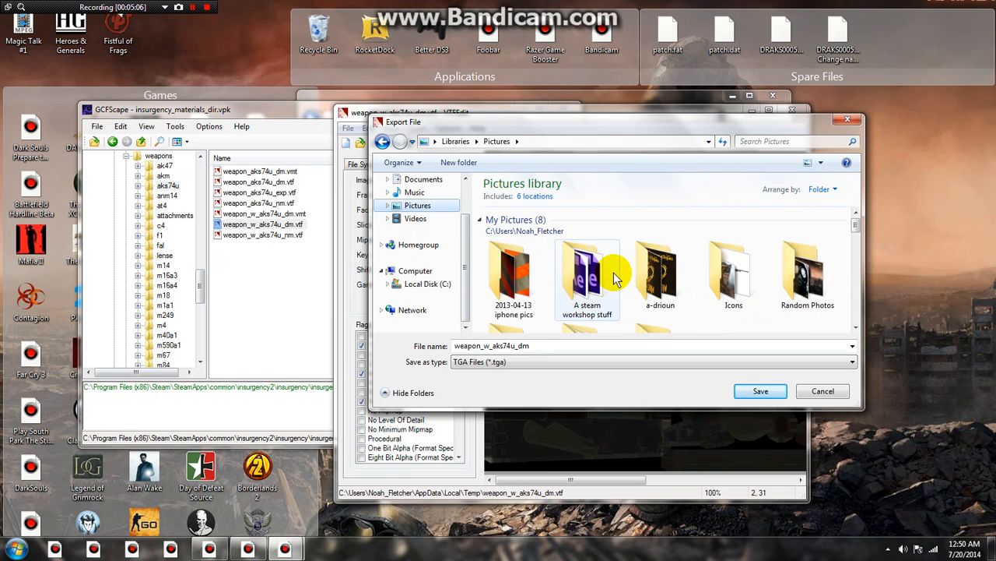
pyautogui.doubleClick(587, 272)
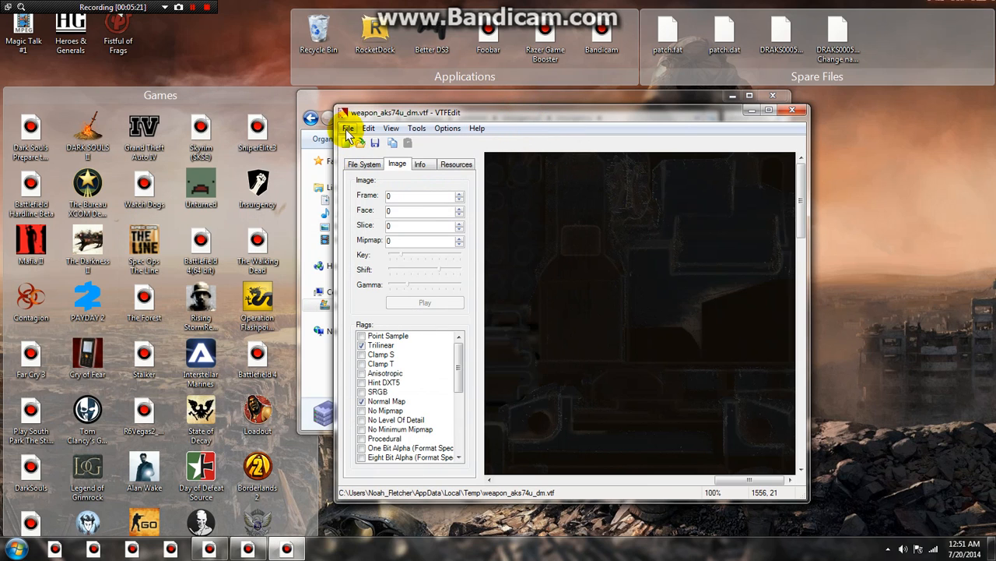
# Run File > Export again for weapon_aks74u_dm and close VTFEdit back to the desktop.
pyautogui.click(349, 128)
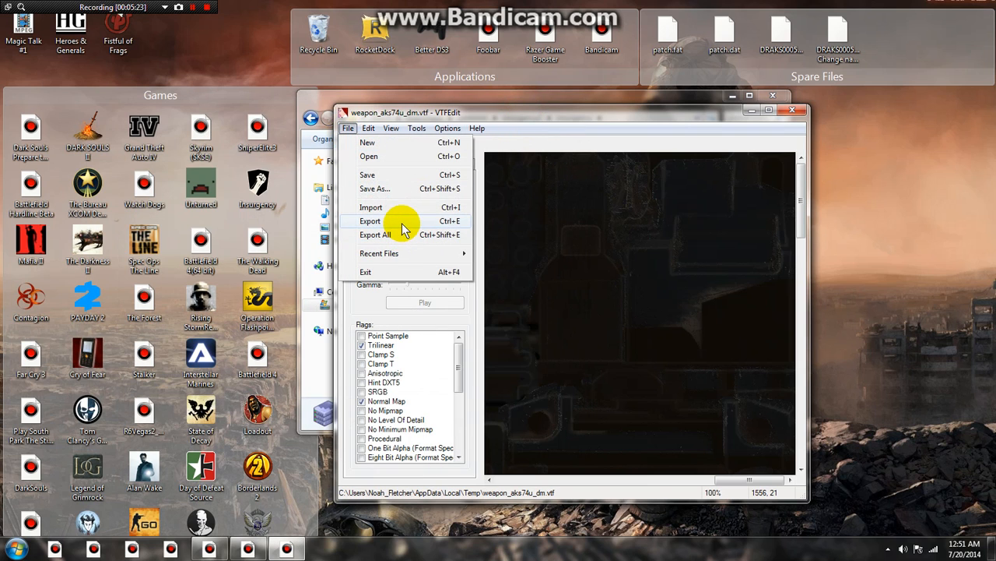
pyautogui.click(370, 221)
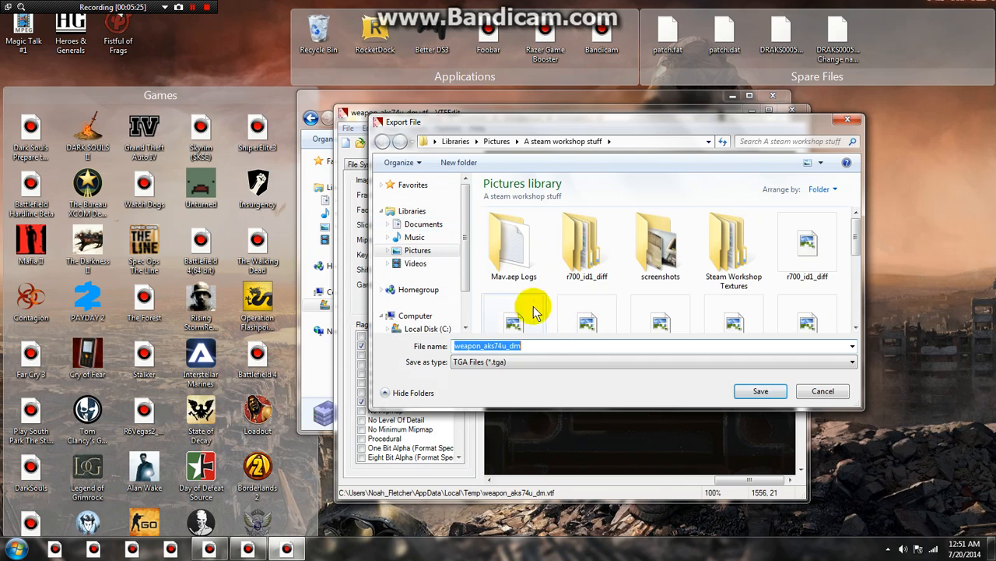
pyautogui.click(822, 391)
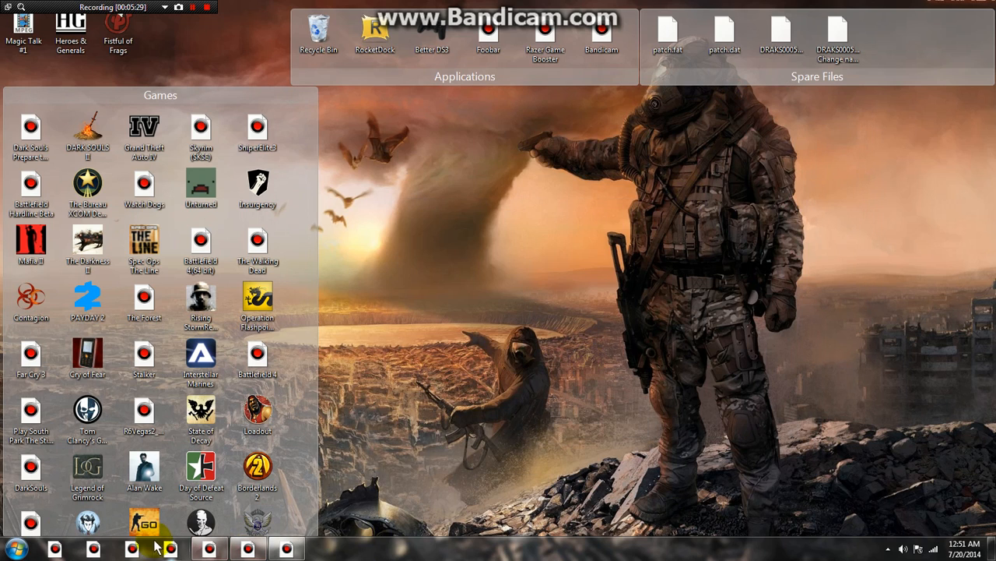
# Search the Start menu for 'after', dismiss it, and browse Computer to Program Files (x86).
pyautogui.click(14, 548)
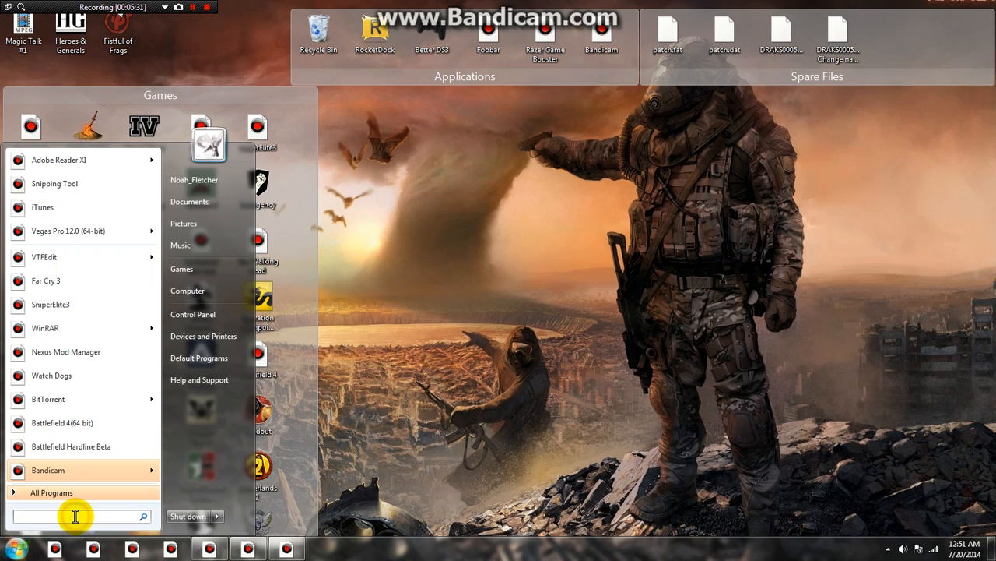
pyautogui.write('after')
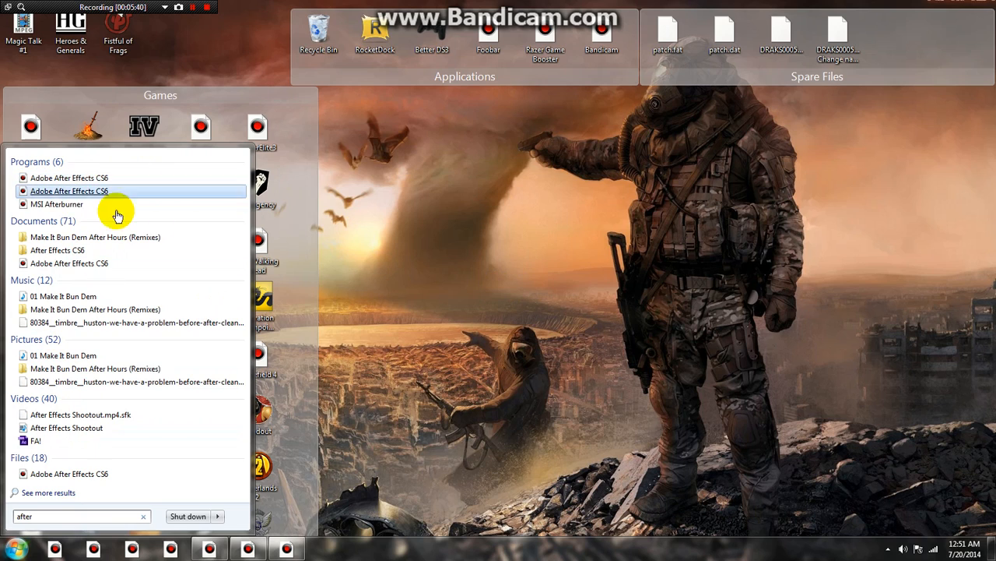
pyautogui.moveTo(115, 204)
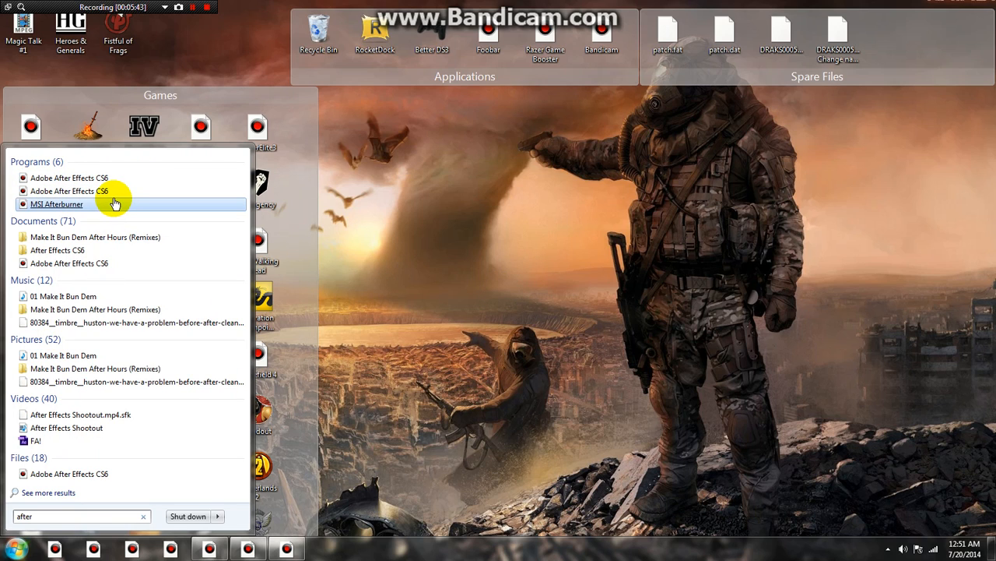
pyautogui.moveTo(115, 203)
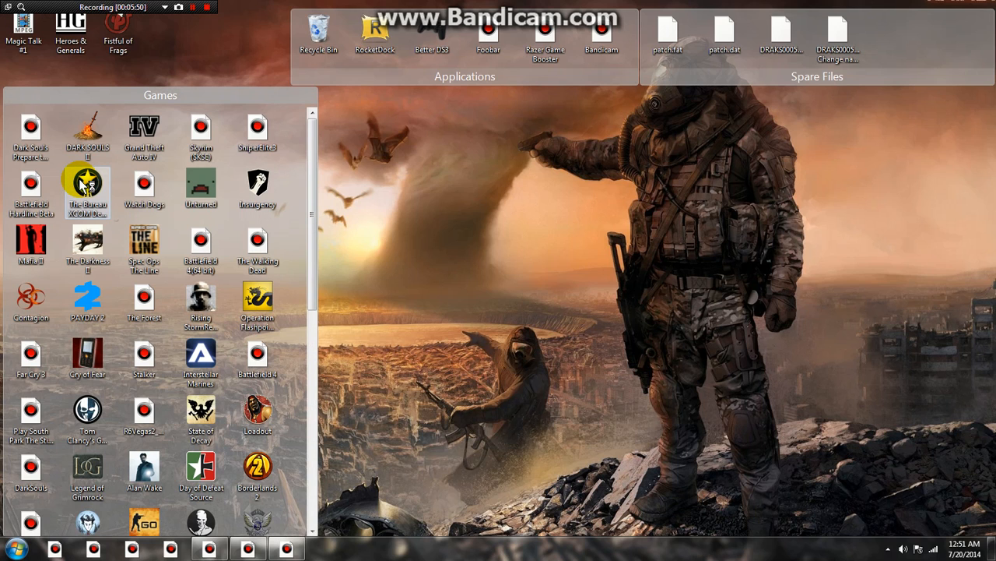
pyautogui.click(324, 549)
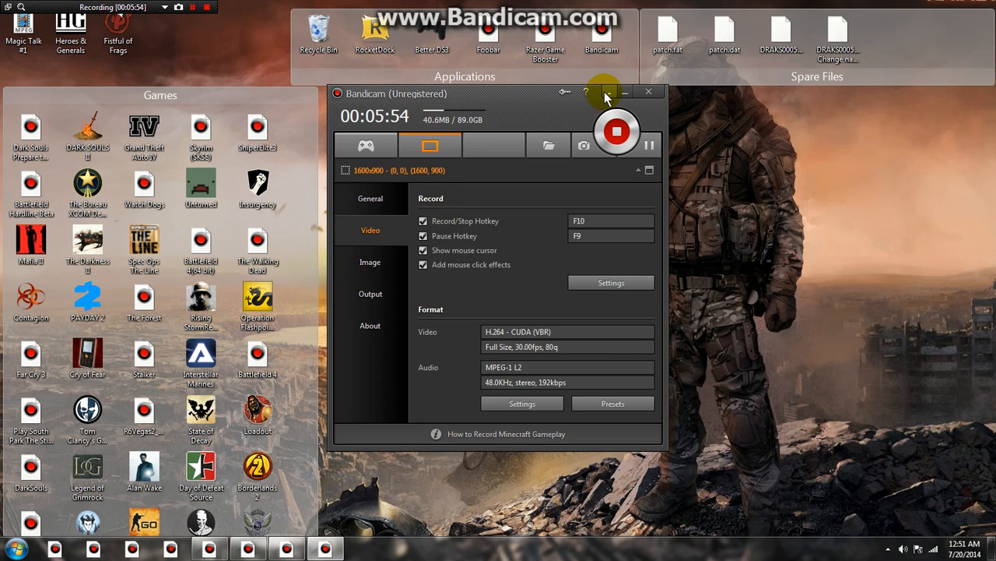
pyautogui.click(626, 92)
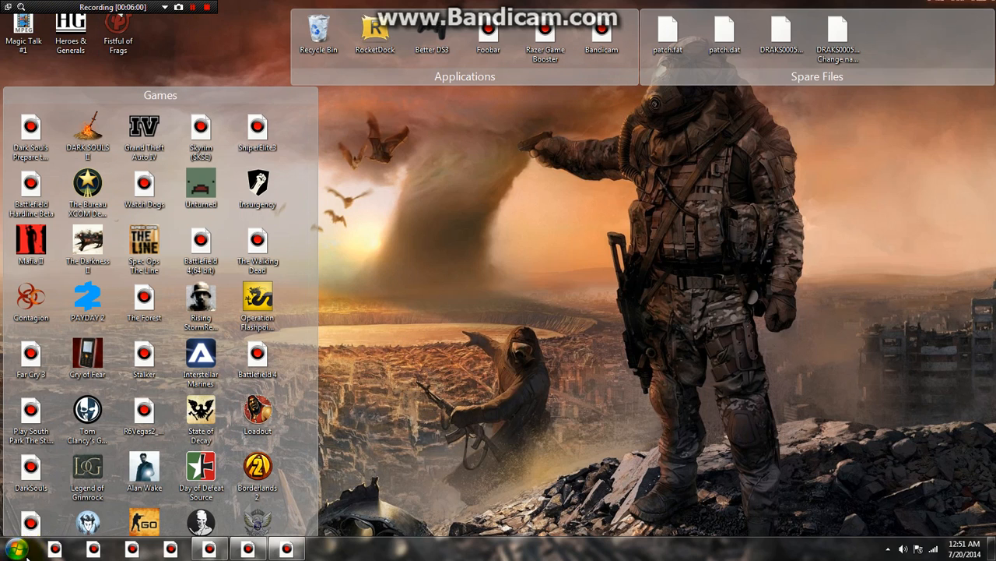
pyautogui.click(14, 548)
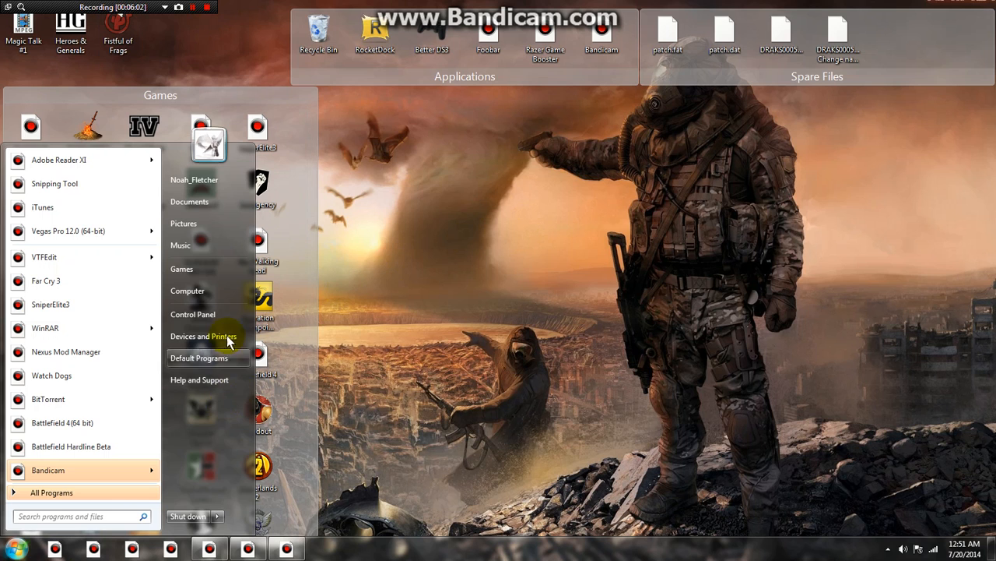
pyautogui.click(186, 291)
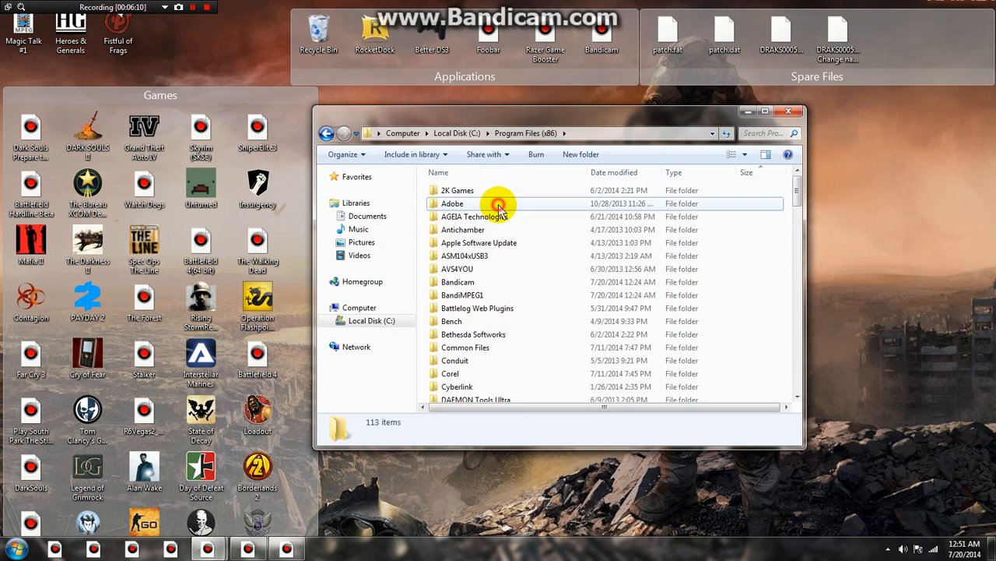
# Navigate C:\Program Files\Adobe\Adobe After Effects CS6 and launch After Effects CS6.
pyautogui.doubleClick(452, 202)
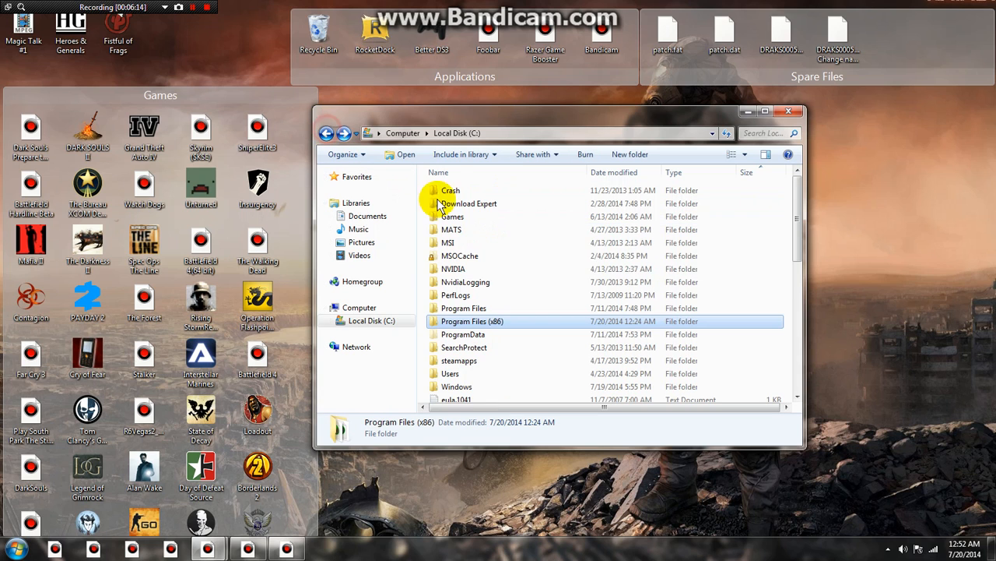
pyautogui.doubleClick(464, 308)
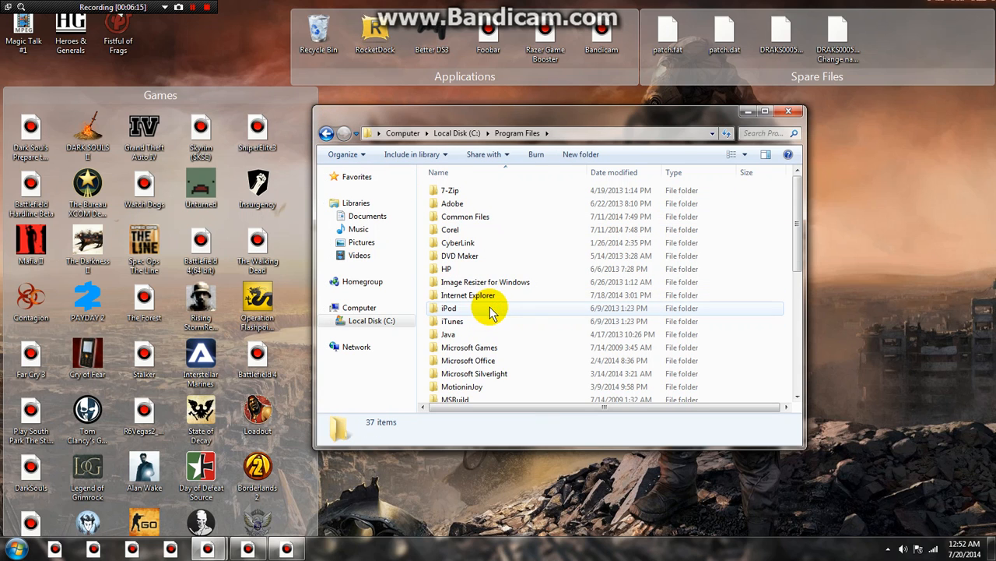
pyautogui.moveTo(464, 203)
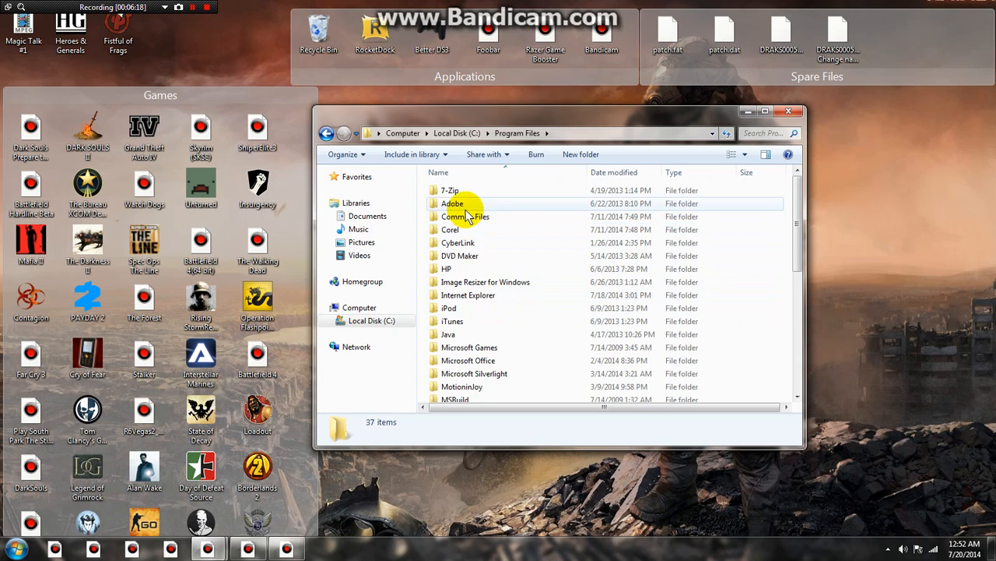
pyautogui.doubleClick(453, 203)
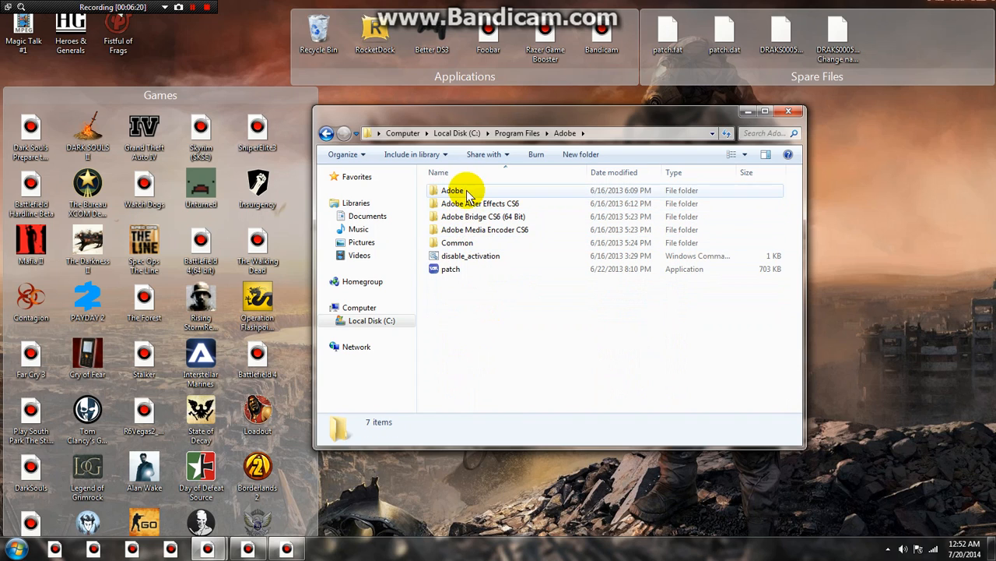
pyautogui.doubleClick(479, 202)
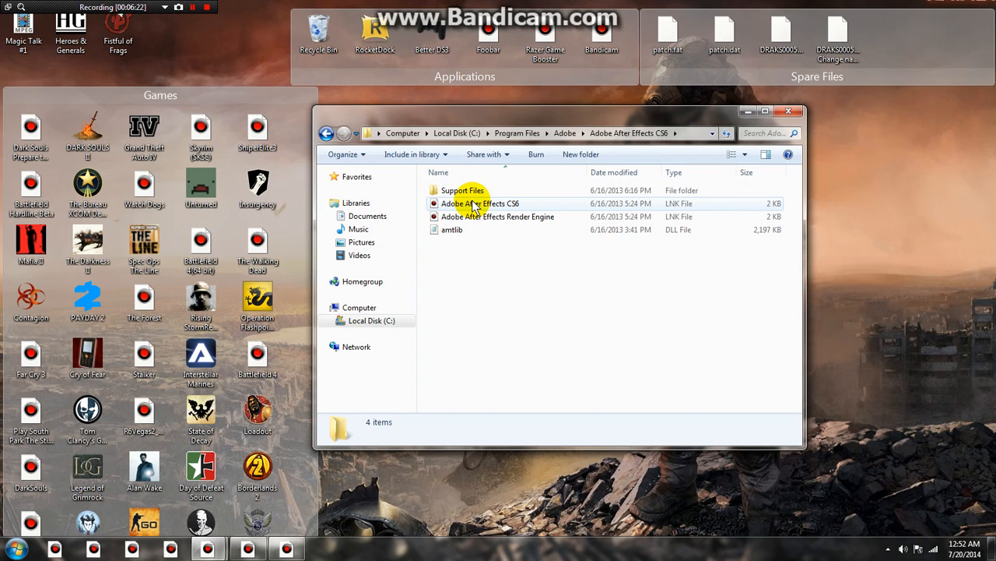
pyautogui.click(479, 202)
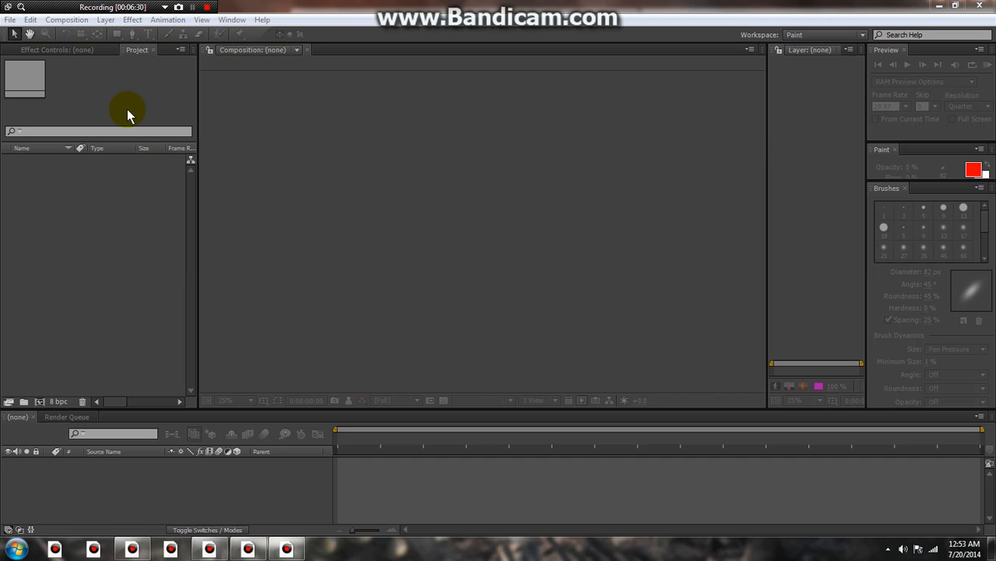
pyautogui.moveTo(185, 190)
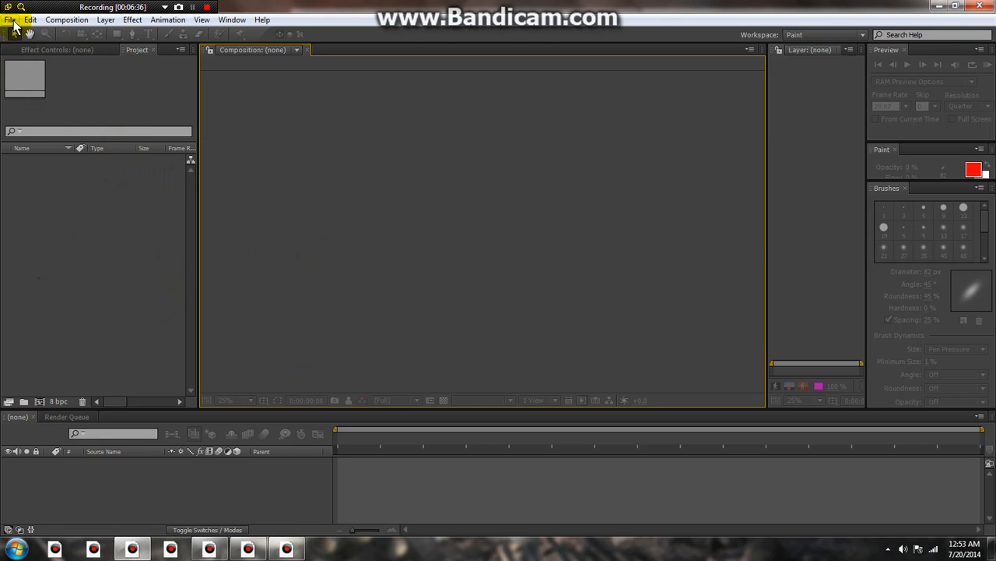
# Bring up the Import File dialog via File > Import > File.
pyautogui.click(9, 19)
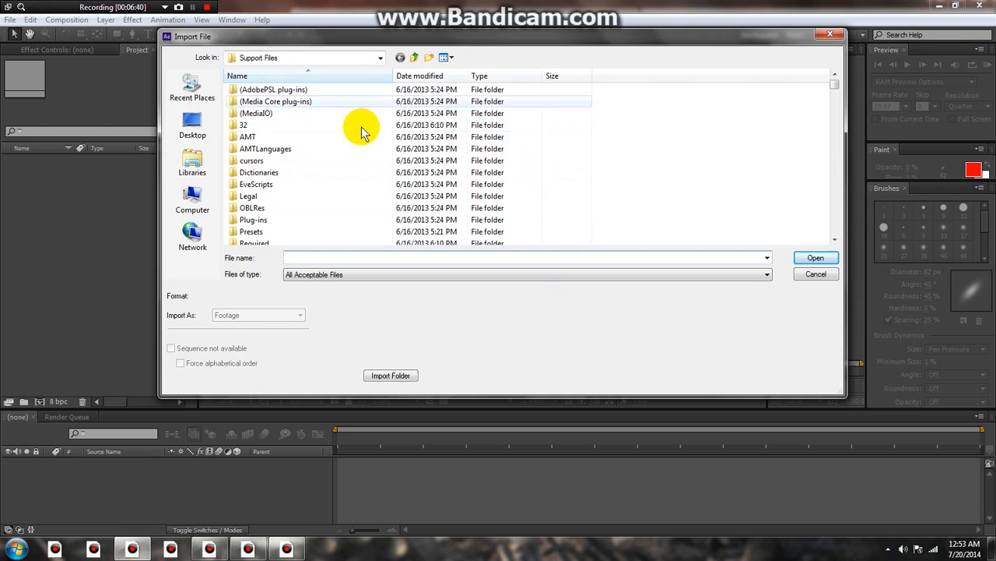
# Navigate the Import File dialog through Libraries to the A steam workshop stuff folder.
pyautogui.click(193, 162)
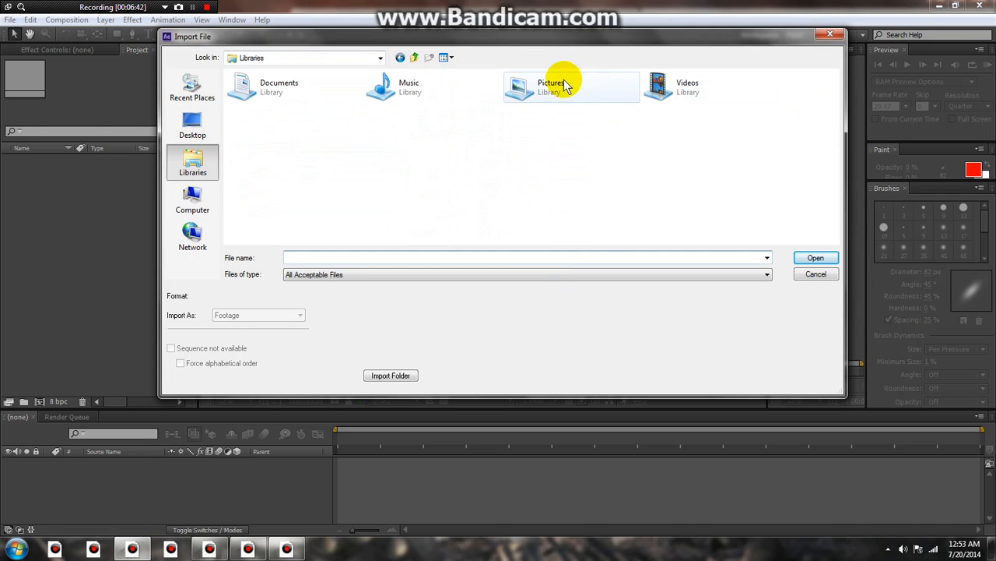
pyautogui.doubleClick(688, 87)
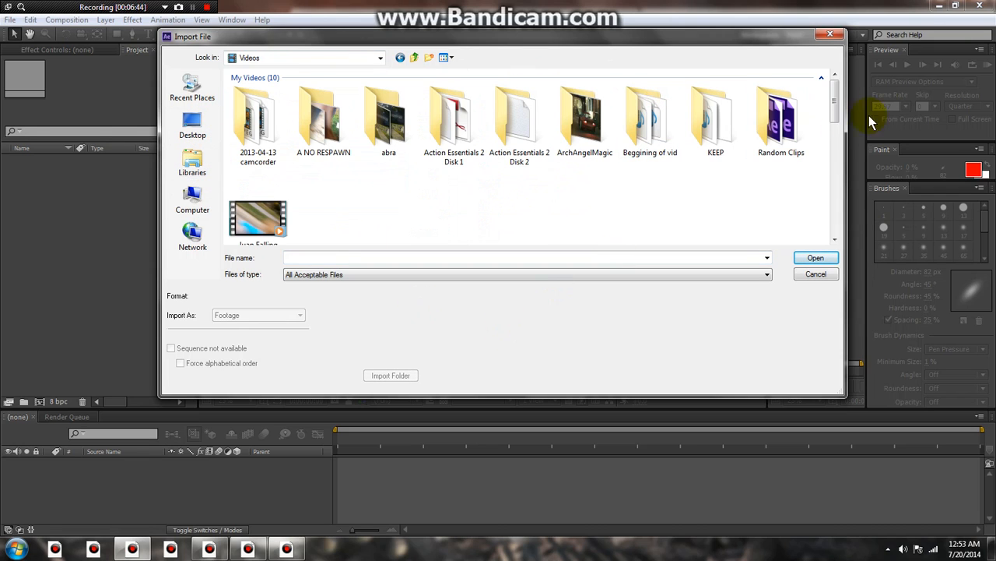
pyautogui.click(781, 117)
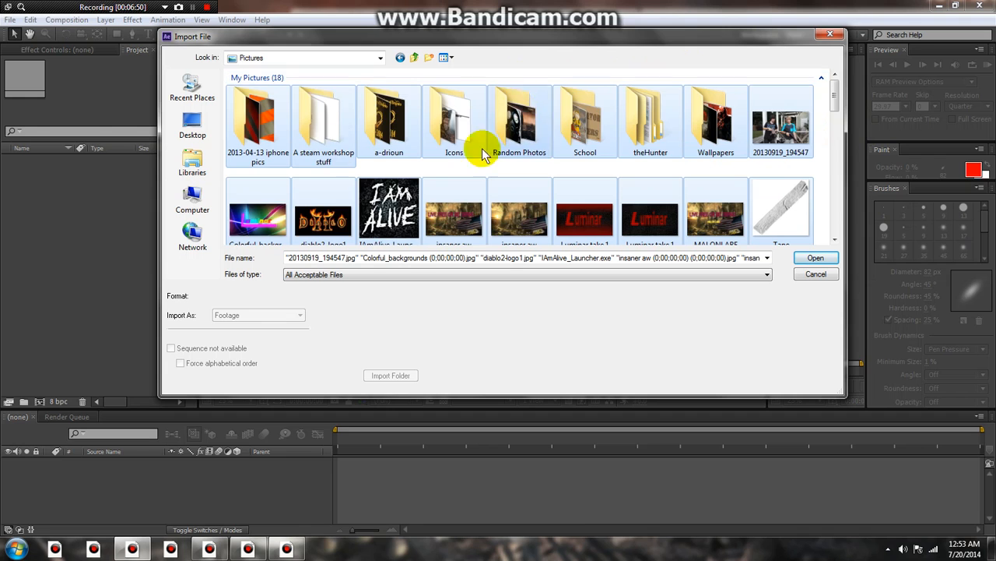
pyautogui.doubleClick(324, 116)
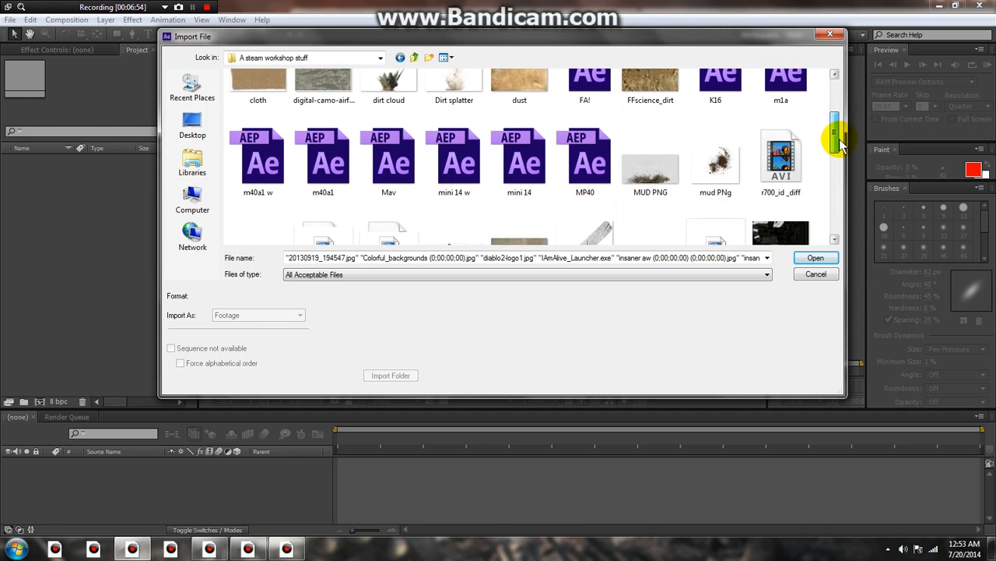
# Select the weapon_aks74u_dm TGA and import it, reaching the Interpret Footage alpha prompt.
pyautogui.scroll(-3)
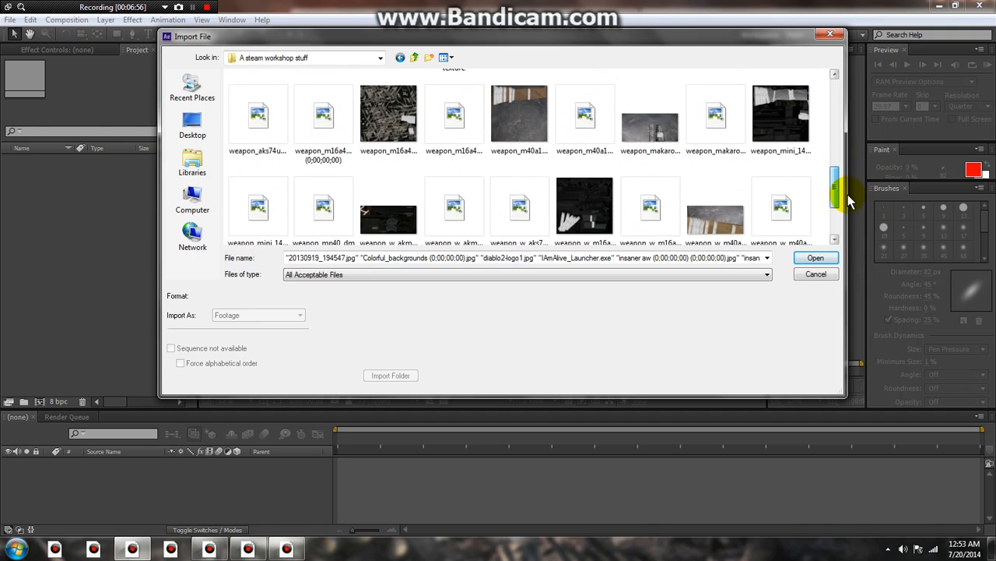
pyautogui.scroll(-3)
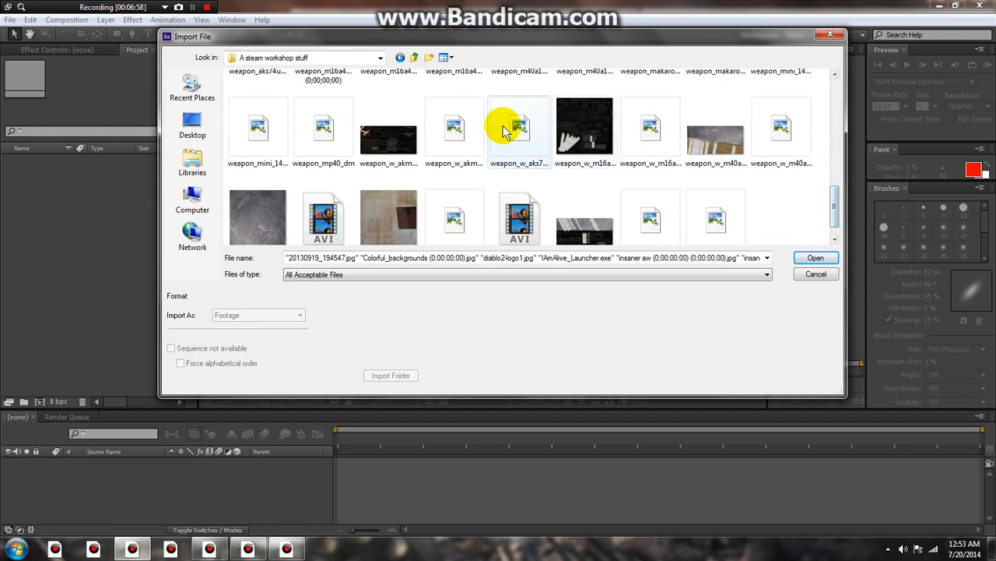
pyautogui.click(455, 128)
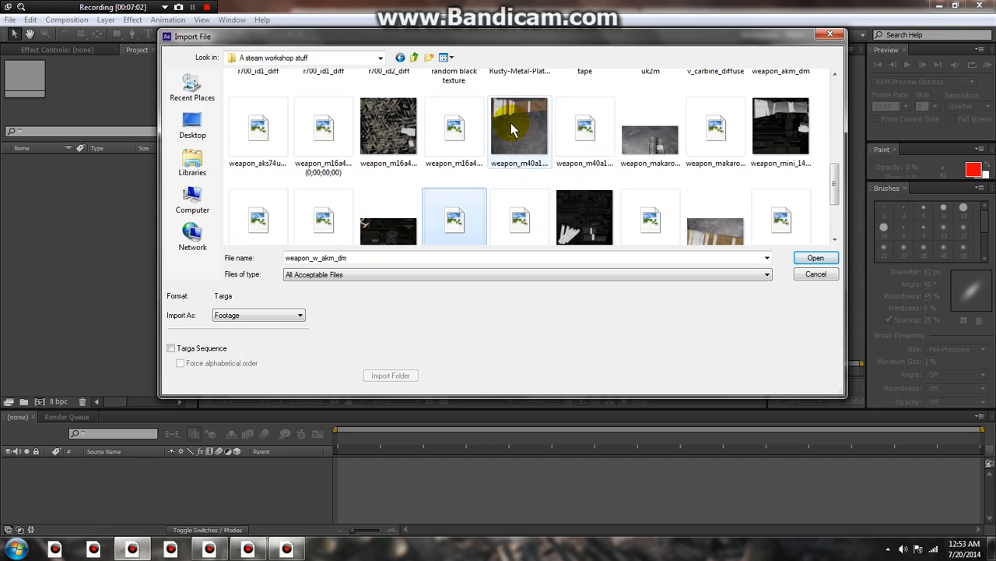
pyautogui.click(258, 127)
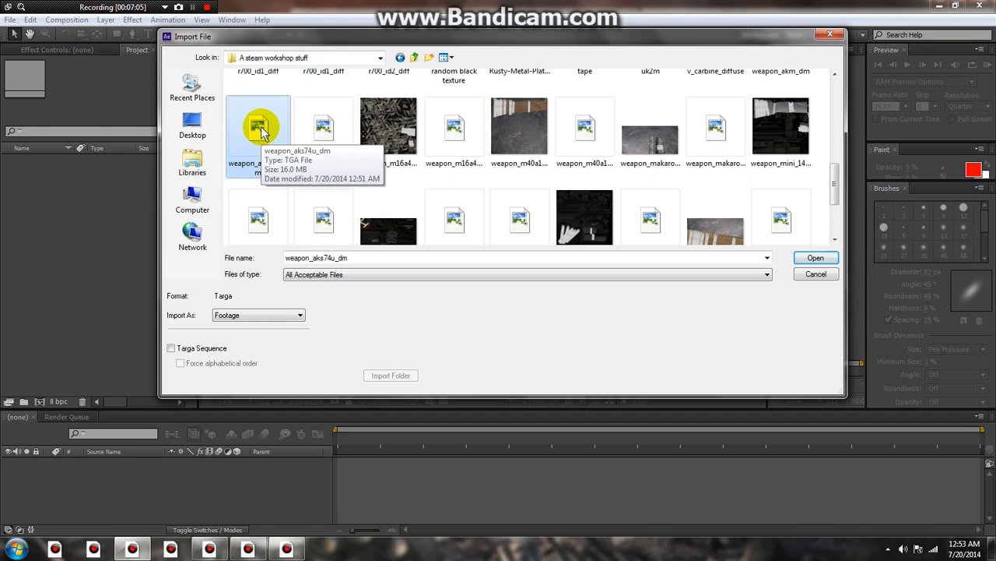
pyautogui.click(816, 257)
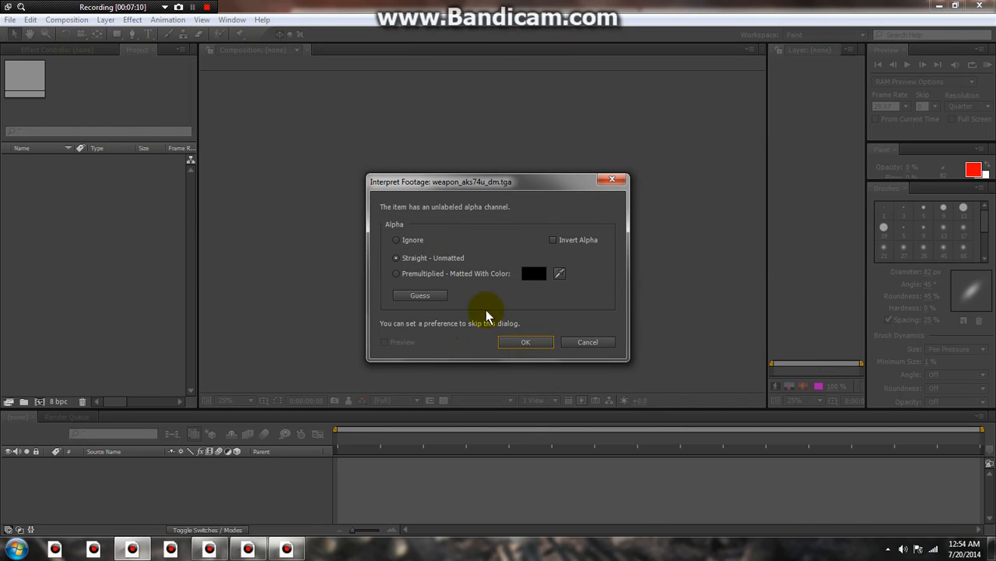
pyautogui.click(526, 342)
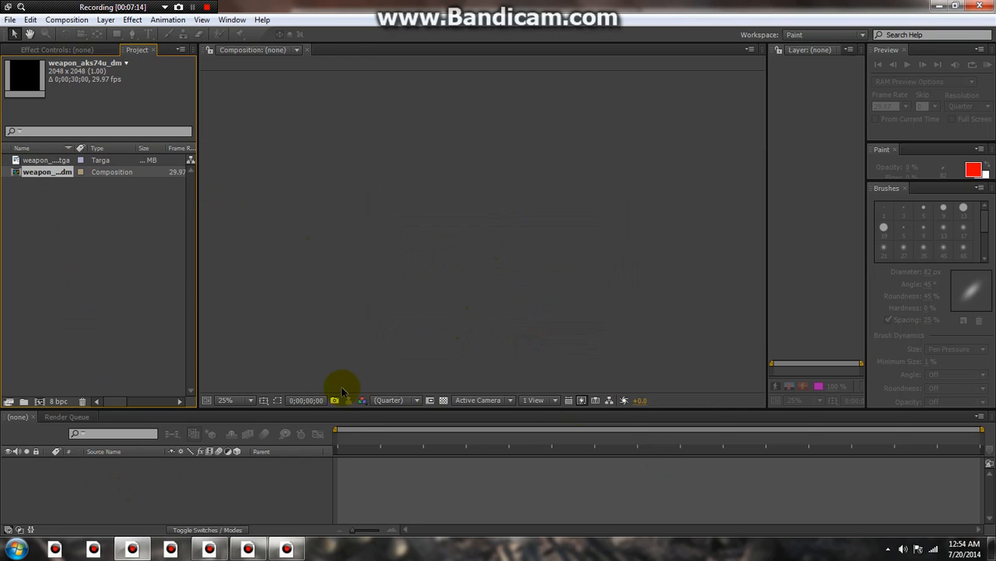
pyautogui.doubleClick(47, 171)
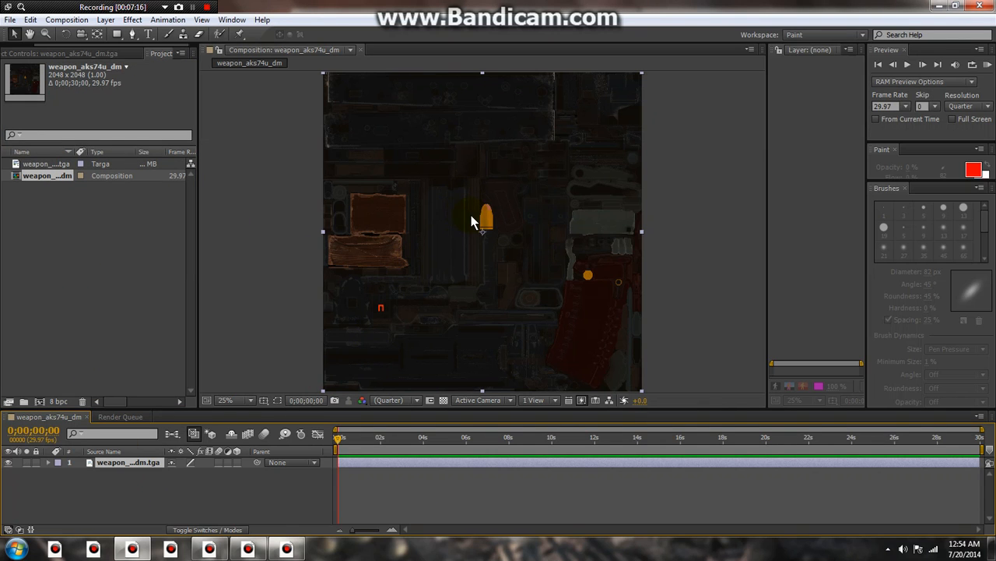
pyautogui.click(233, 399)
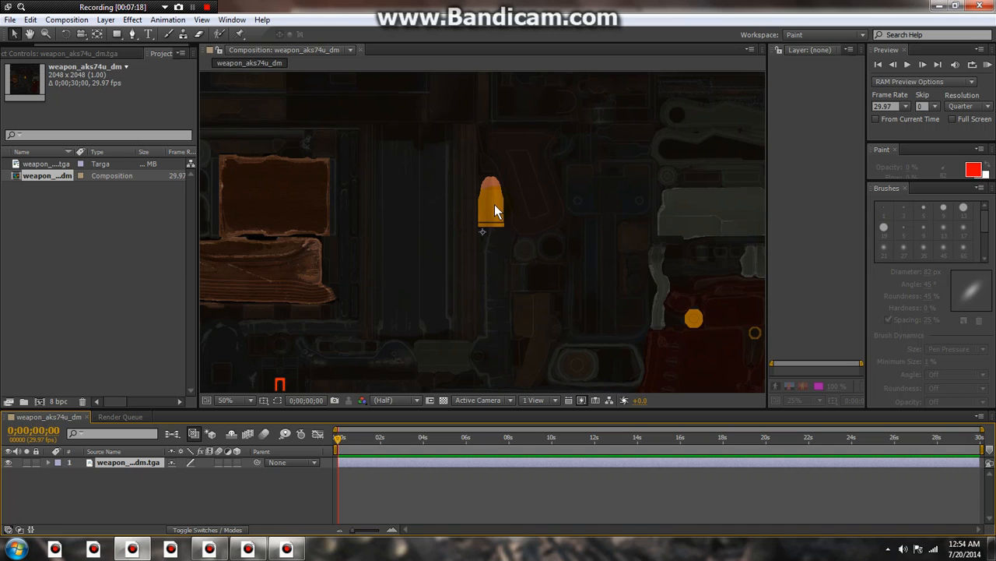
pyautogui.click(224, 399)
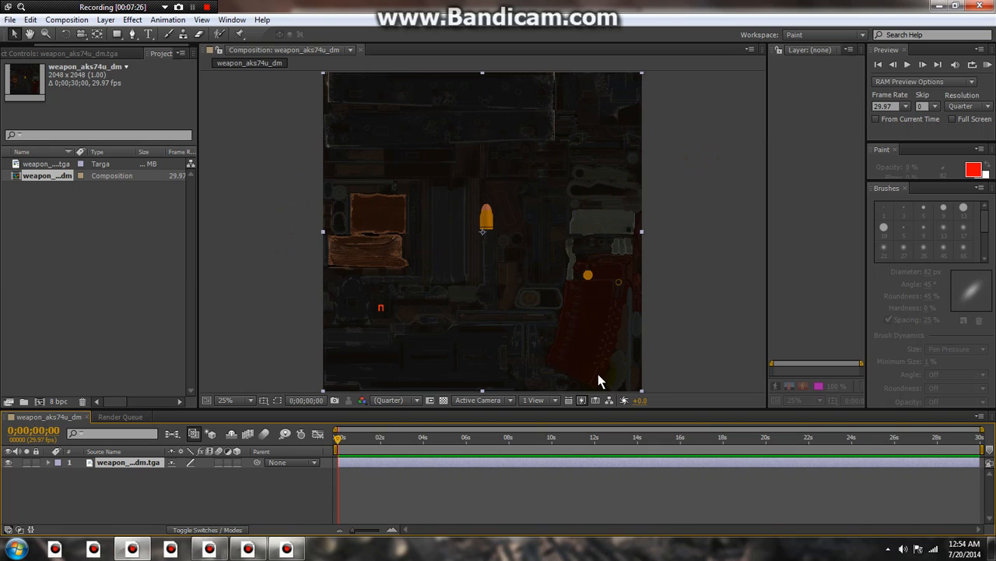
pyautogui.moveTo(564, 282)
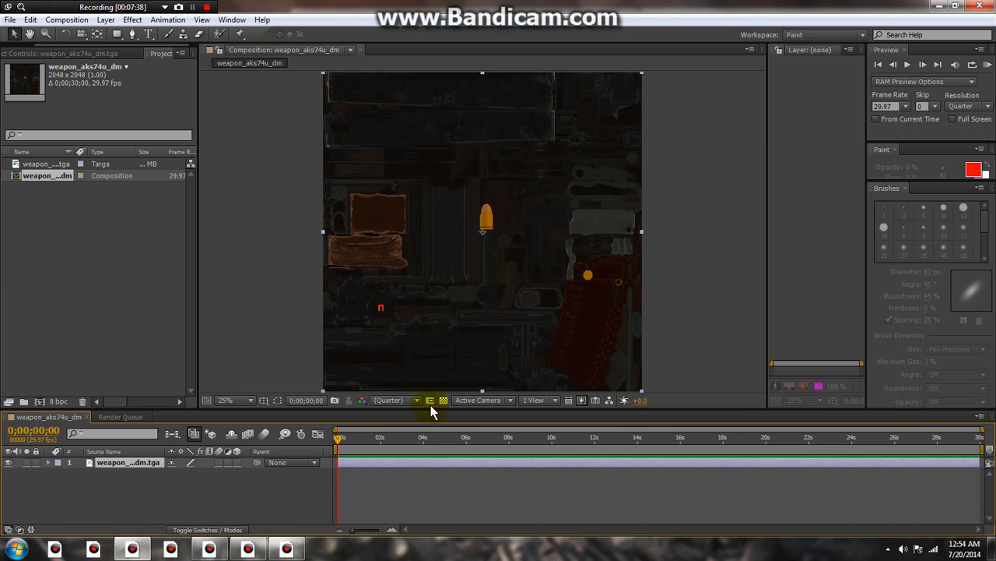
pyautogui.moveTo(530, 330)
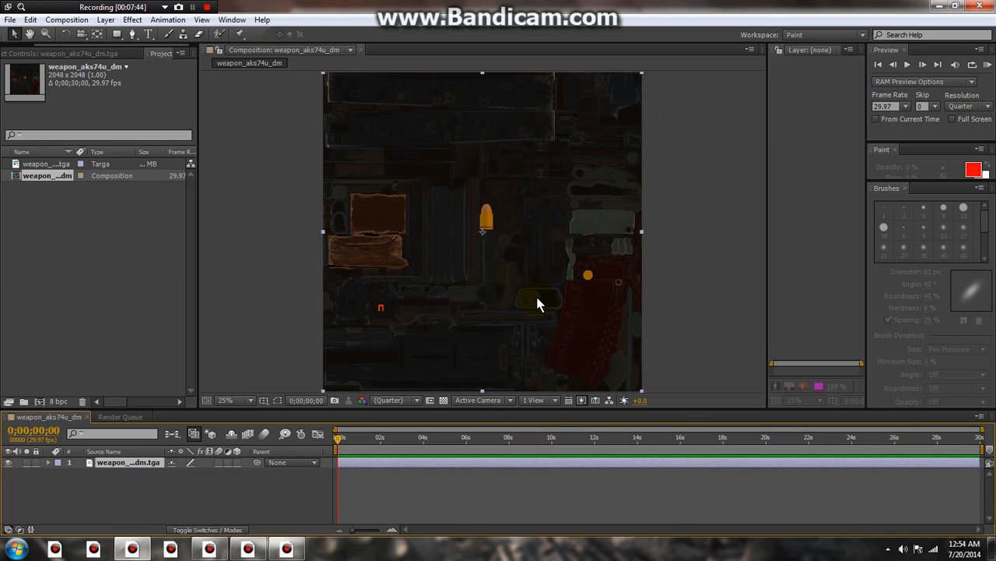
pyautogui.moveTo(551, 172)
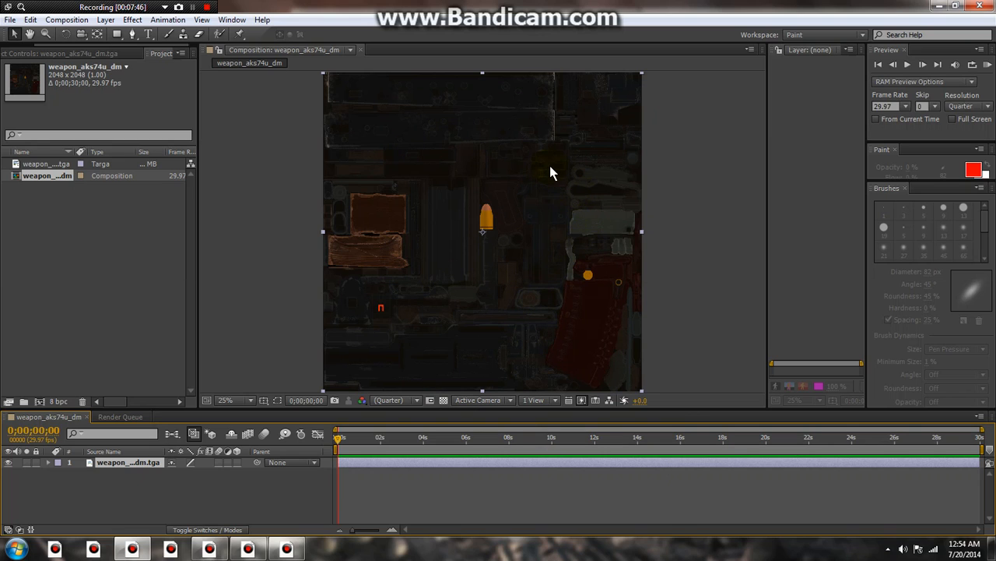
pyautogui.moveTo(622, 240)
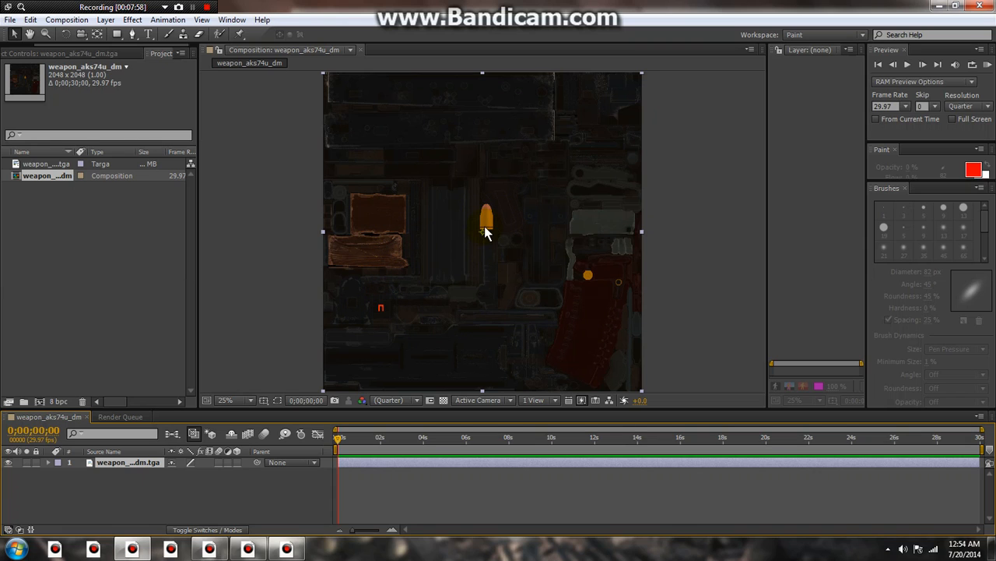
pyautogui.moveTo(604, 193)
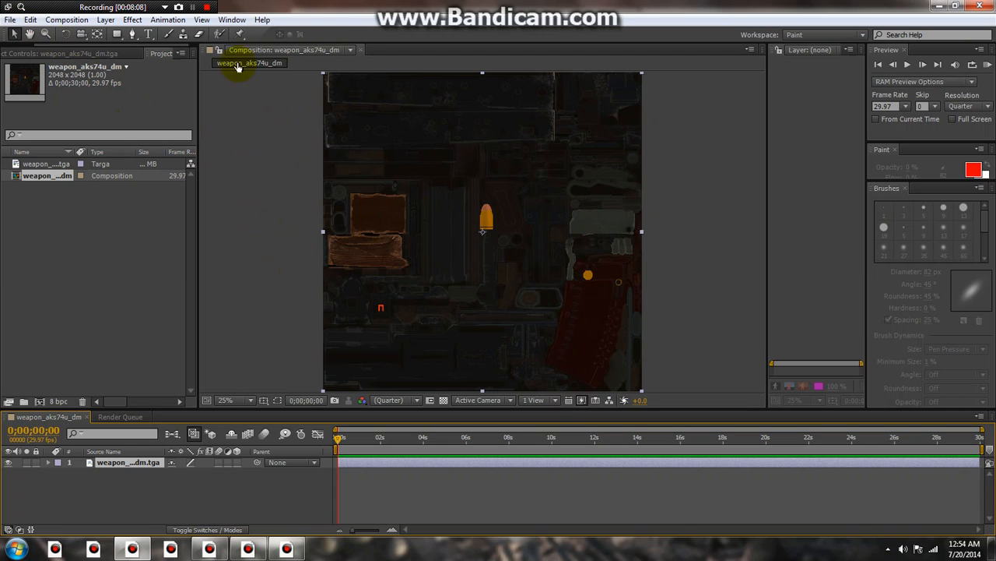
pyautogui.moveTo(377, 261)
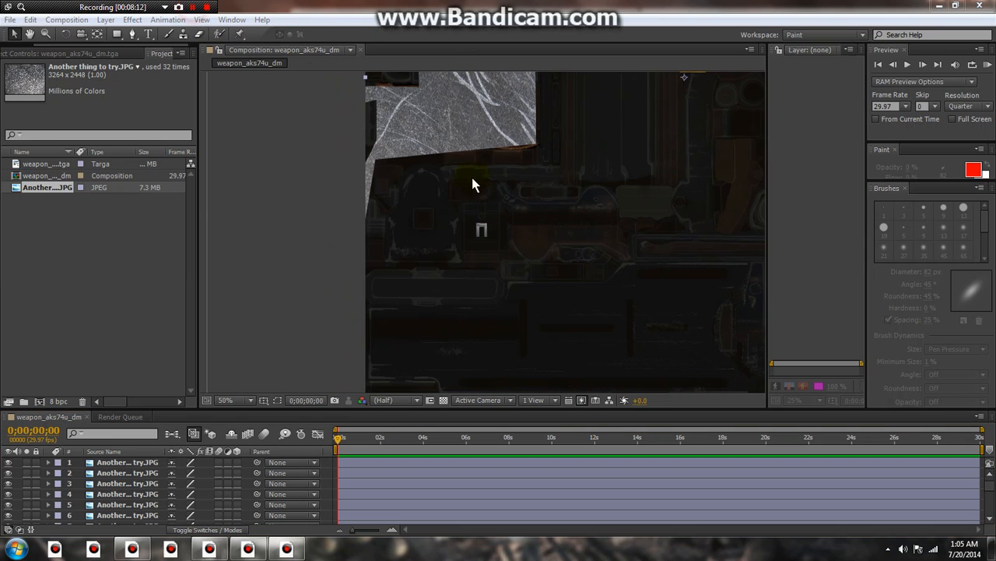
pyautogui.moveTo(622, 274)
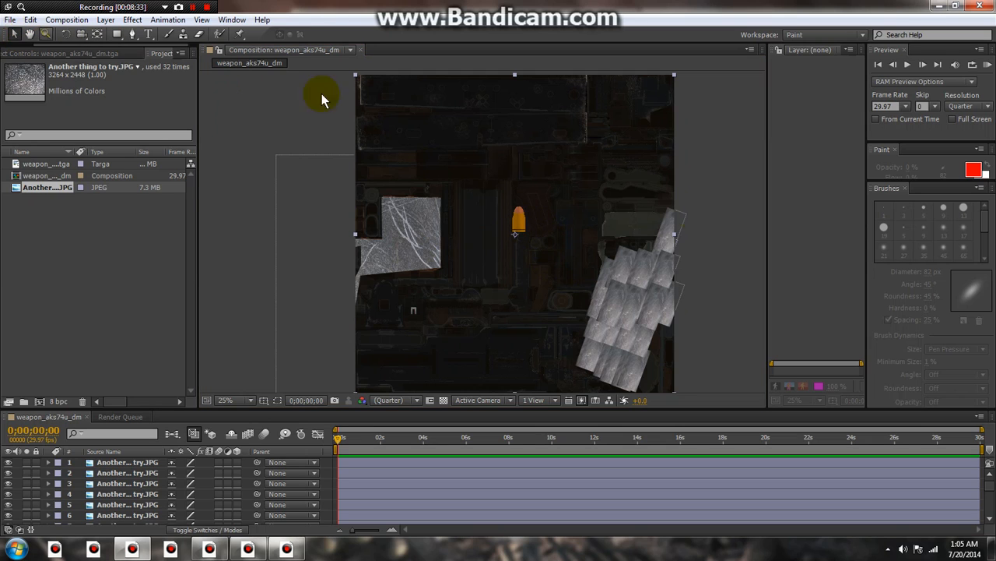
# Save the current frame as a file named weapon_aks74u_dm into the A steam workshop stuff folder.
pyautogui.click(65, 19)
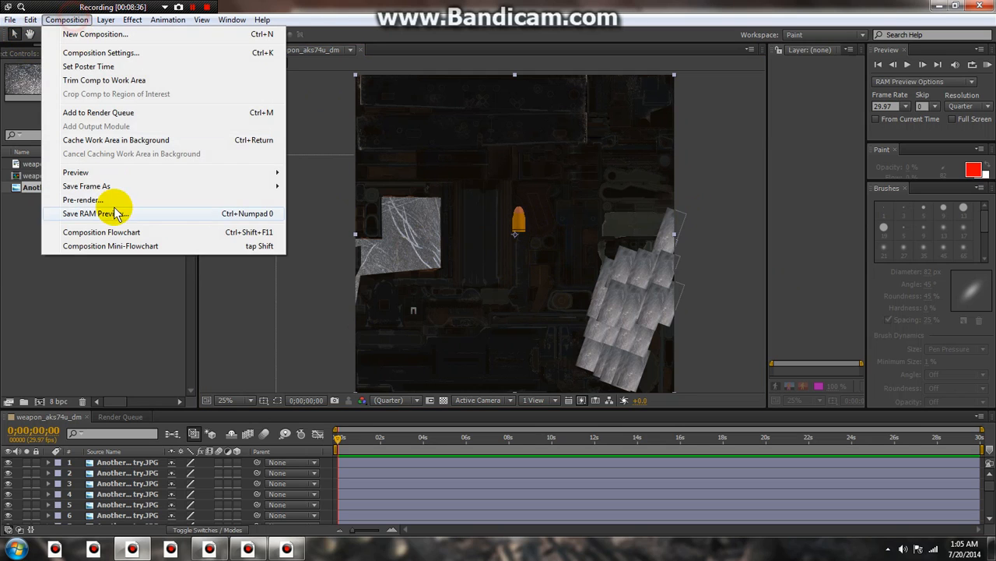
pyautogui.click(98, 112)
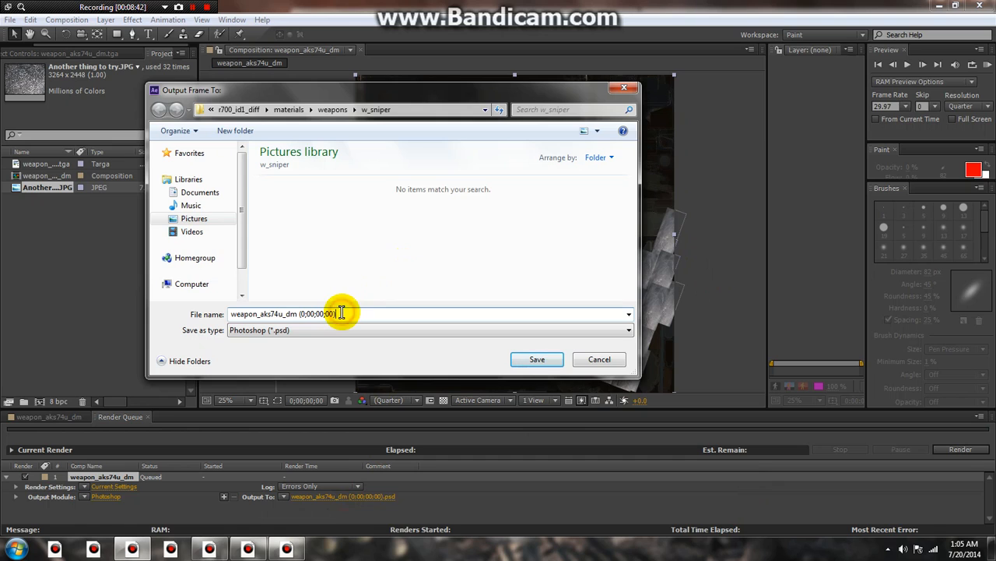
pyautogui.press('BackSpace')
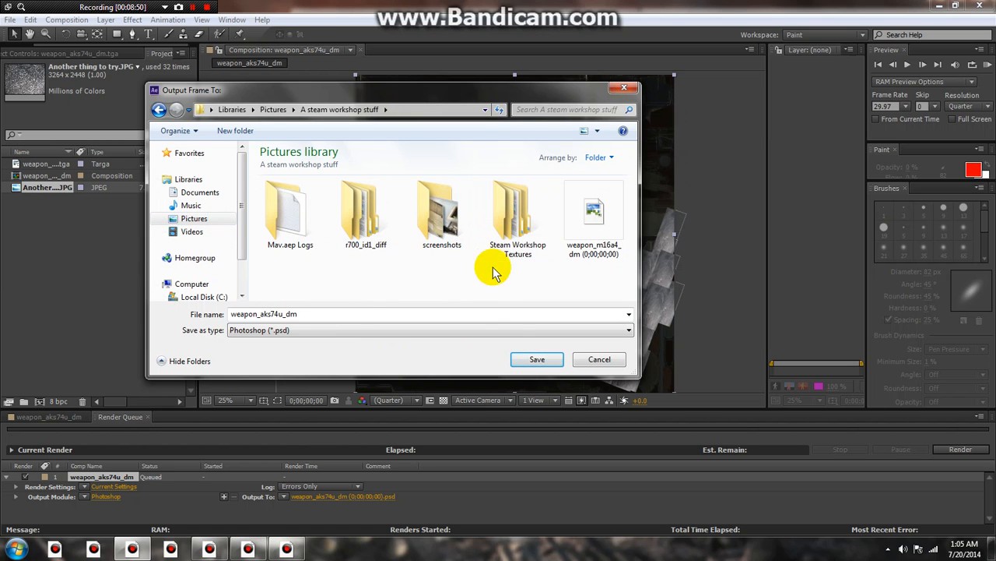
pyautogui.click(536, 358)
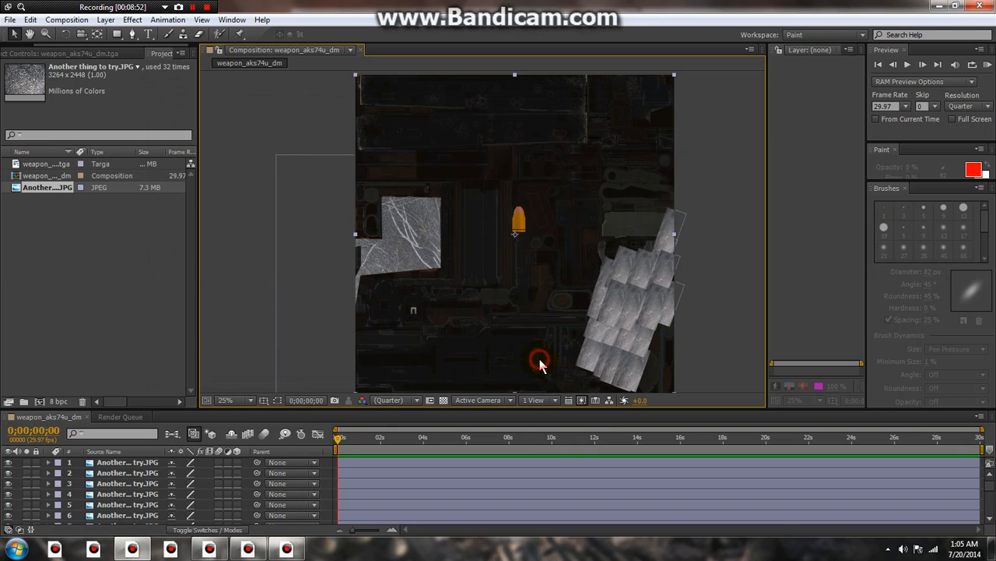
# Set the queued render's Output Module format to JPEG Sequence and start the render.
pyautogui.click(65, 18)
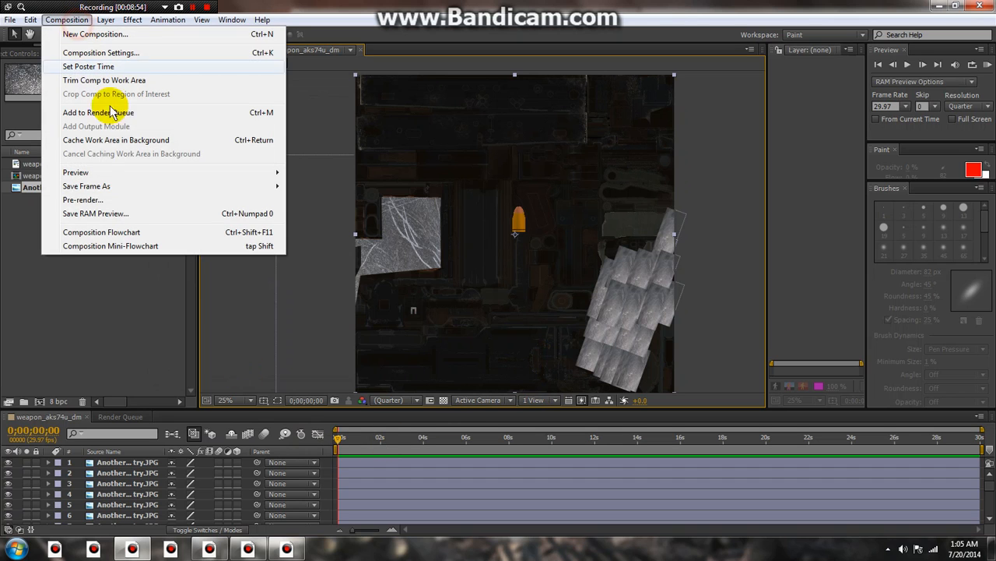
pyautogui.click(98, 112)
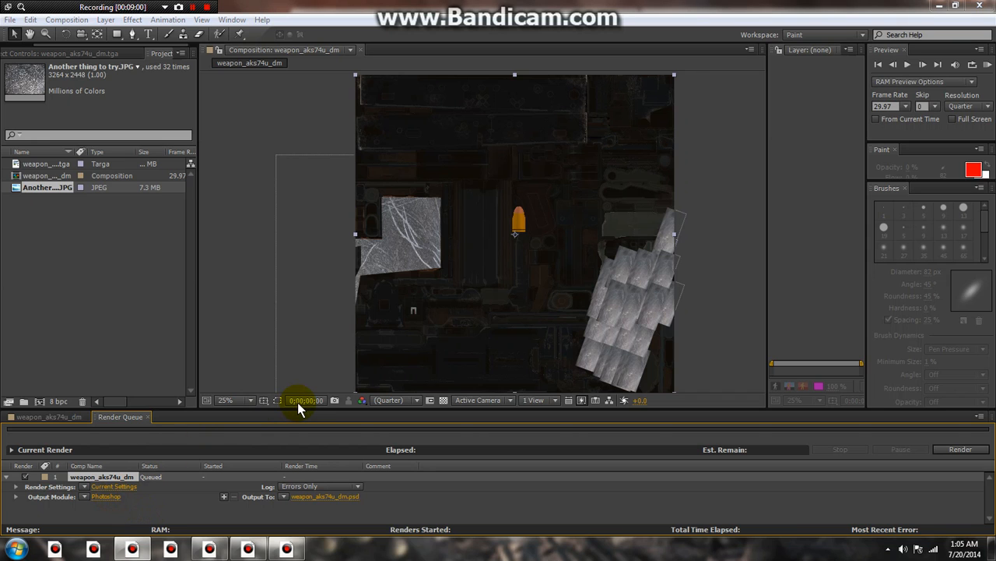
pyautogui.click(106, 495)
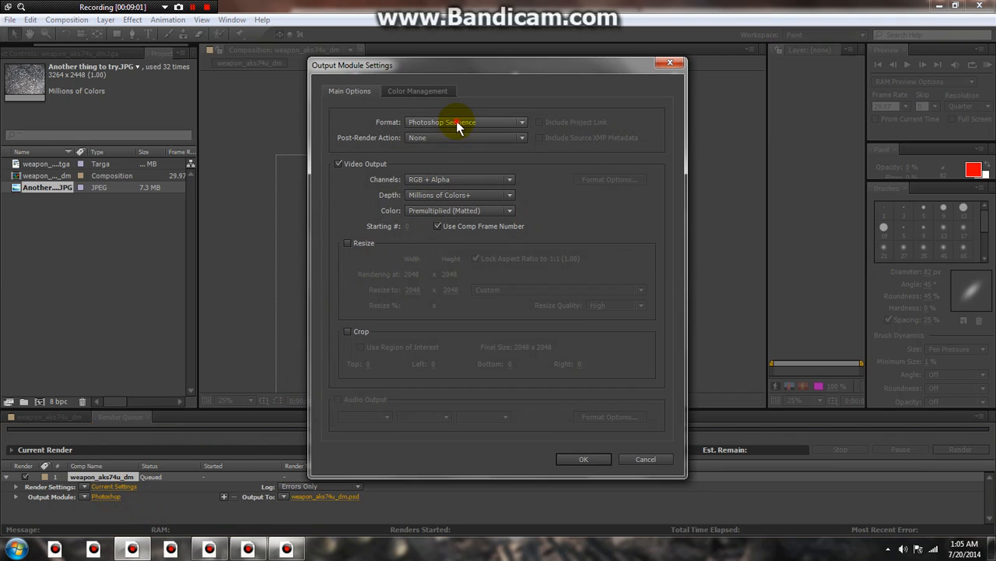
pyautogui.click(464, 121)
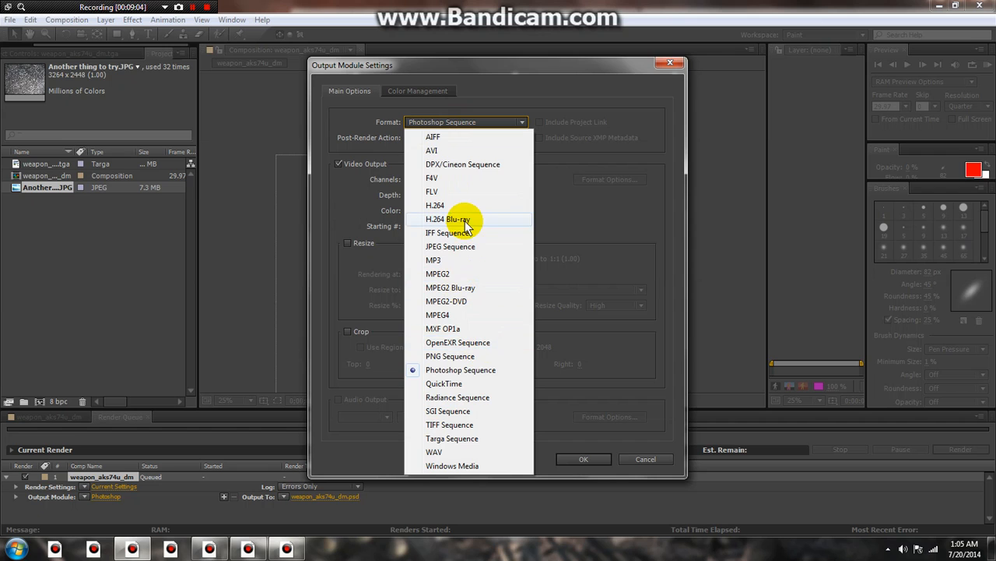
pyautogui.click(450, 246)
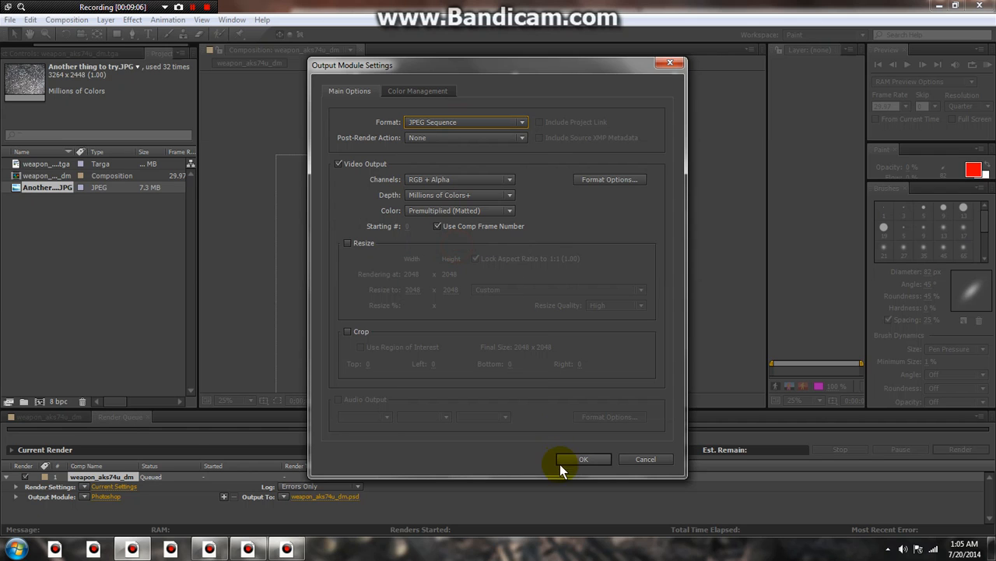
pyautogui.click(582, 458)
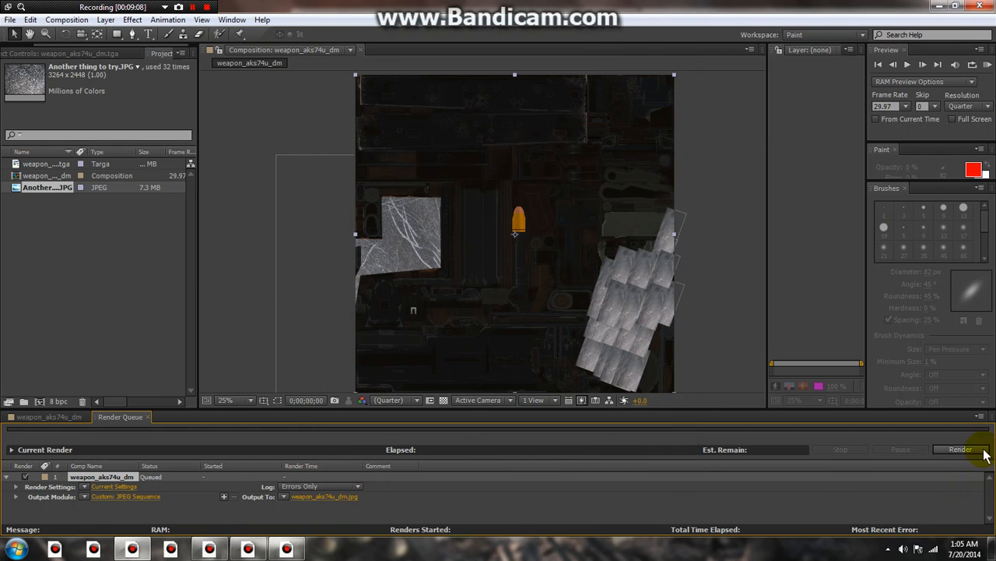
pyautogui.click(961, 448)
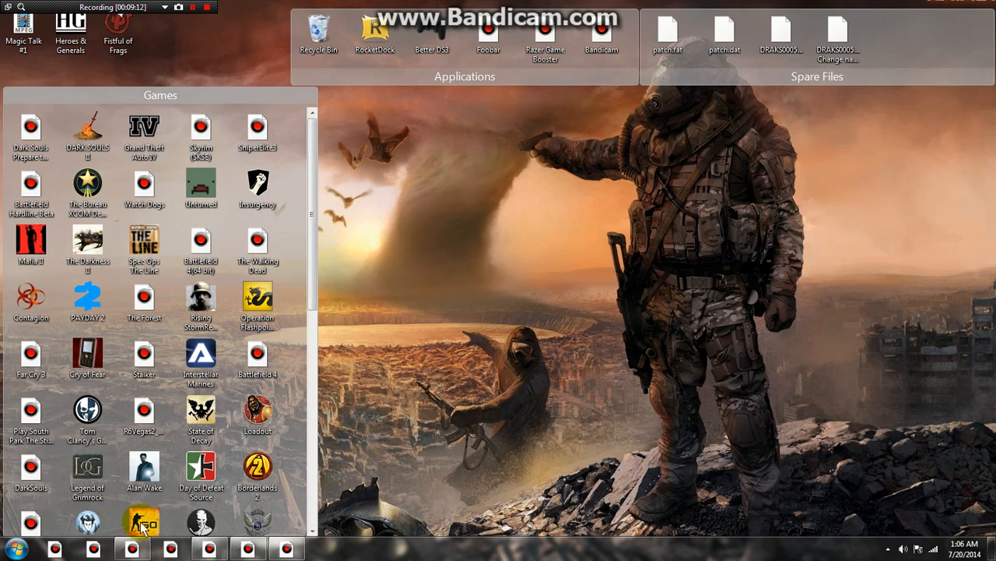
# Glance at the insurgency game folder window, then return to the weapon_aks74u_dm texture in VTFEdit.
pyautogui.click(209, 548)
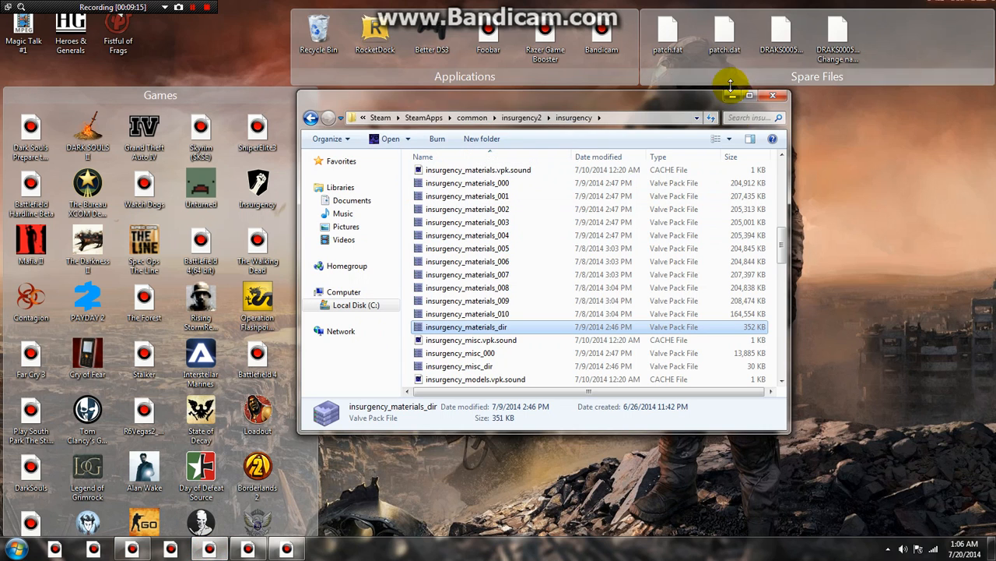
pyautogui.click(732, 95)
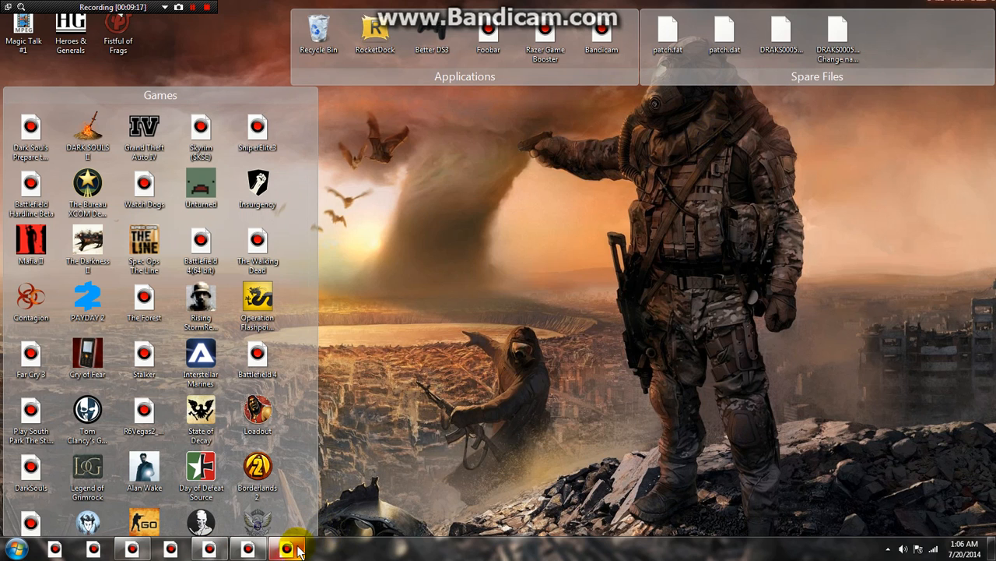
pyautogui.click(286, 548)
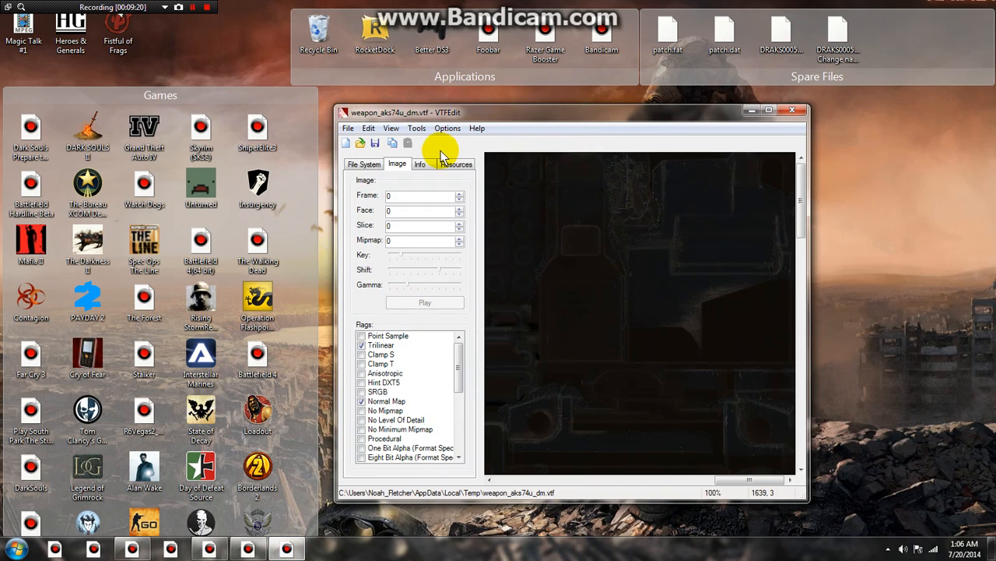
# Import the rendered weapon_aks74u_dm image via File > Import and accept the default VTF Options.
pyautogui.click(349, 128)
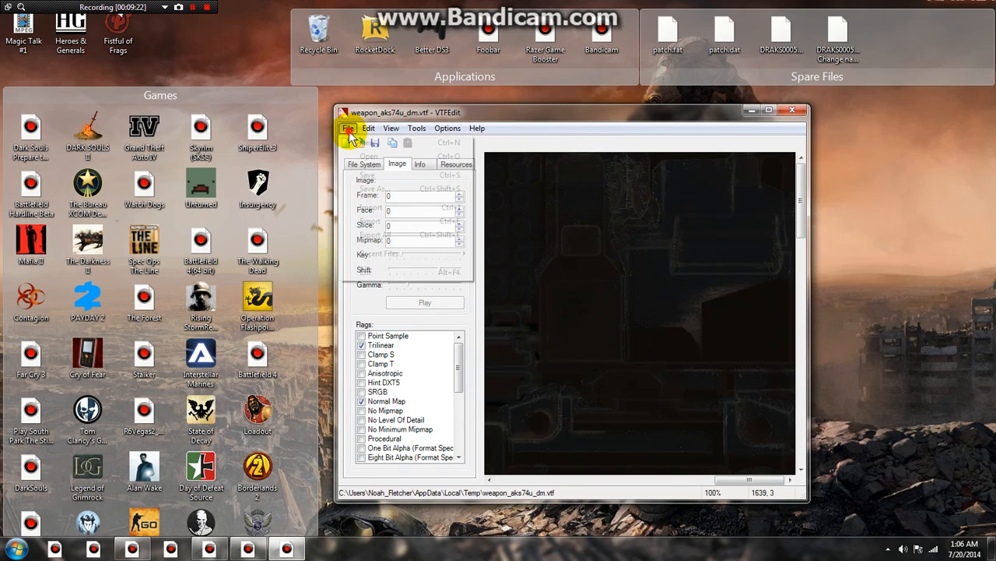
pyautogui.click(349, 127)
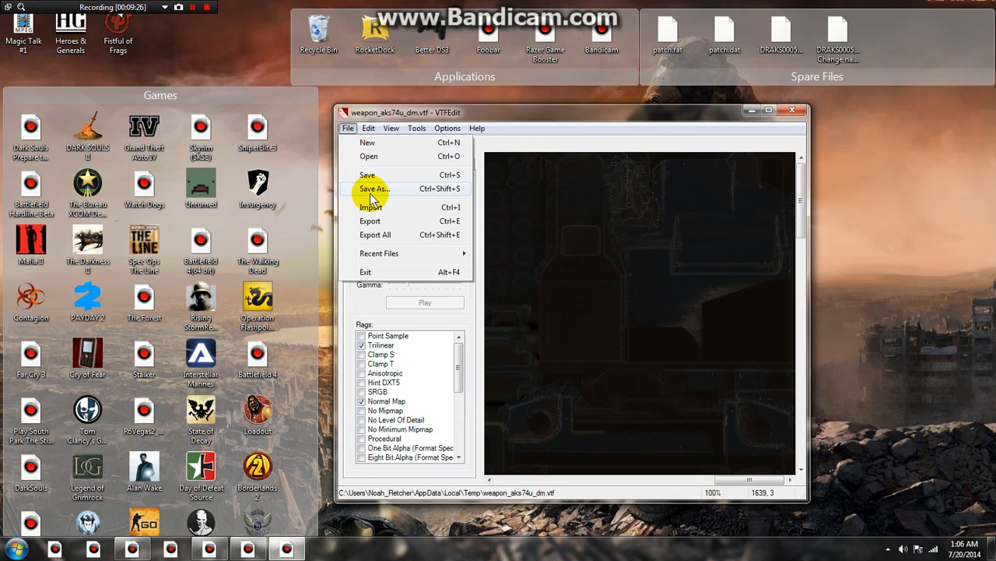
pyautogui.click(371, 207)
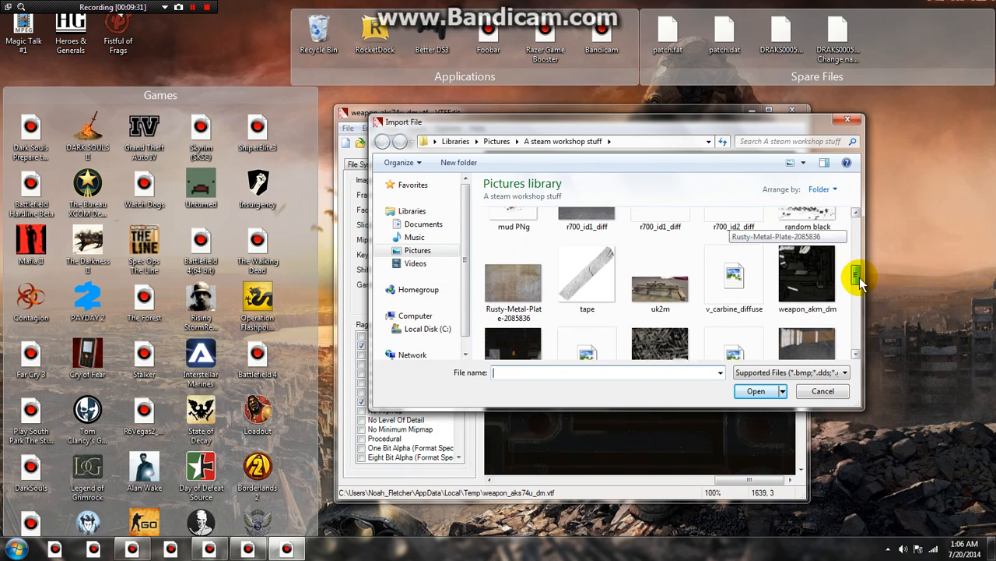
pyautogui.scroll(-3)
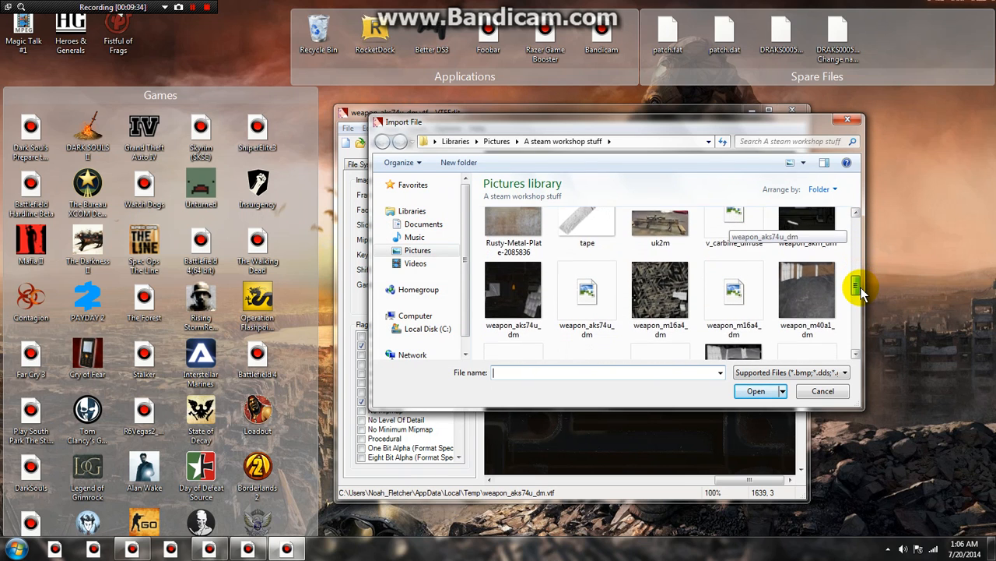
pyautogui.scroll(-3)
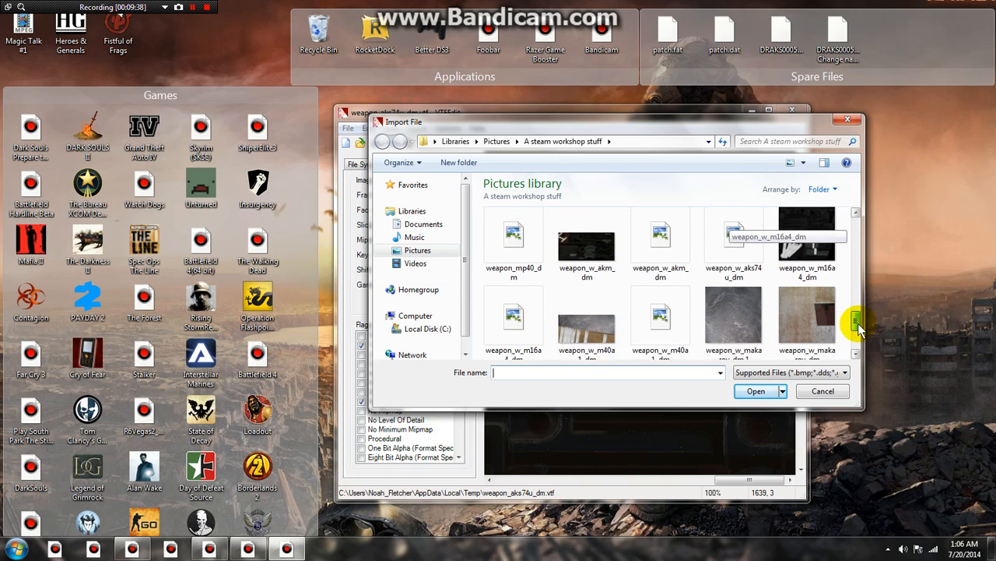
pyautogui.scroll(-3)
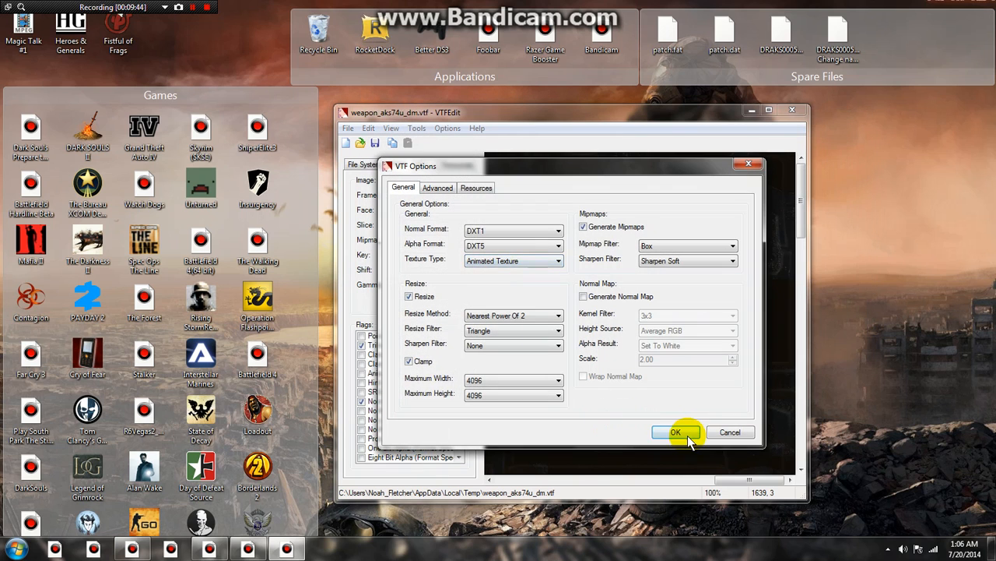
pyautogui.click(676, 433)
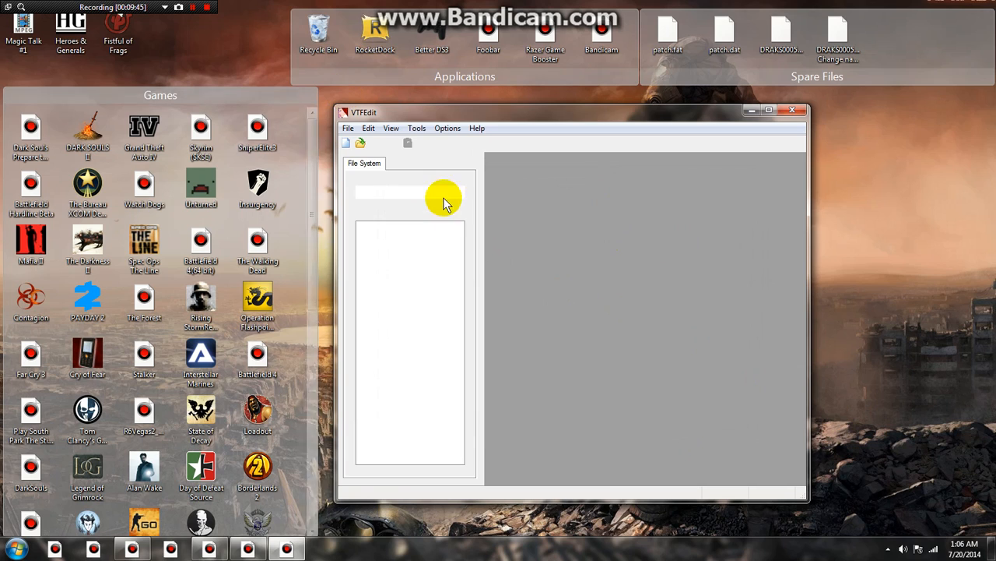
pyautogui.moveTo(713, 330)
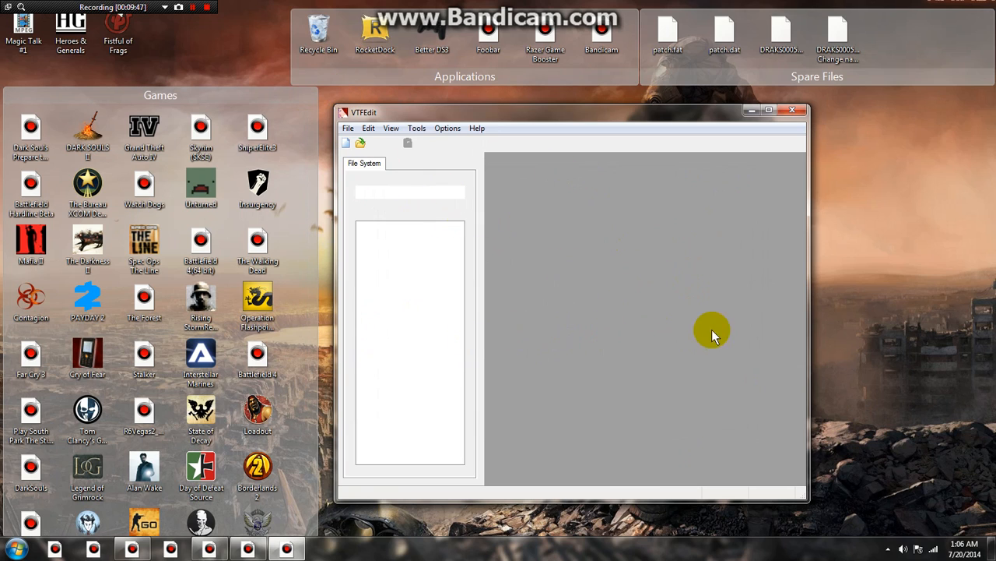
pyautogui.moveTo(693, 312)
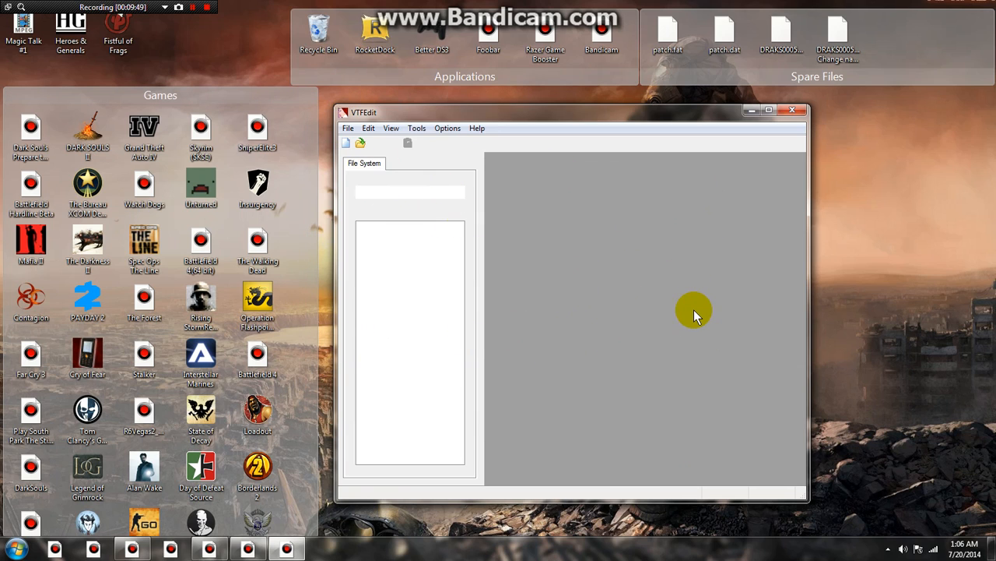